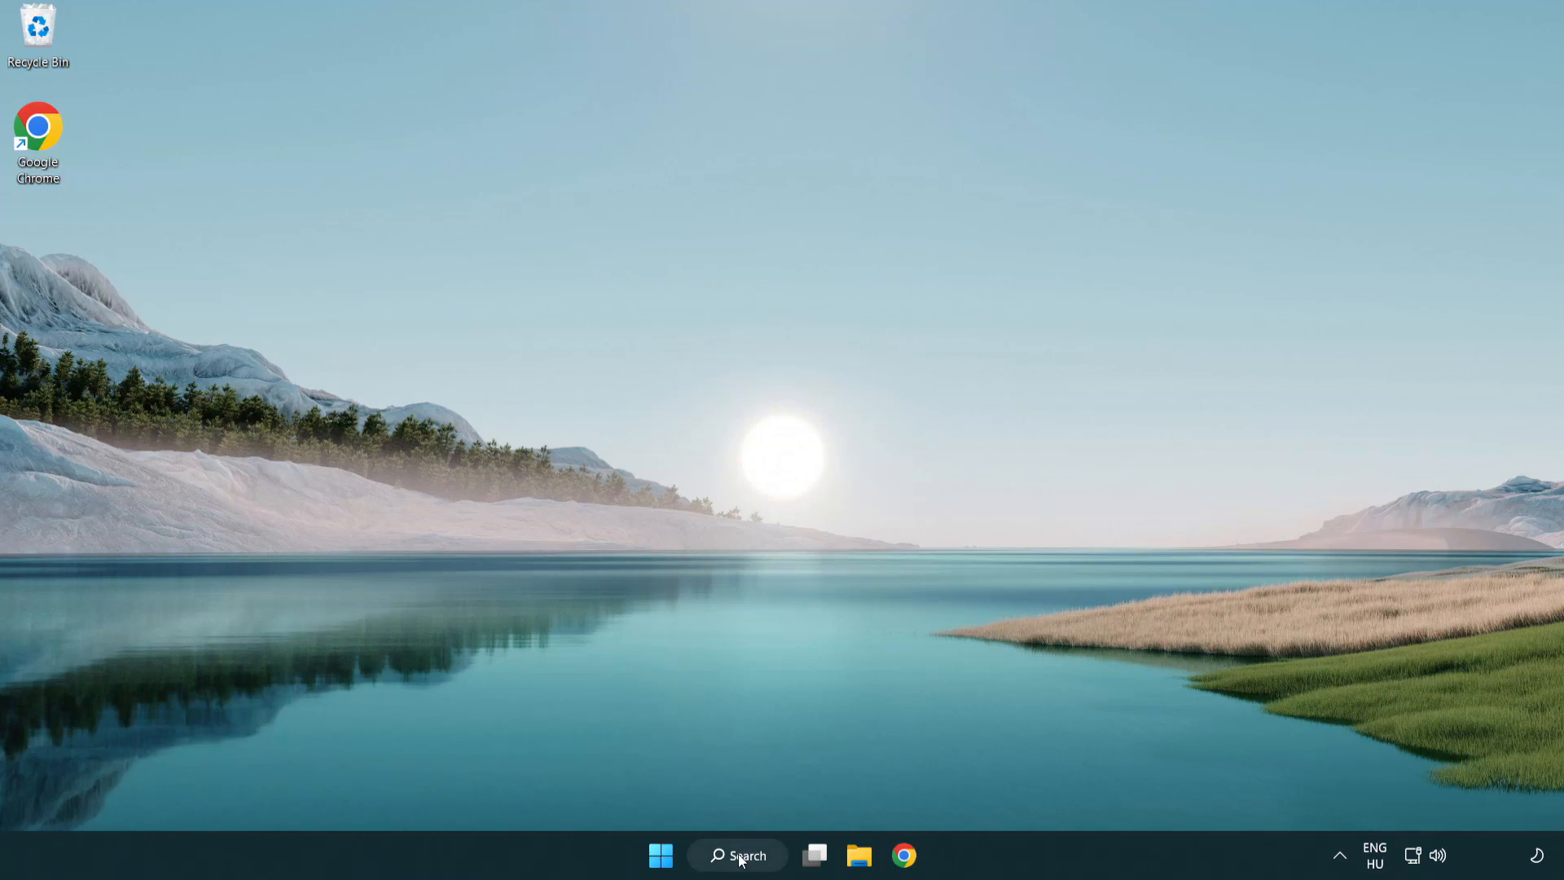
Search for "device manager" from the taskbar and launch Device Manager.
click(736, 856)
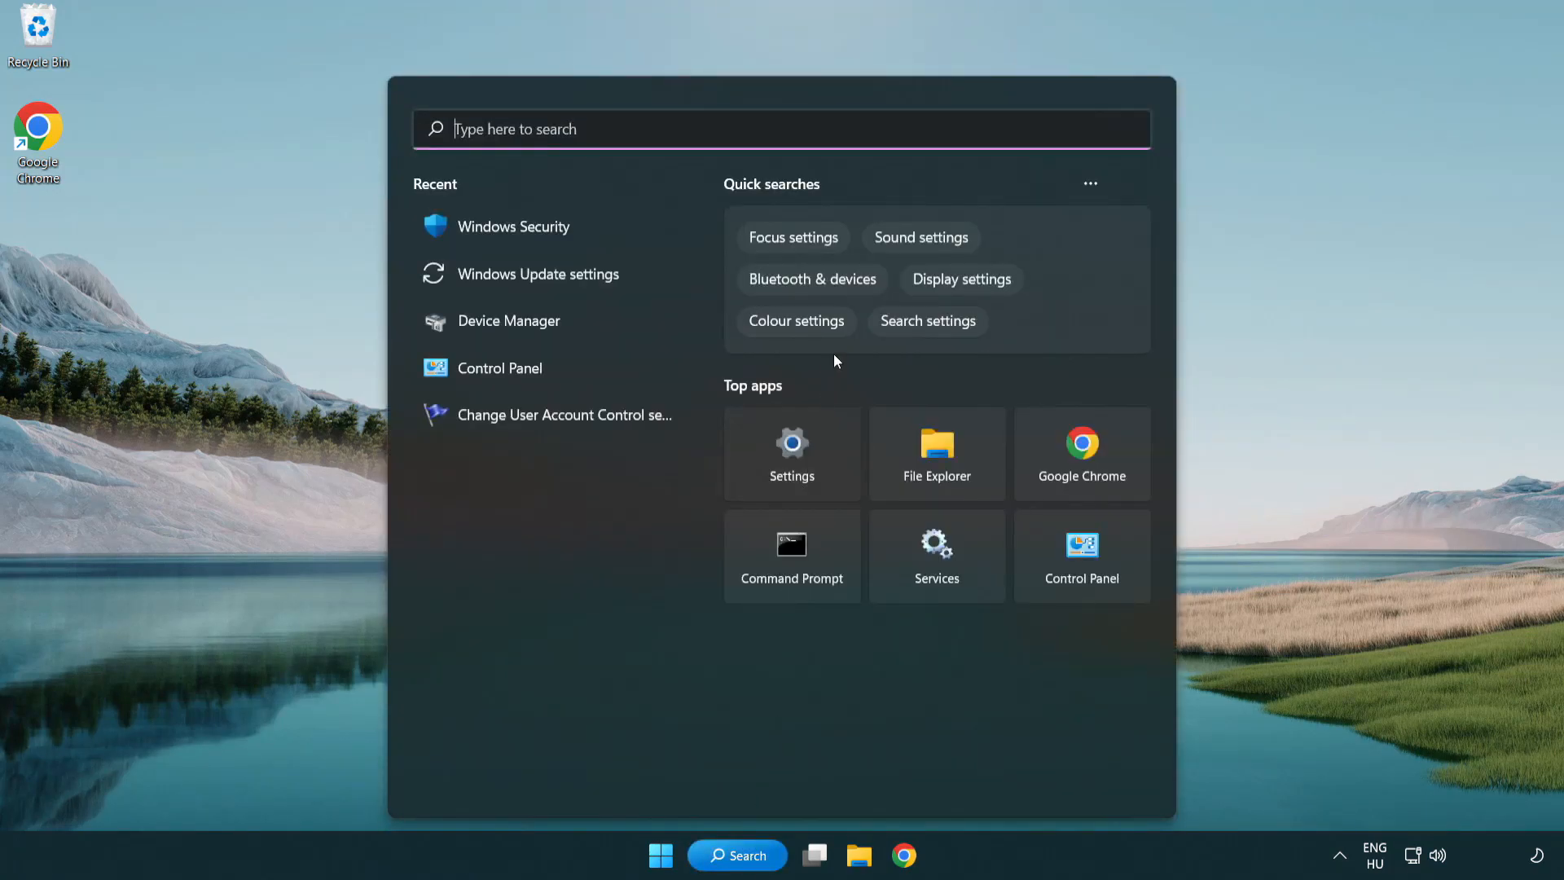
text(device Manager)
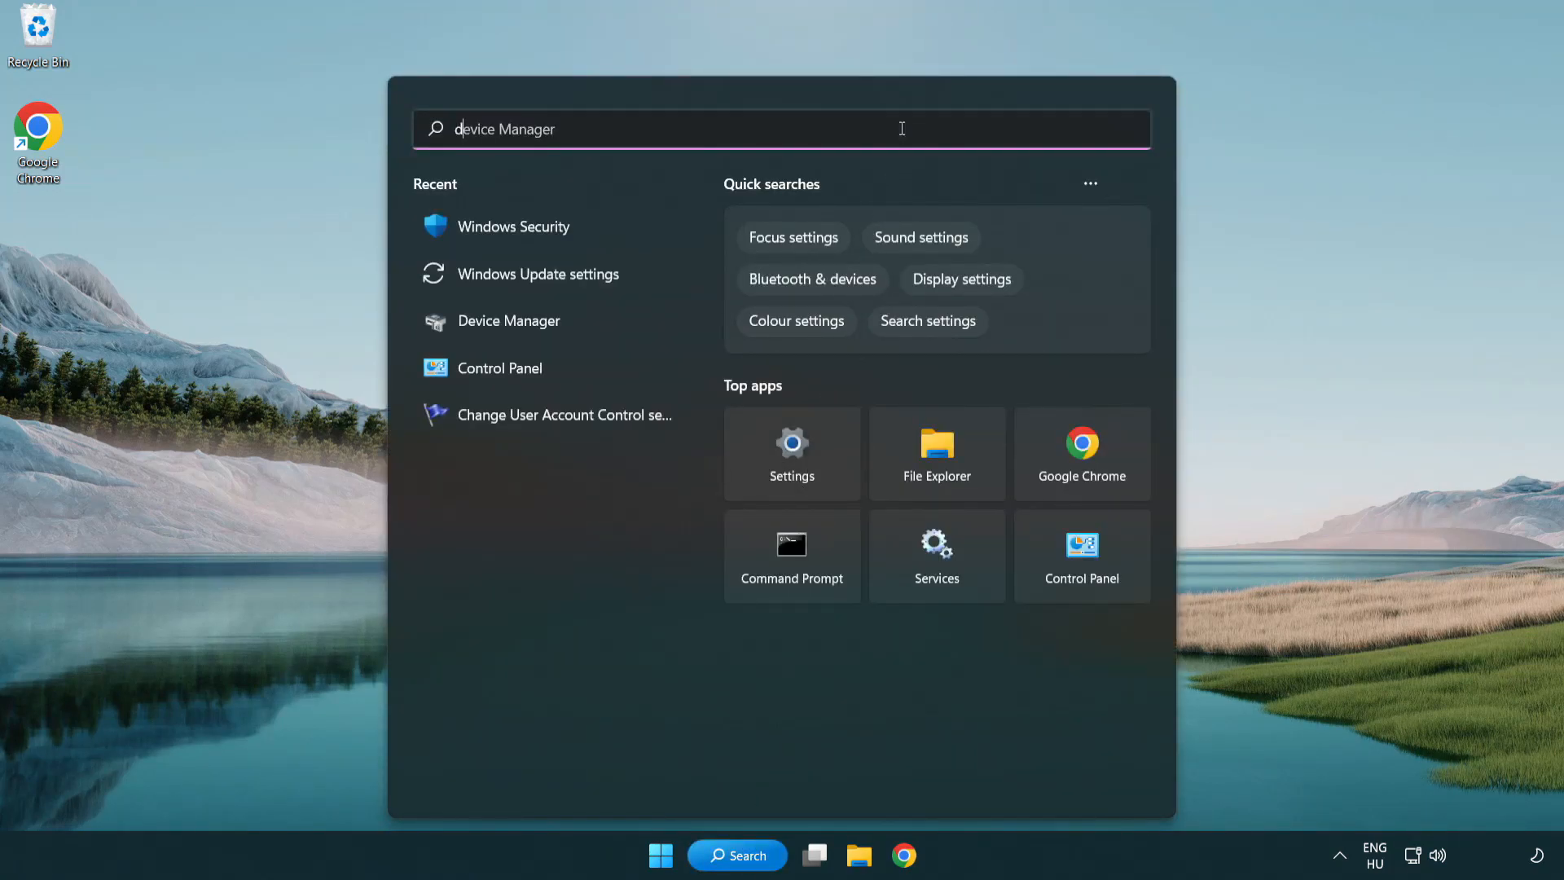
text(device manager)
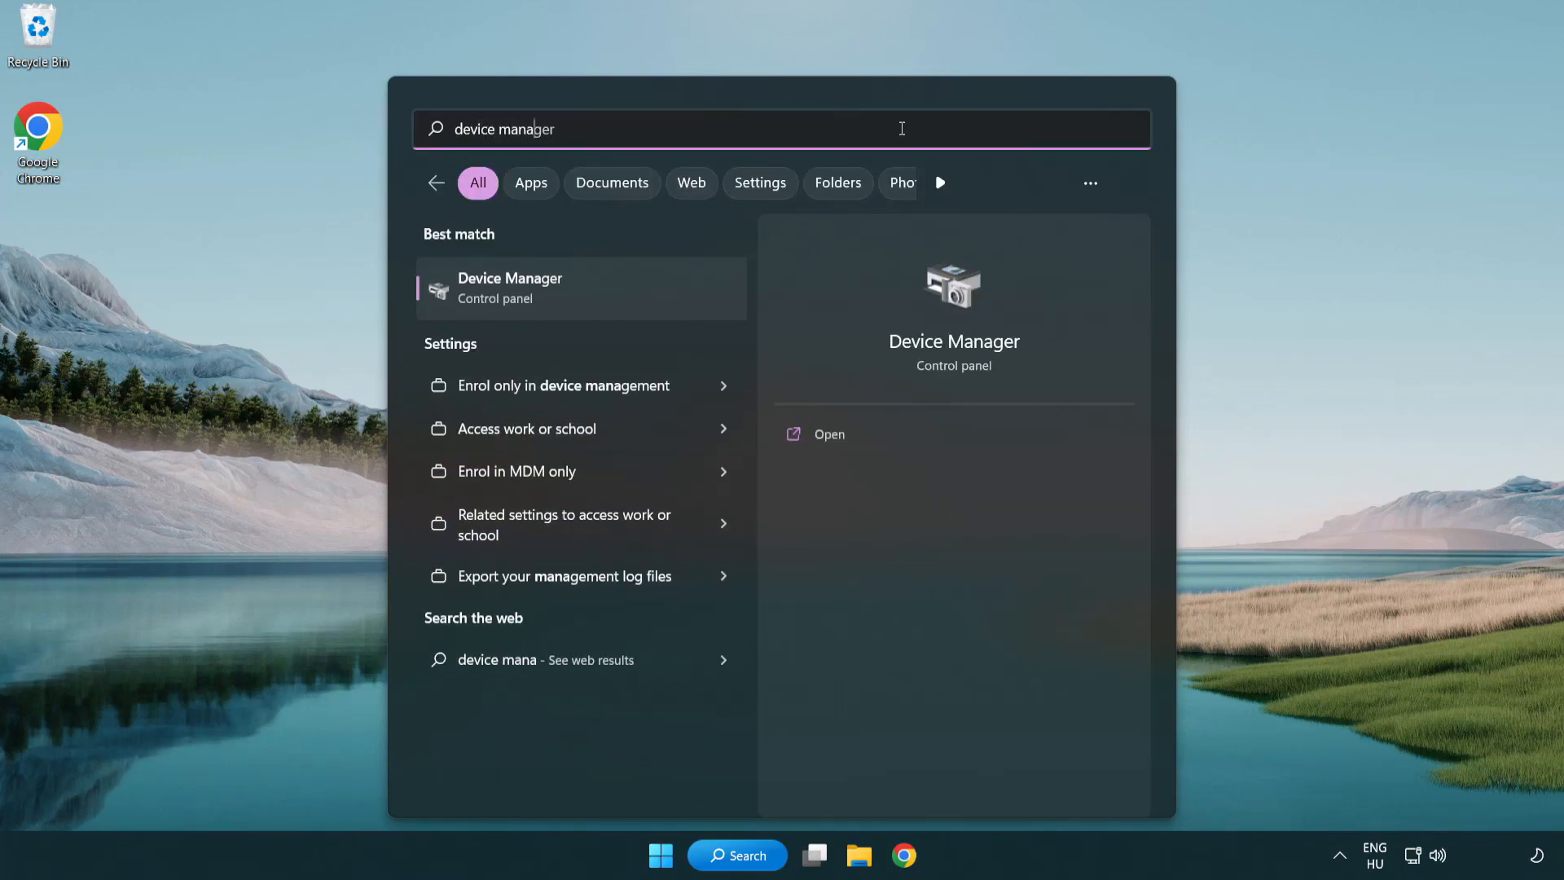
text(r)
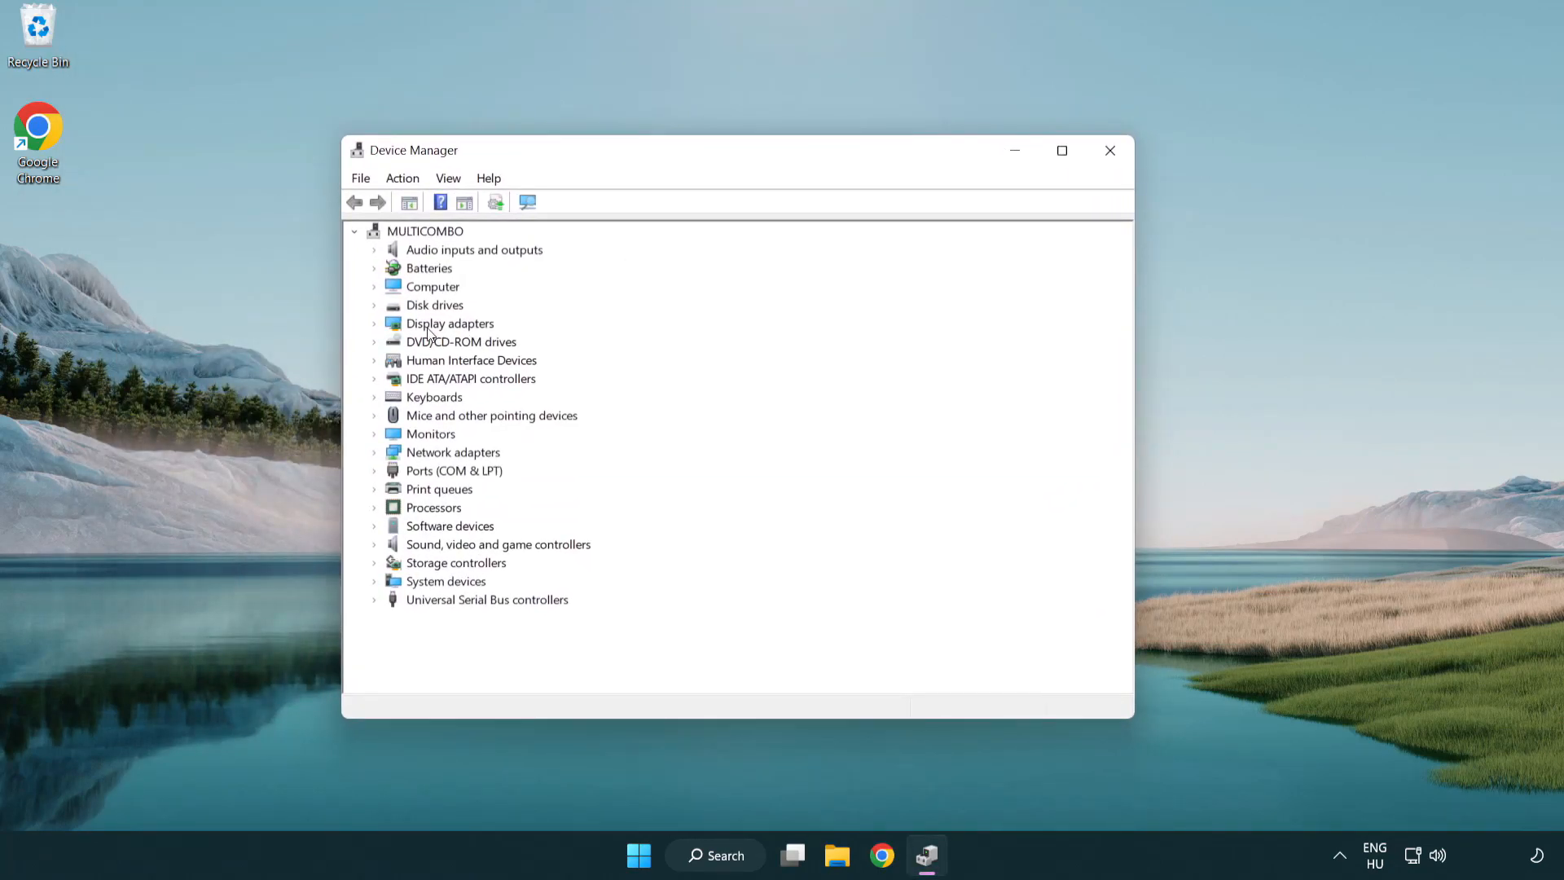
Expand Display adapters and bring up the context menu for VMware SVGA 3D.
click(450, 323)
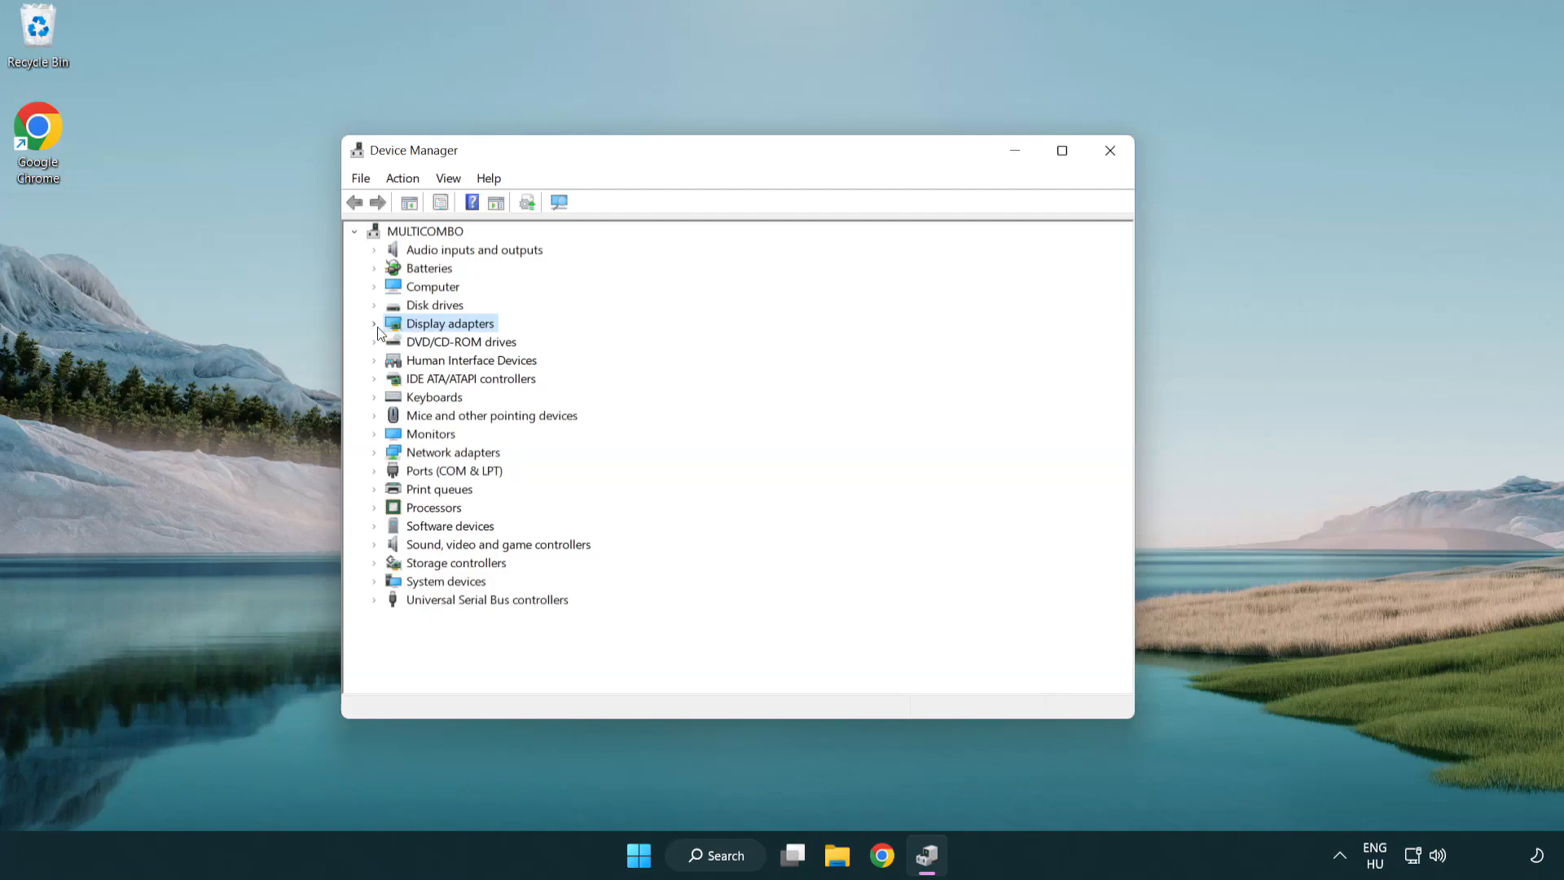
click(374, 322)
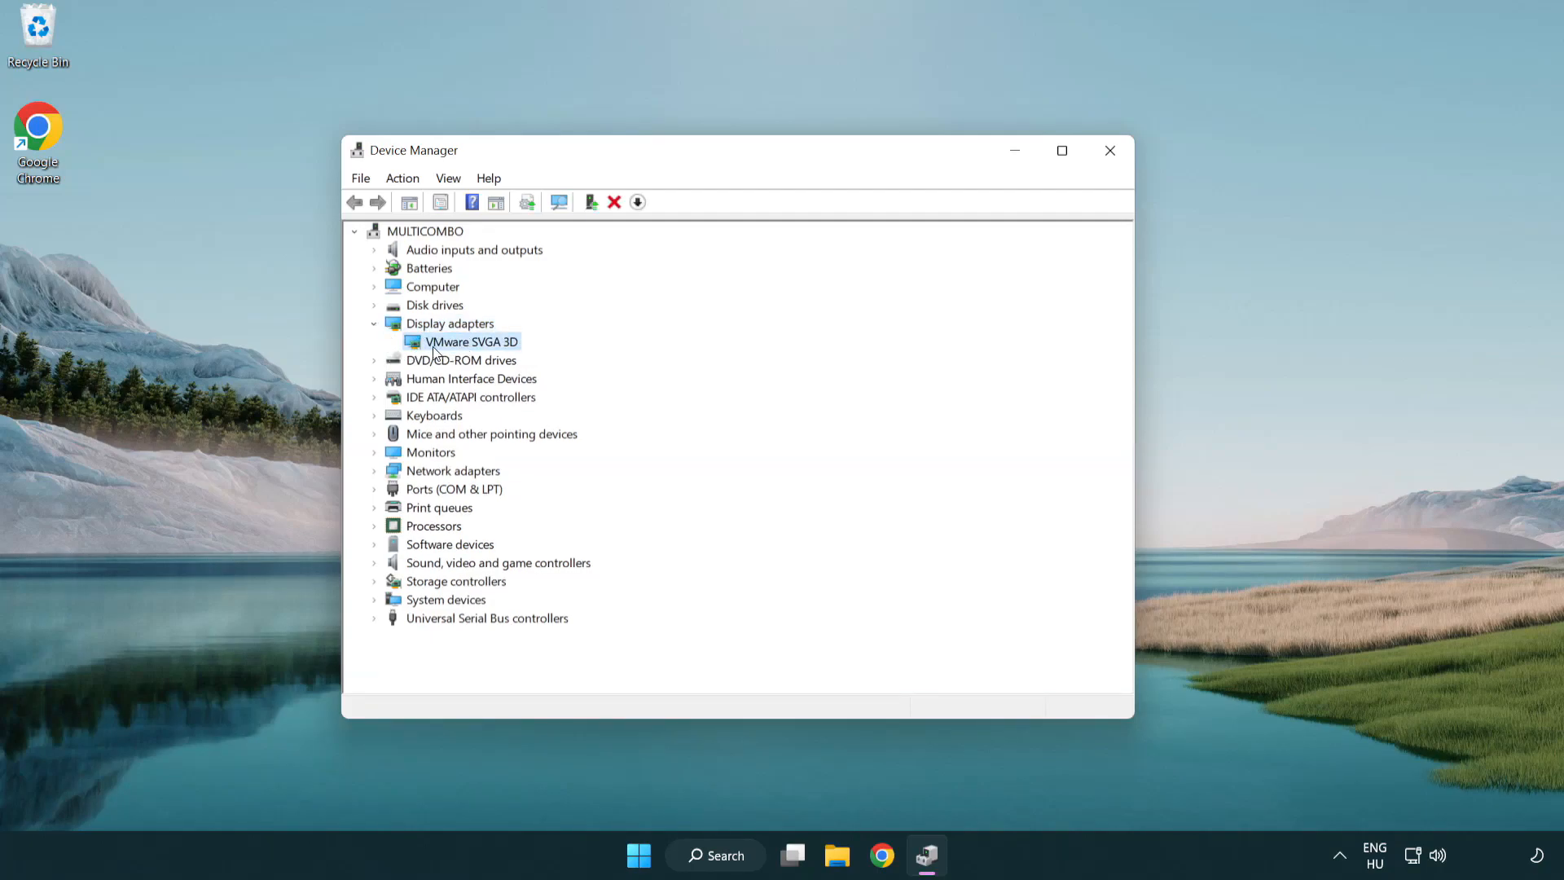
right_click(469, 340)
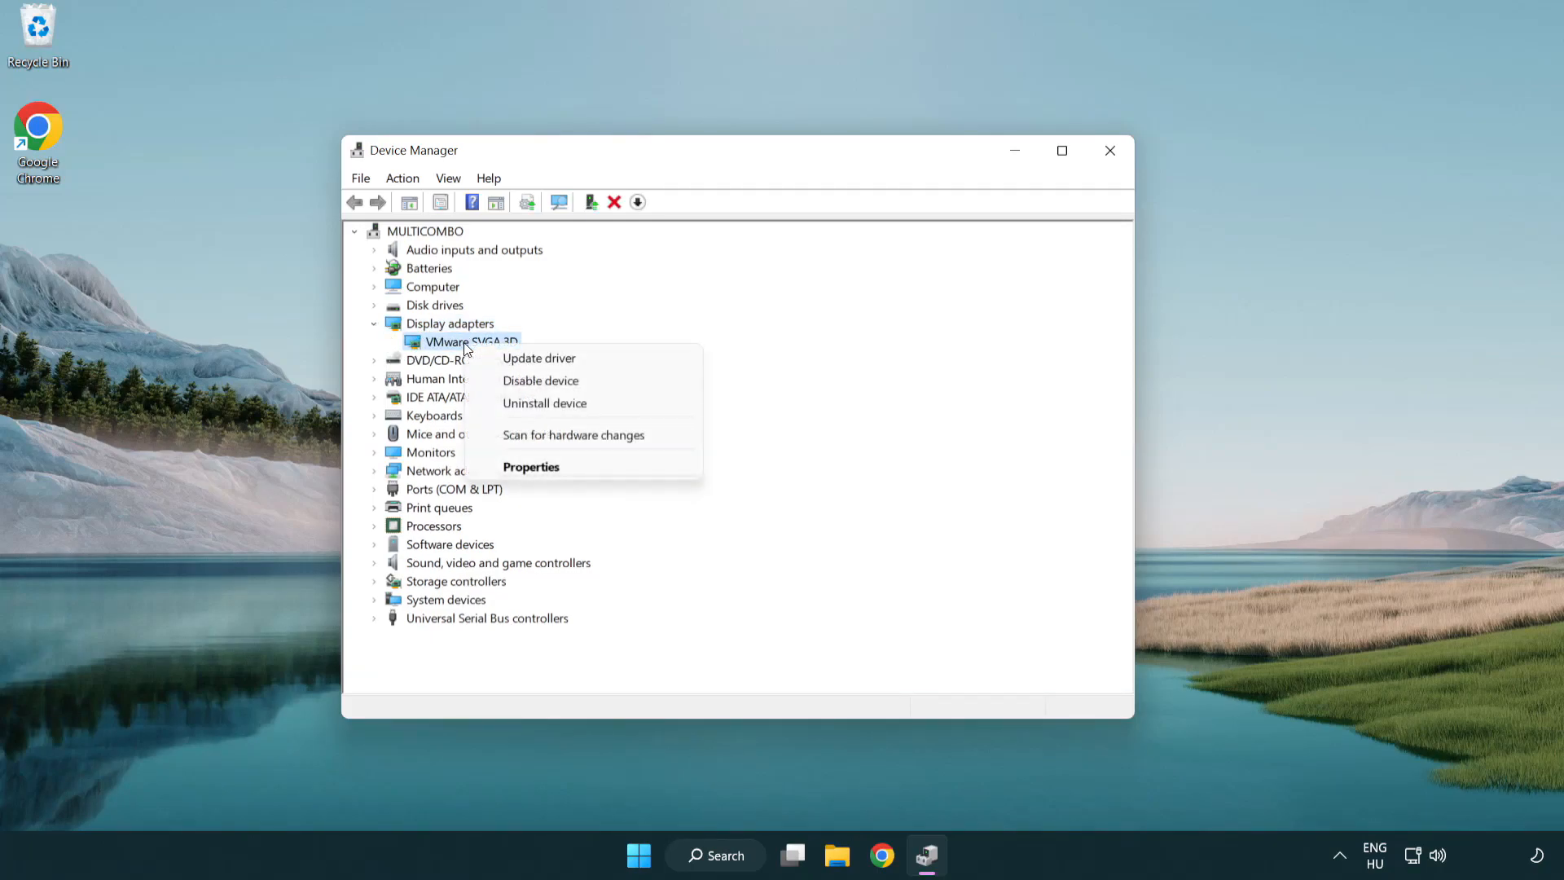
mouse_move(540, 358)
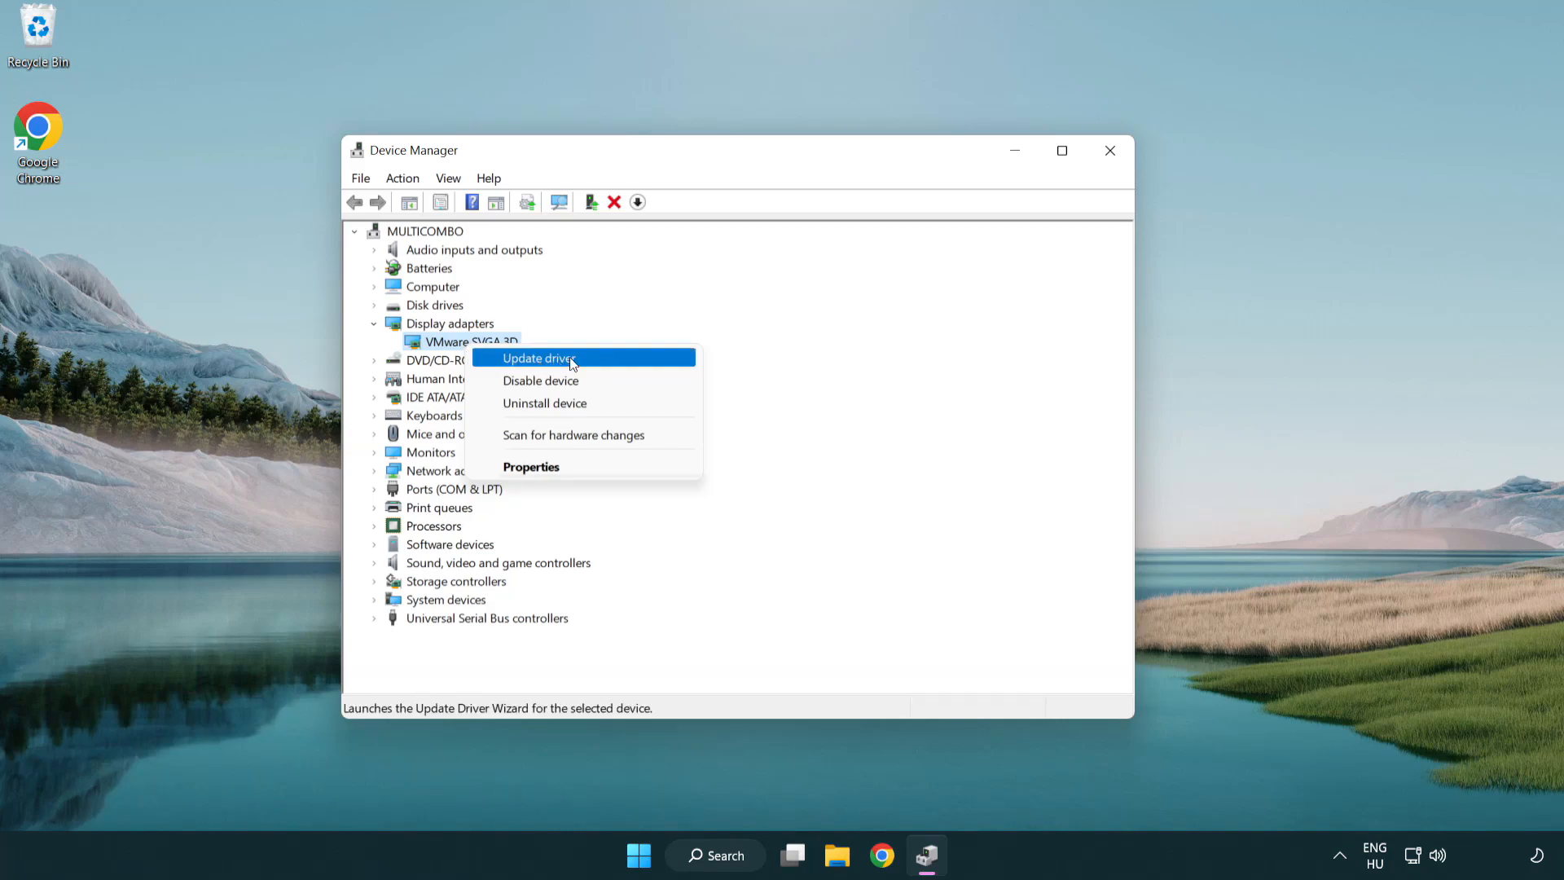
Update the VMware SVGA 3D driver via automatic search, dismiss the result and close Device Manager.
click(536, 358)
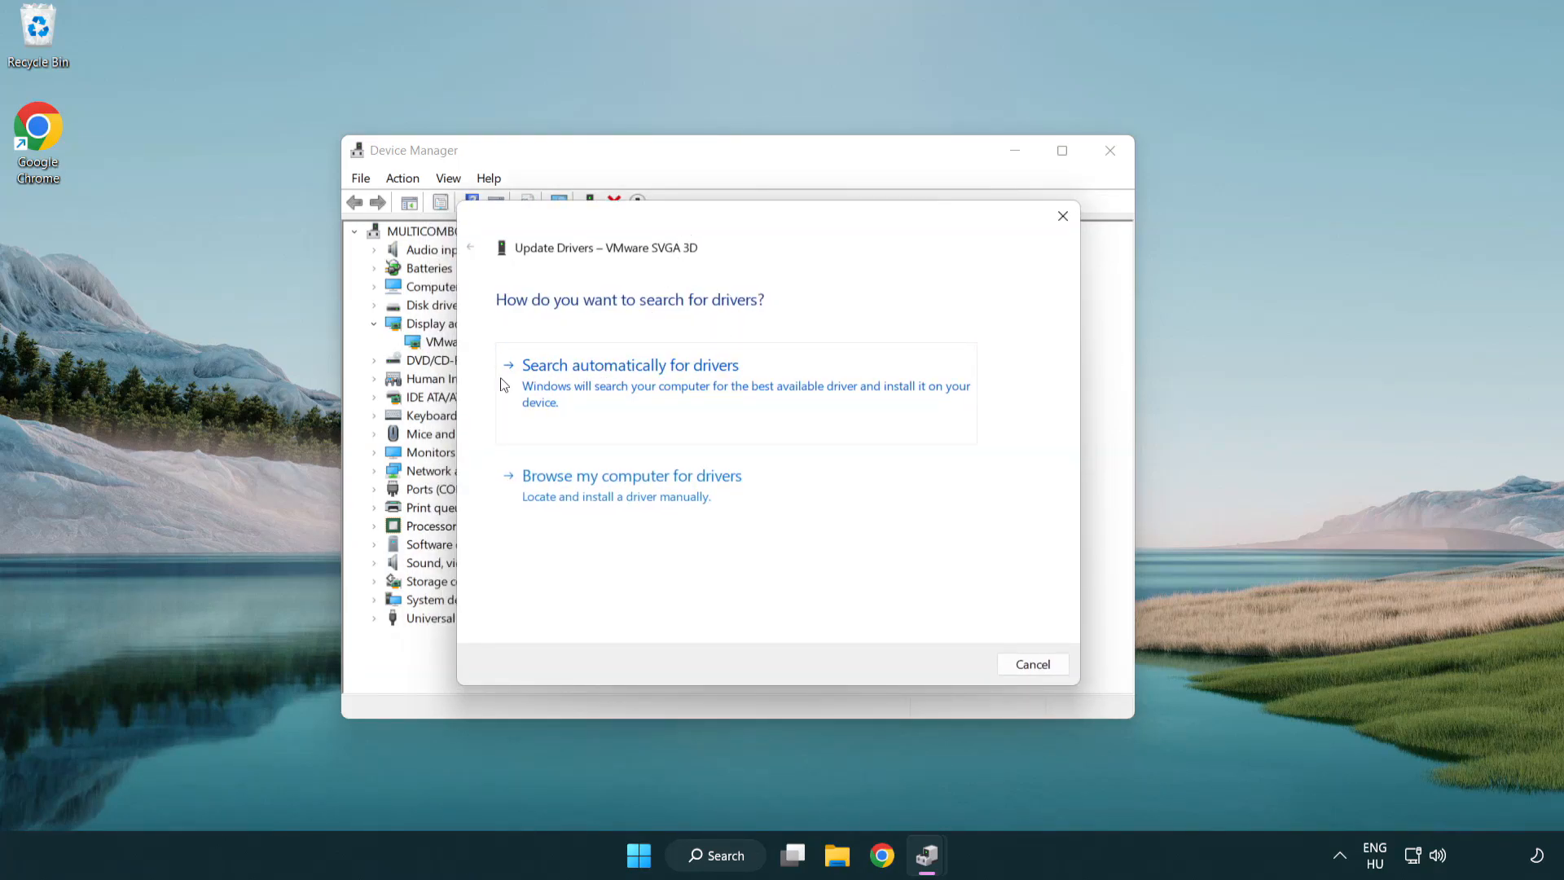
mouse_move(676, 387)
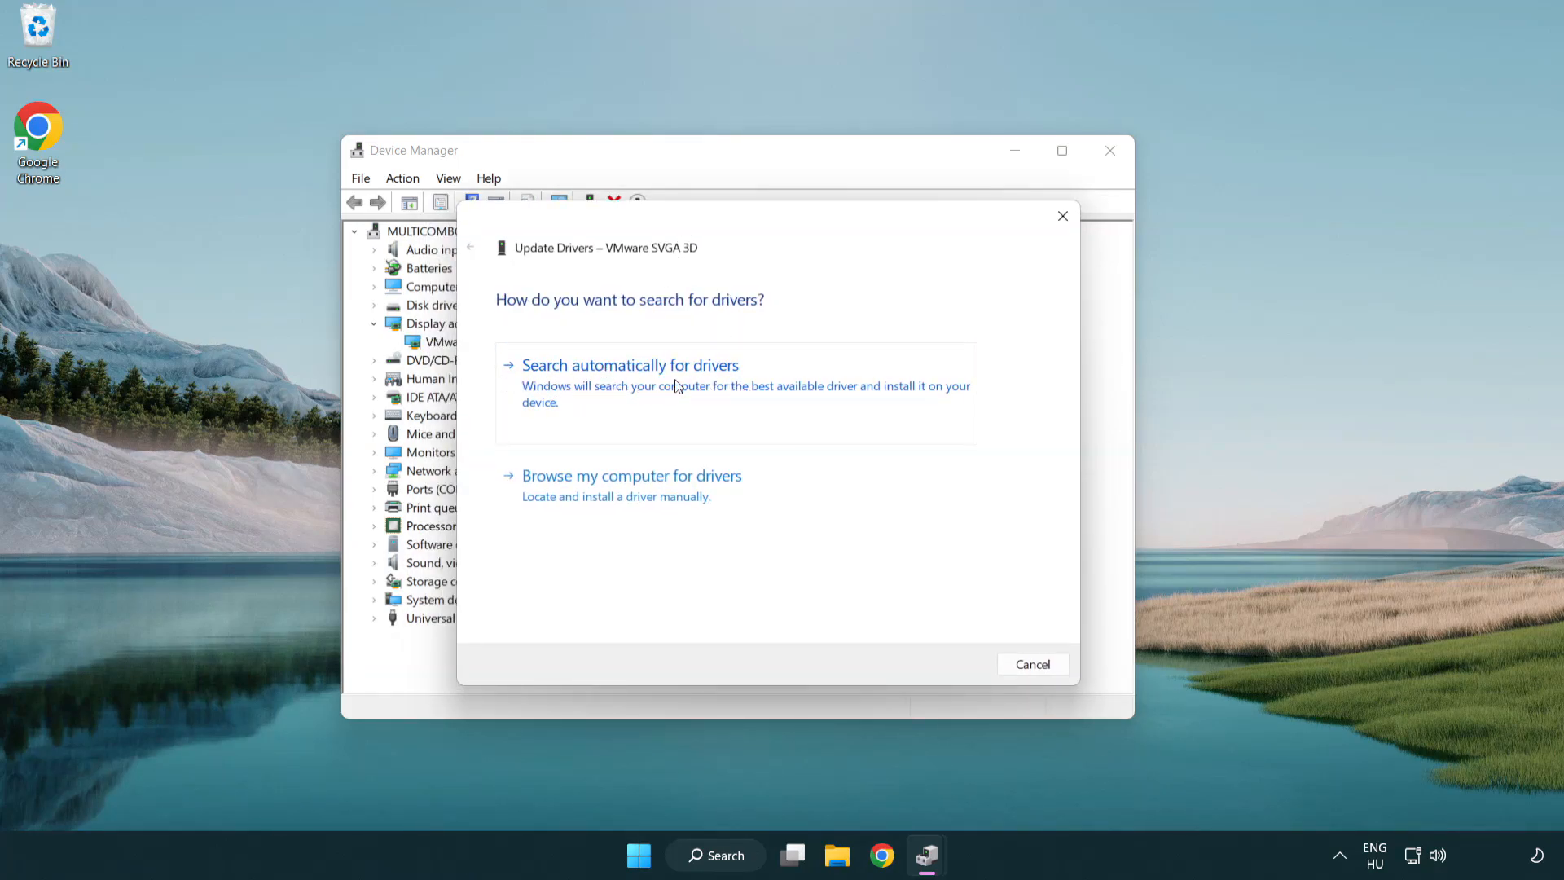
click(629, 364)
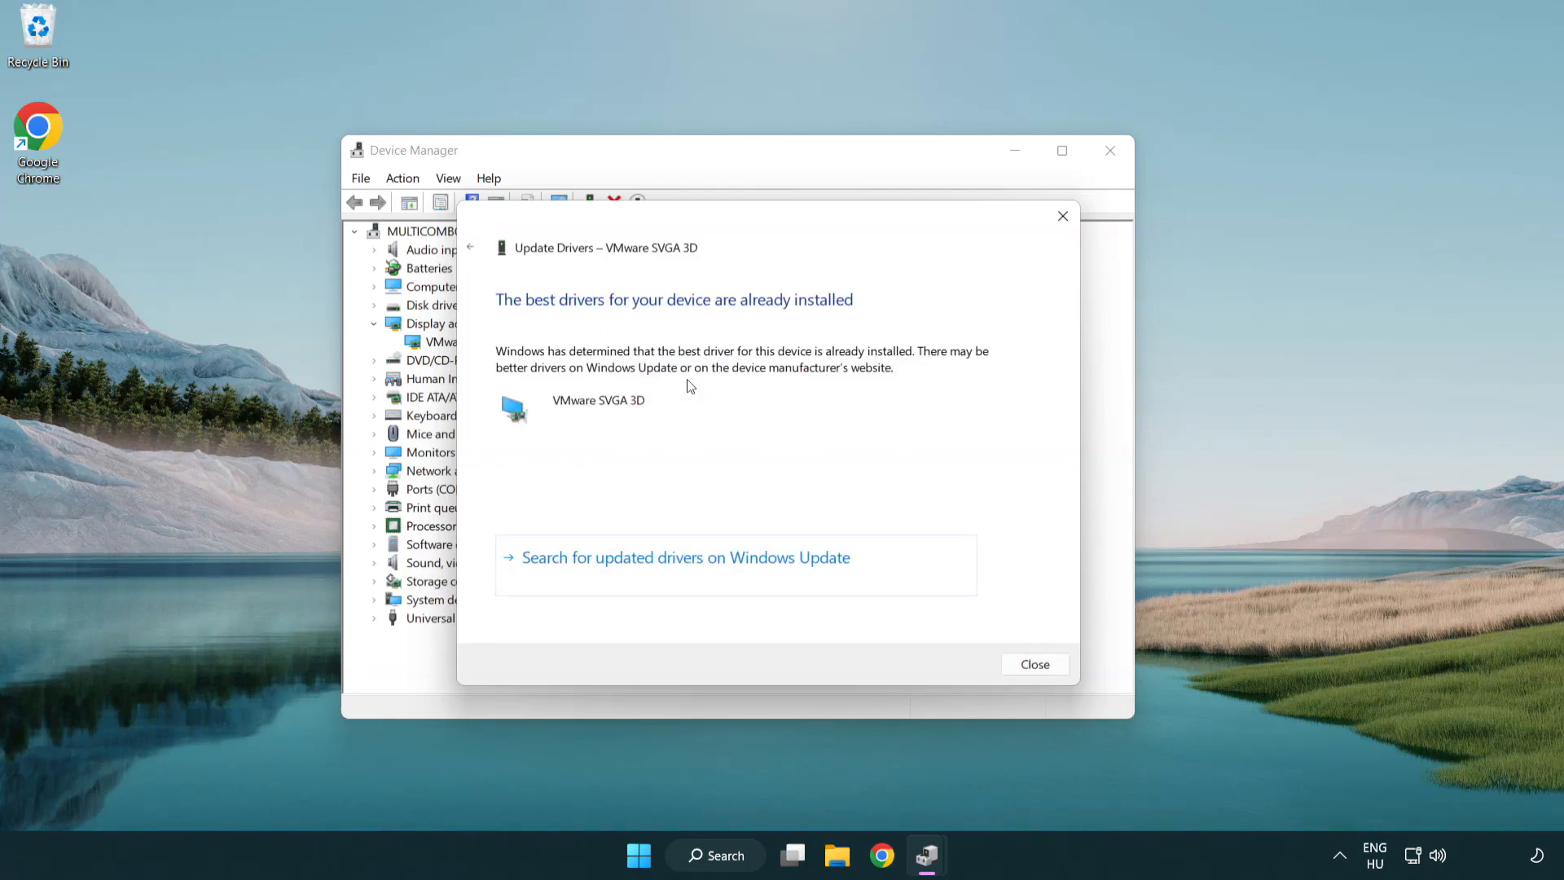
mouse_move(761, 319)
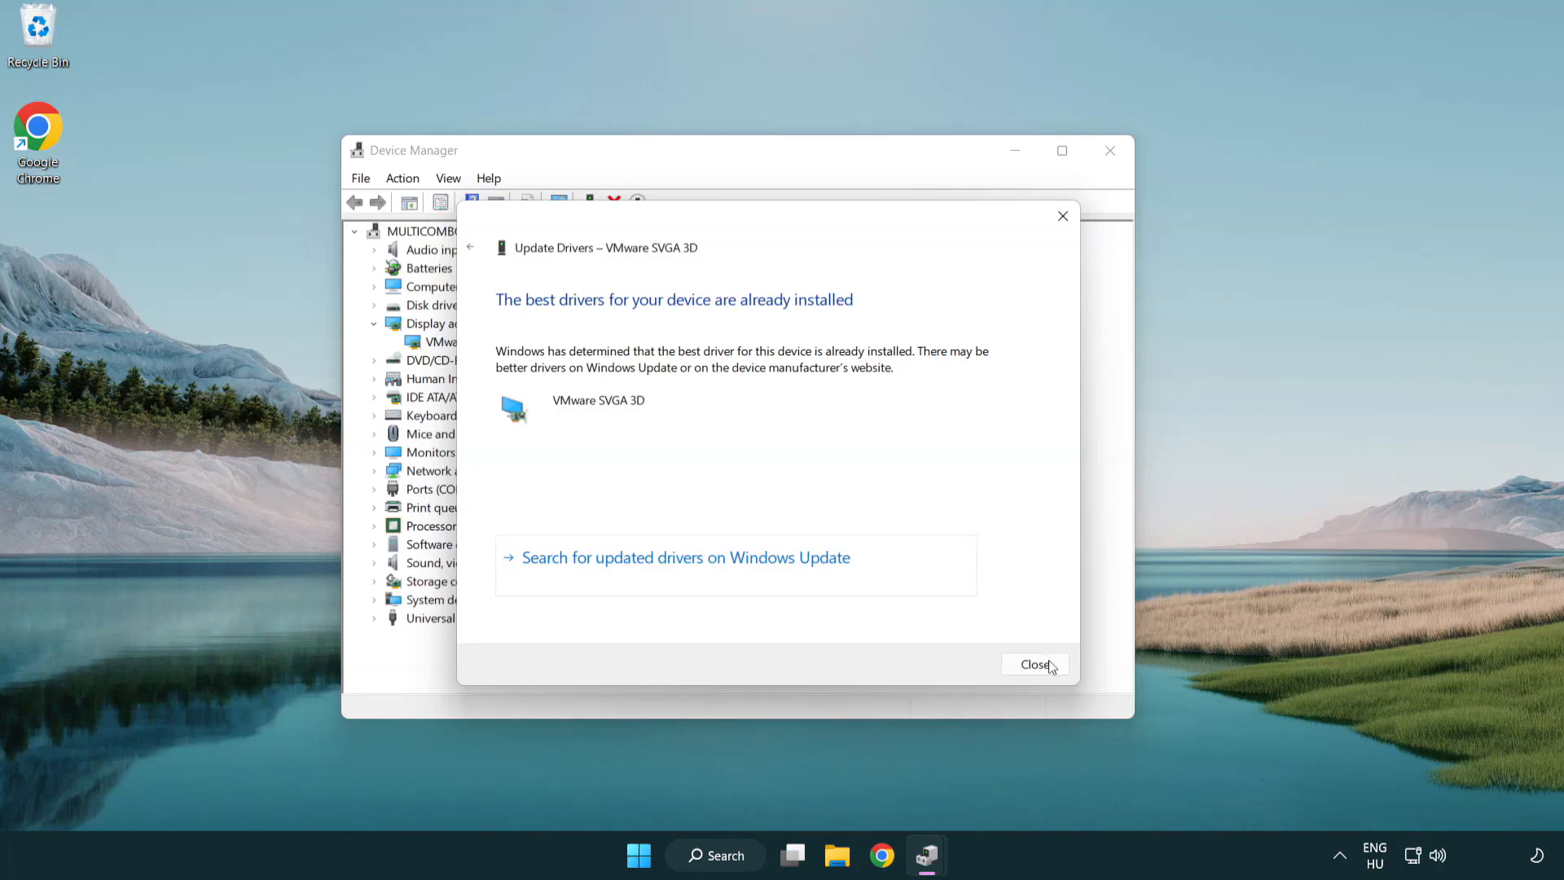
click(1033, 661)
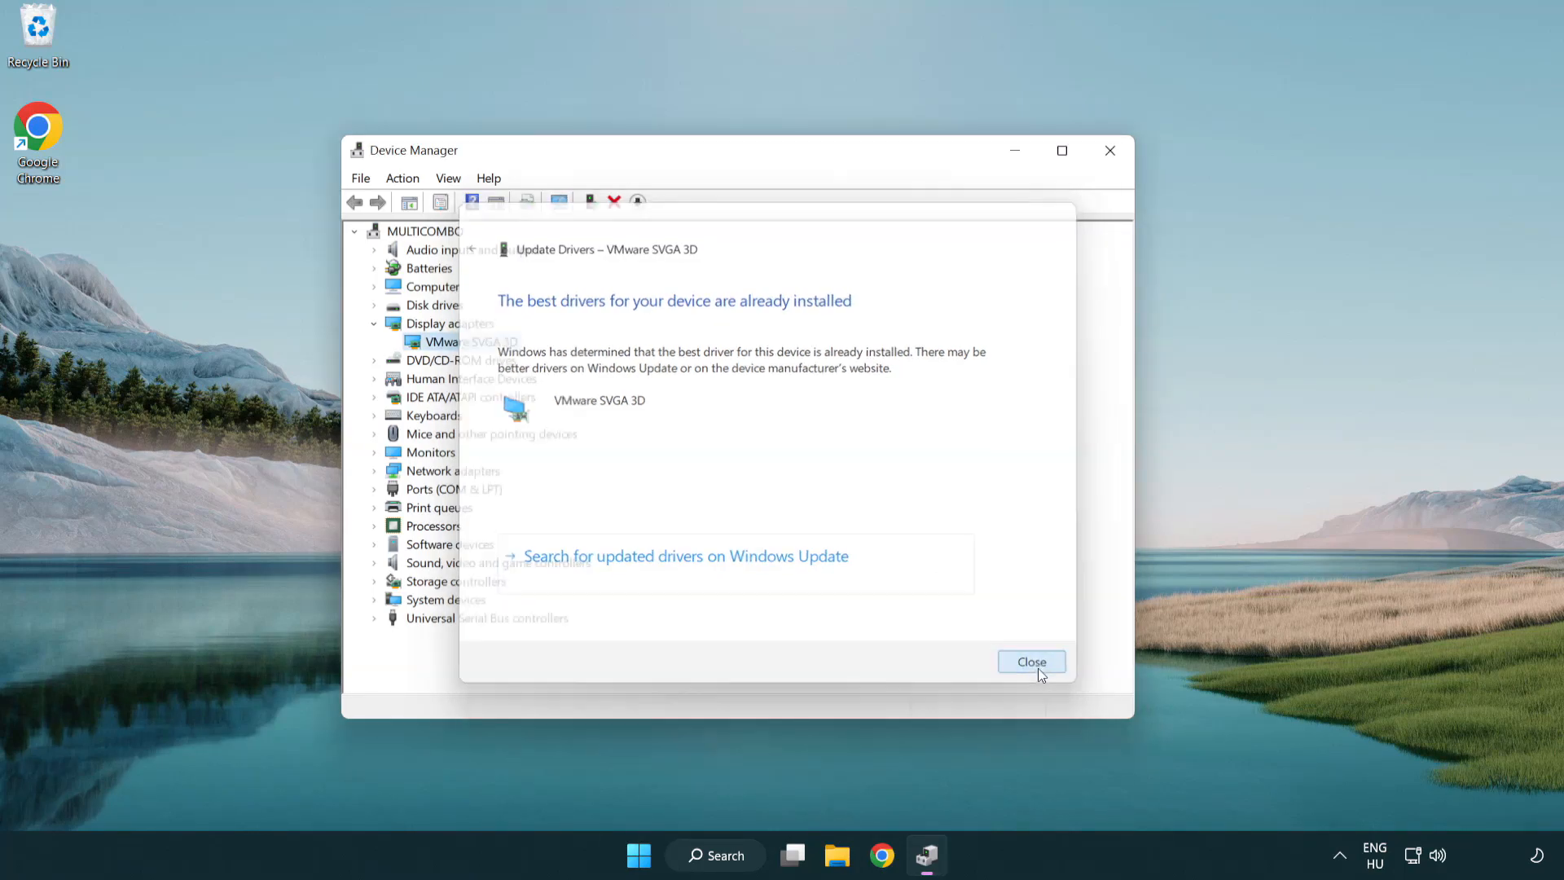
click(1030, 662)
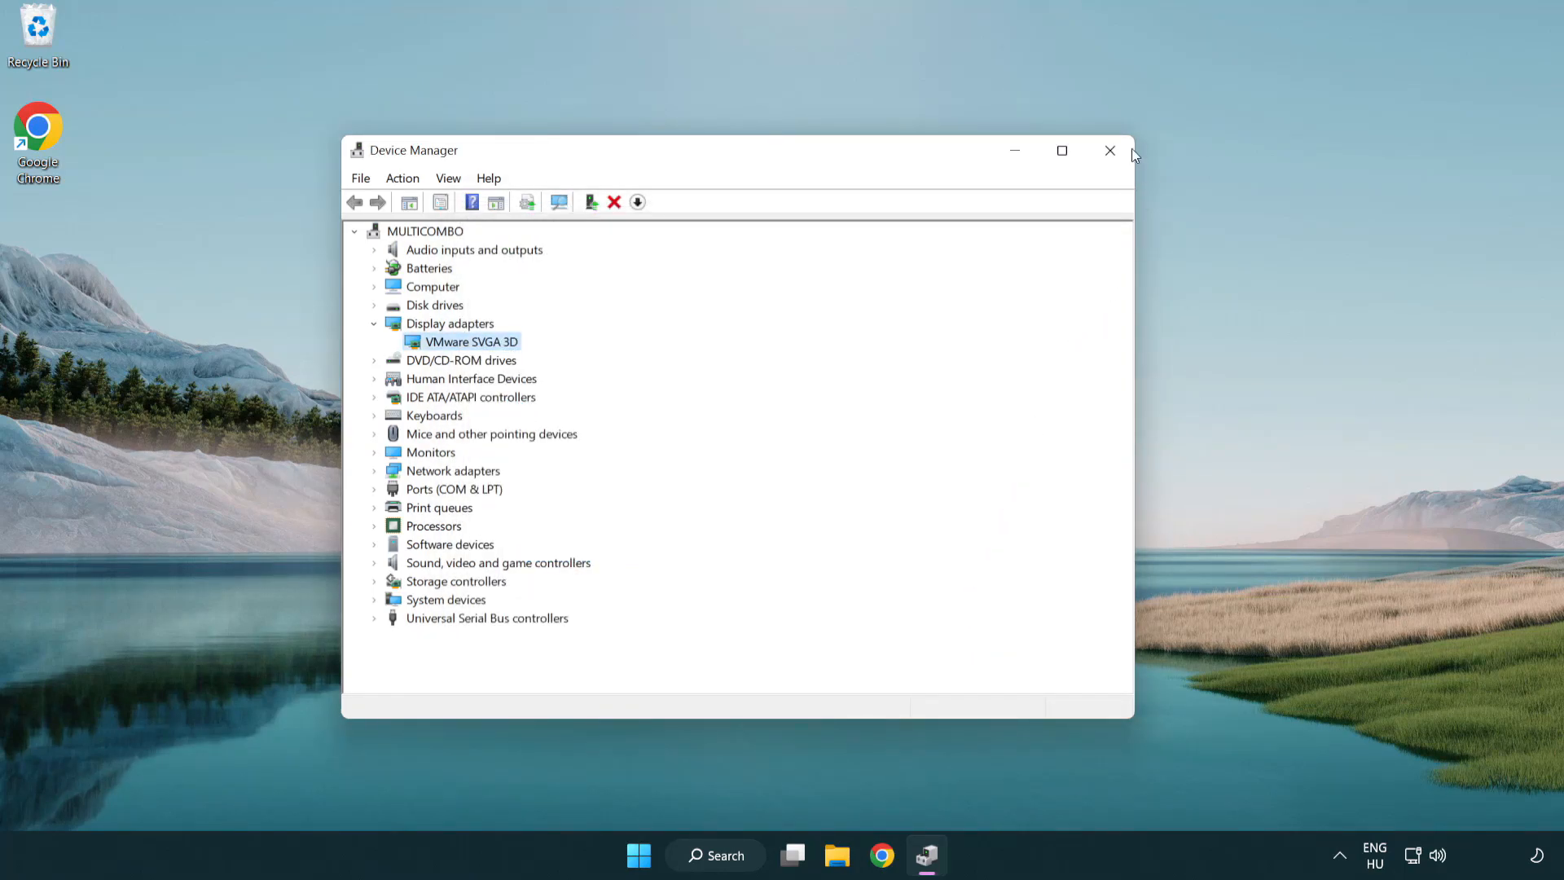
mouse_move(1109, 150)
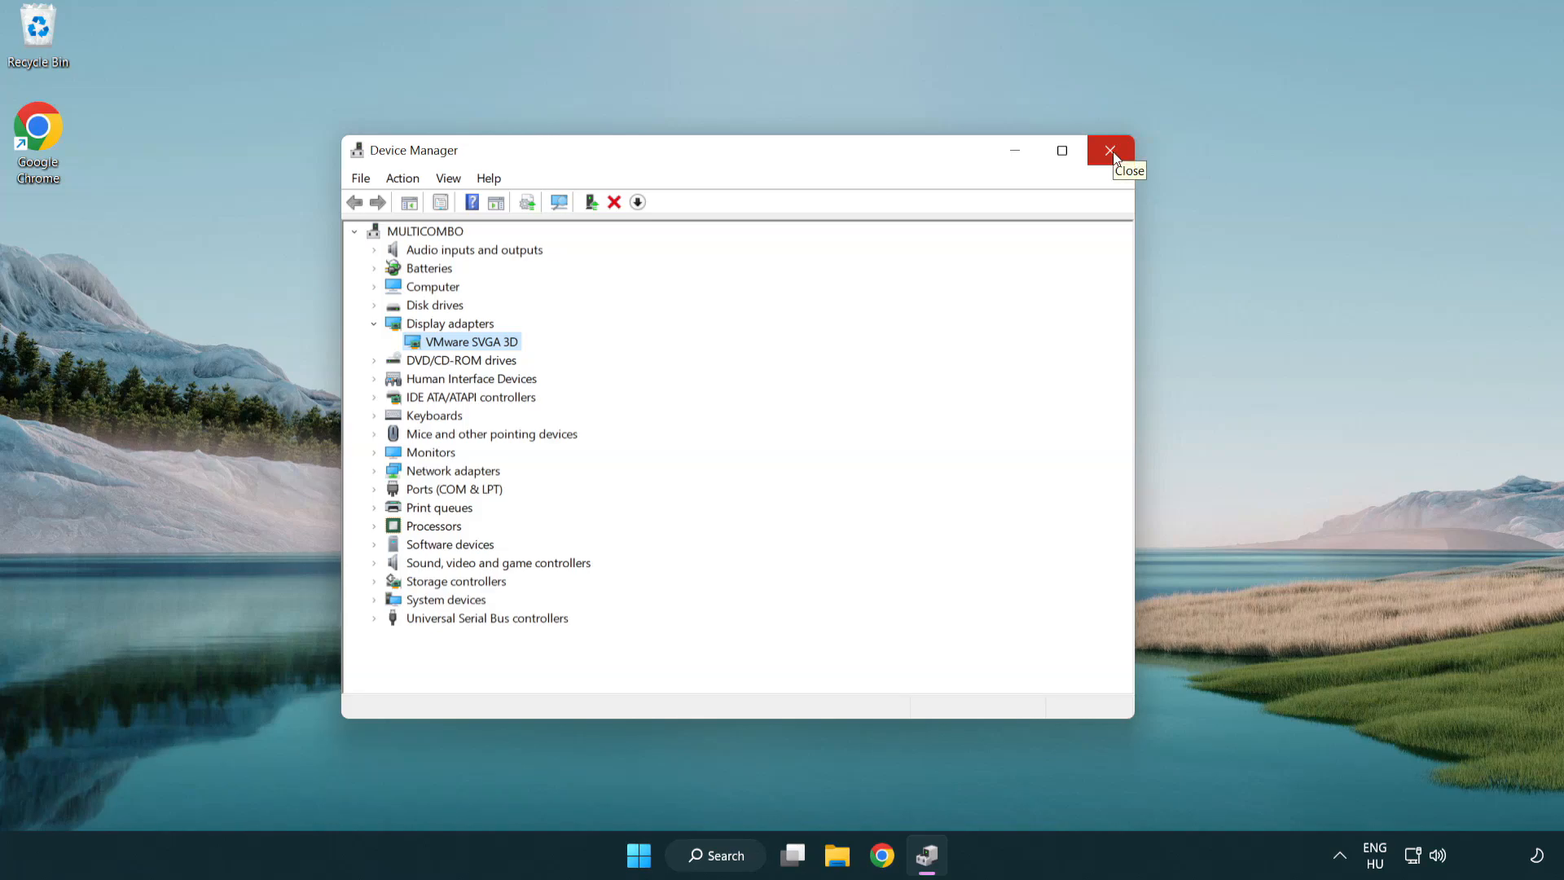
click(1109, 150)
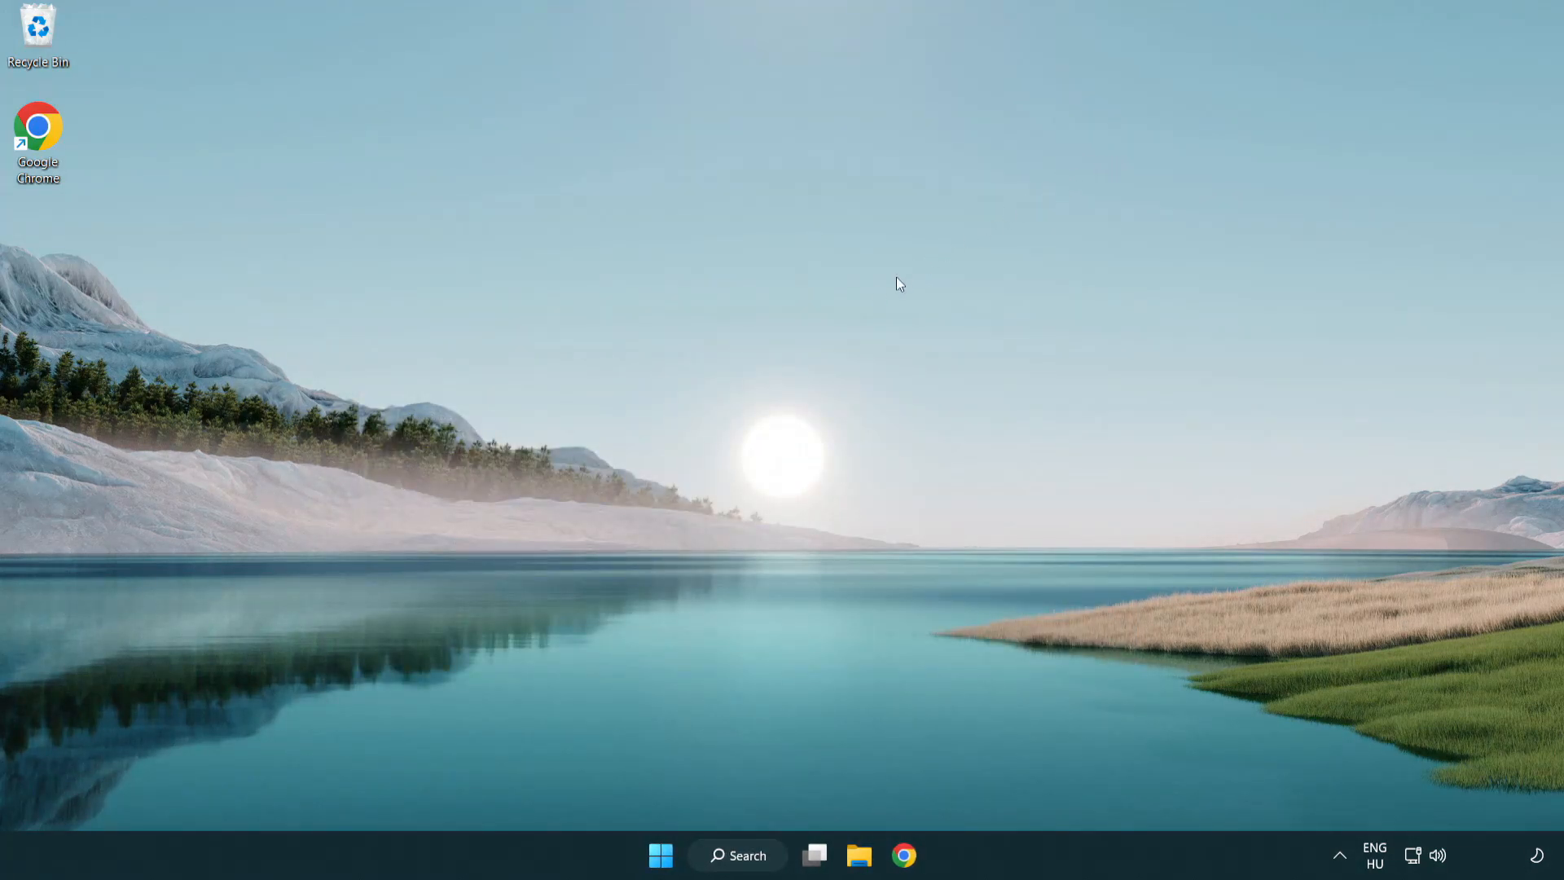
mouse_move(736, 855)
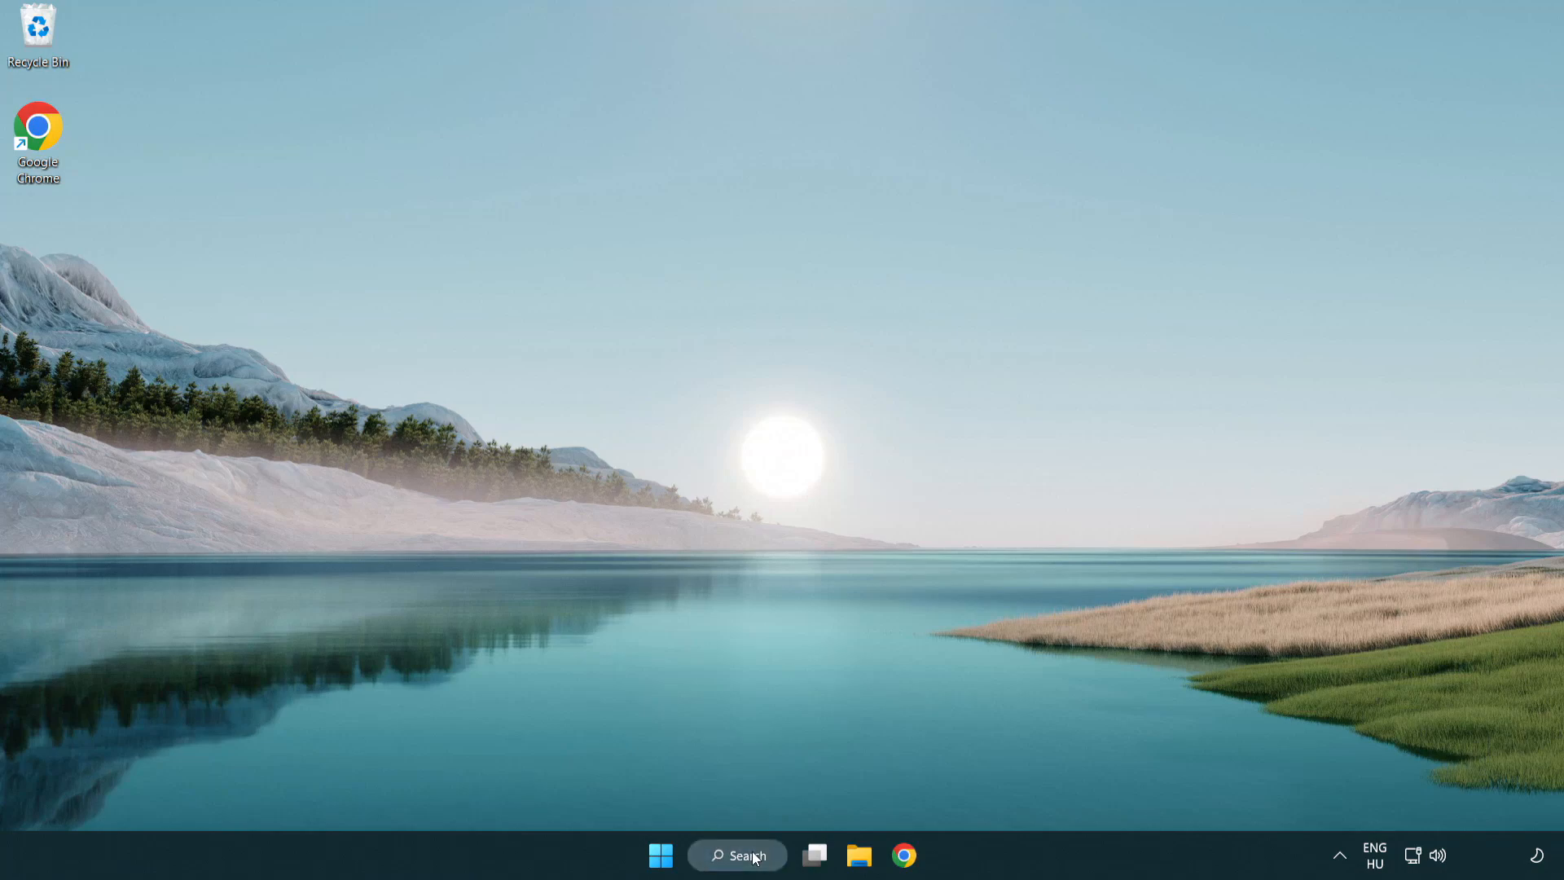
Search "update" from the taskbar and launch Windows Update settings.
click(736, 856)
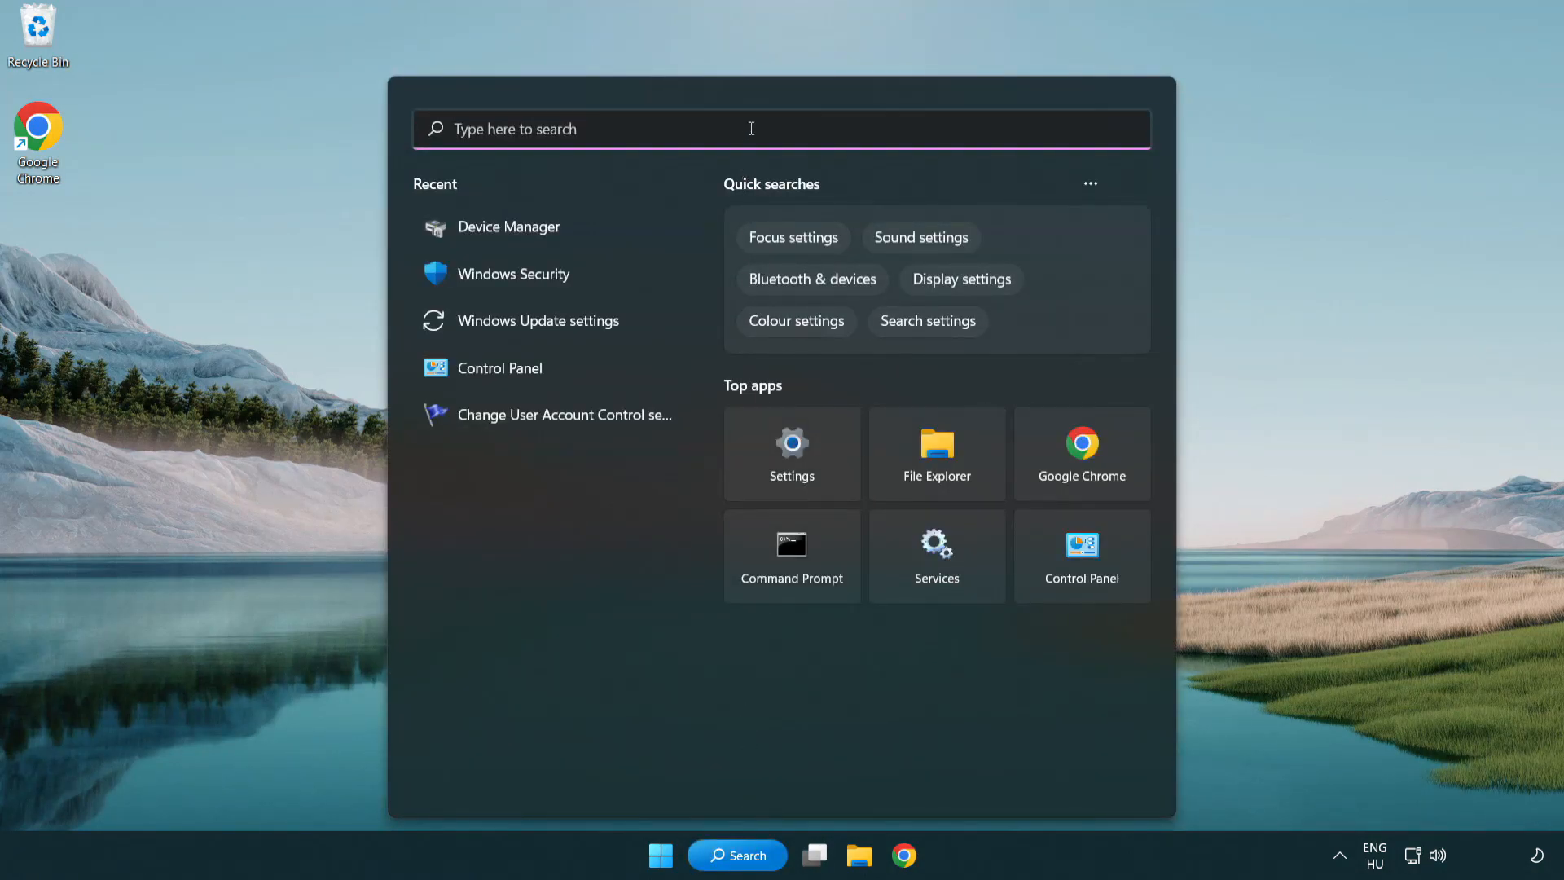
text(upd)
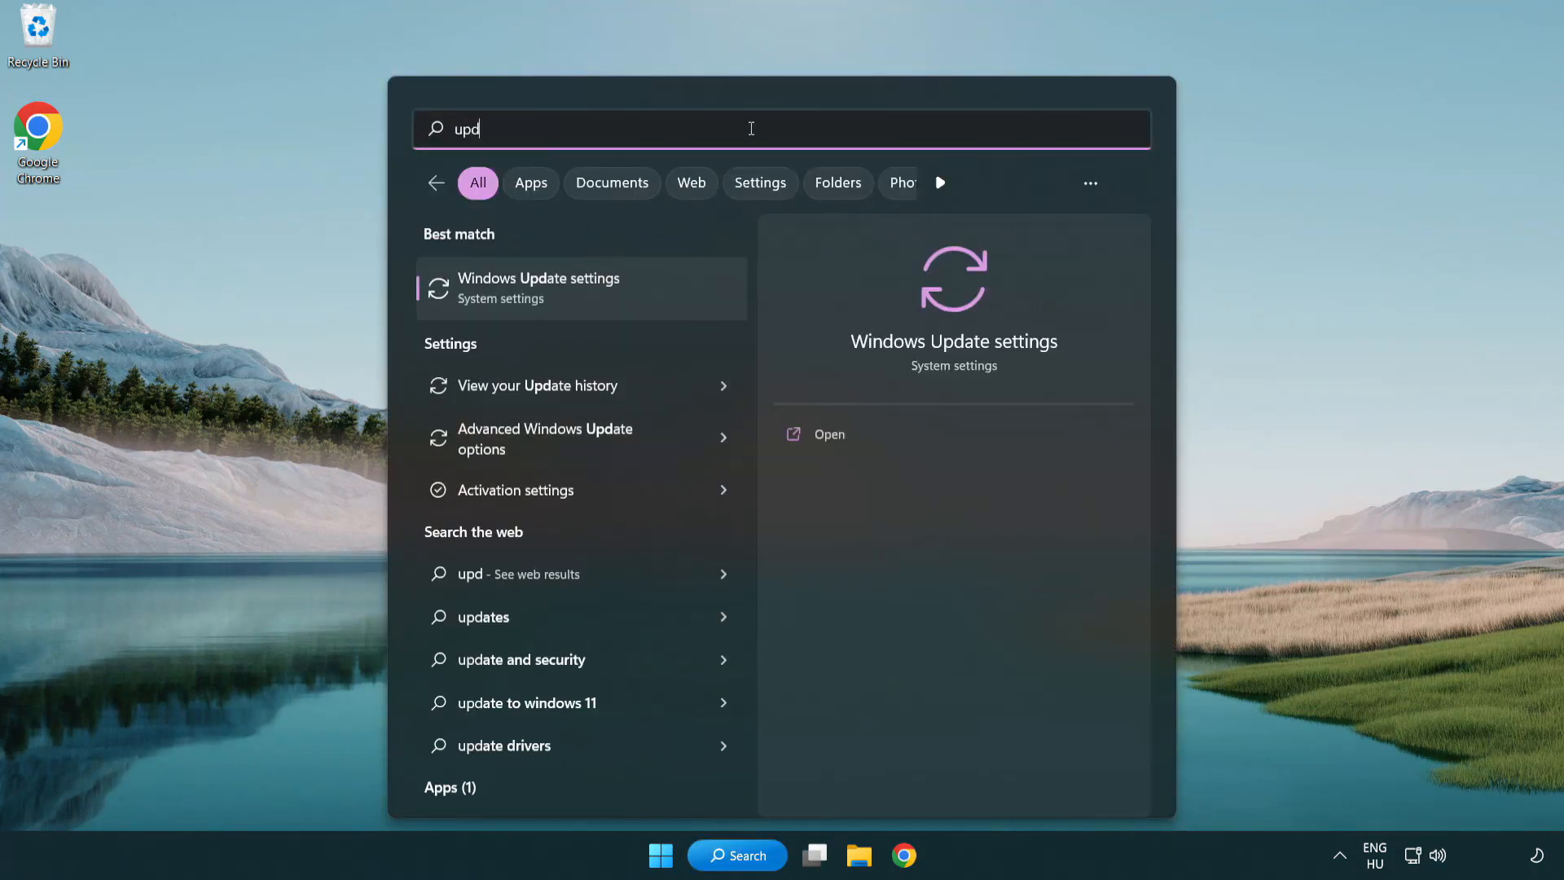
text(ate)
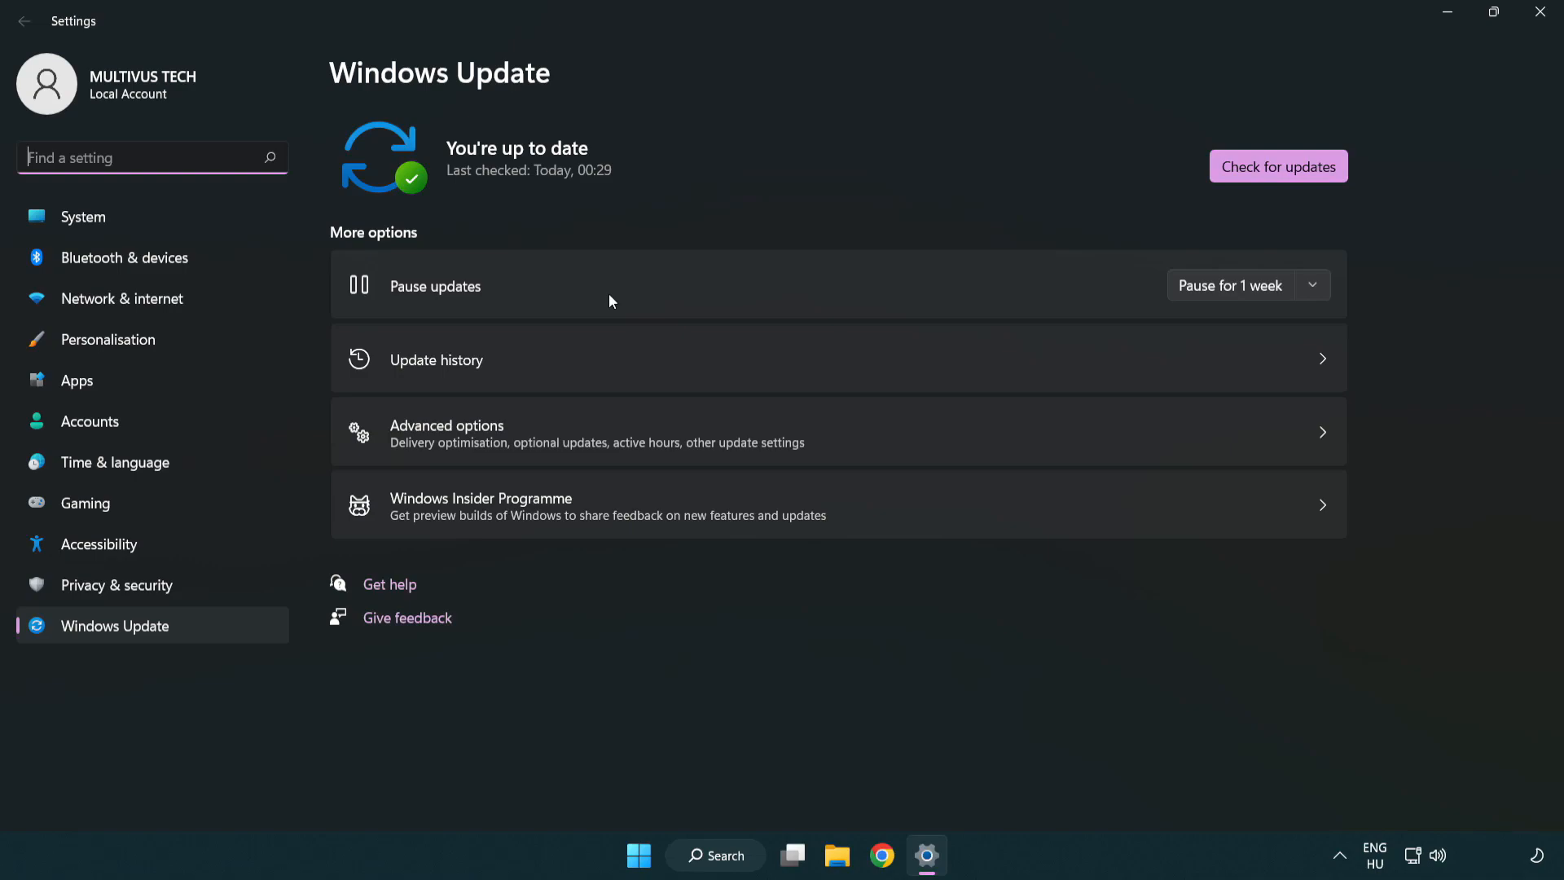
mouse_move(1316, 181)
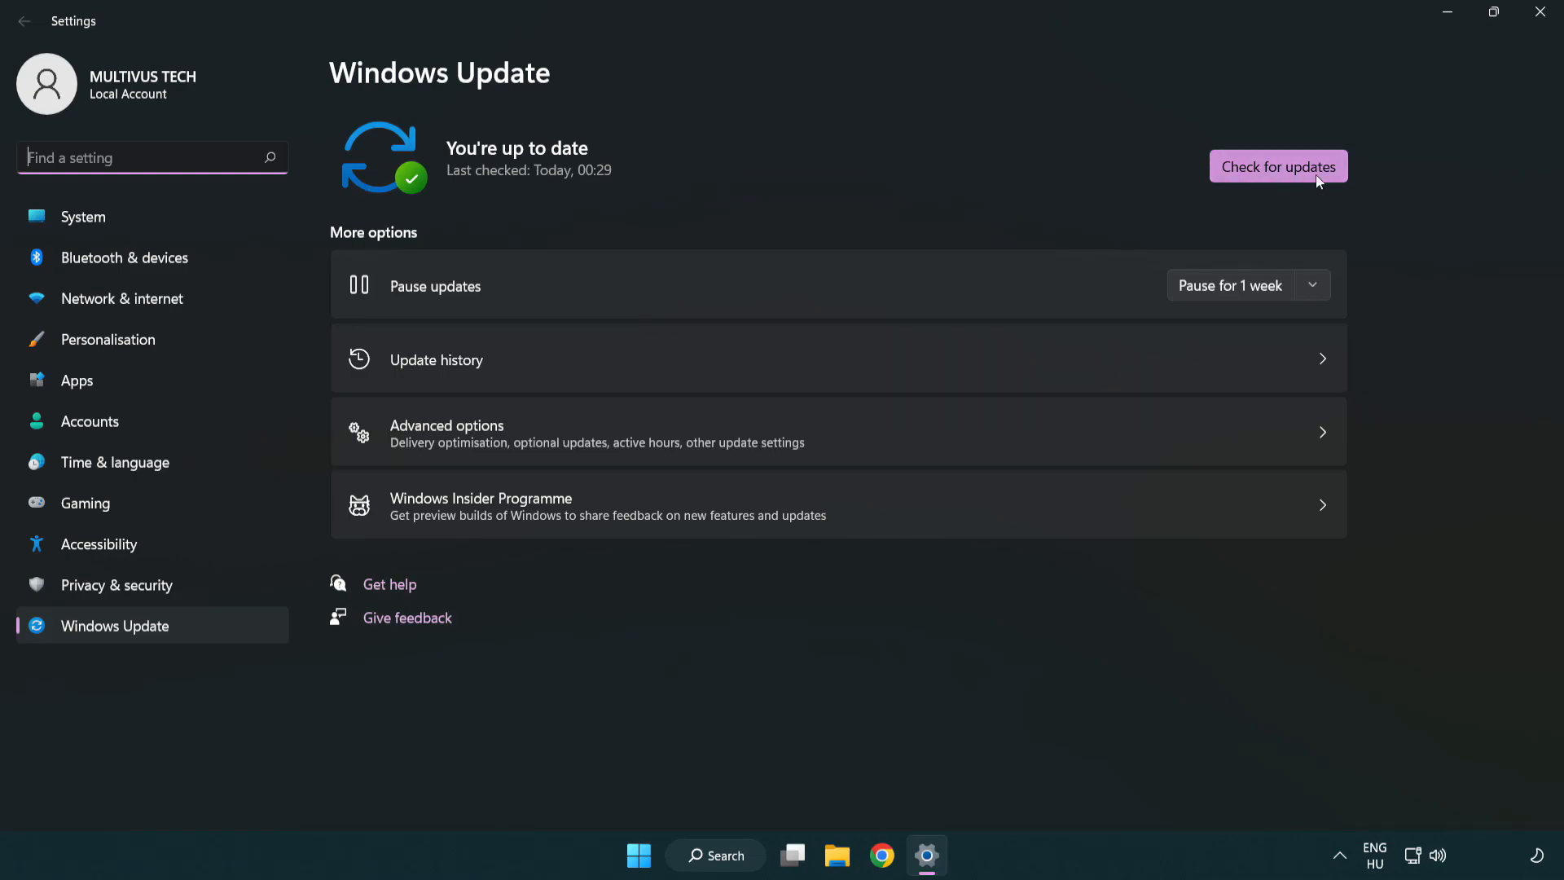
Run Check for updates on the Windows Update page.
click(1277, 166)
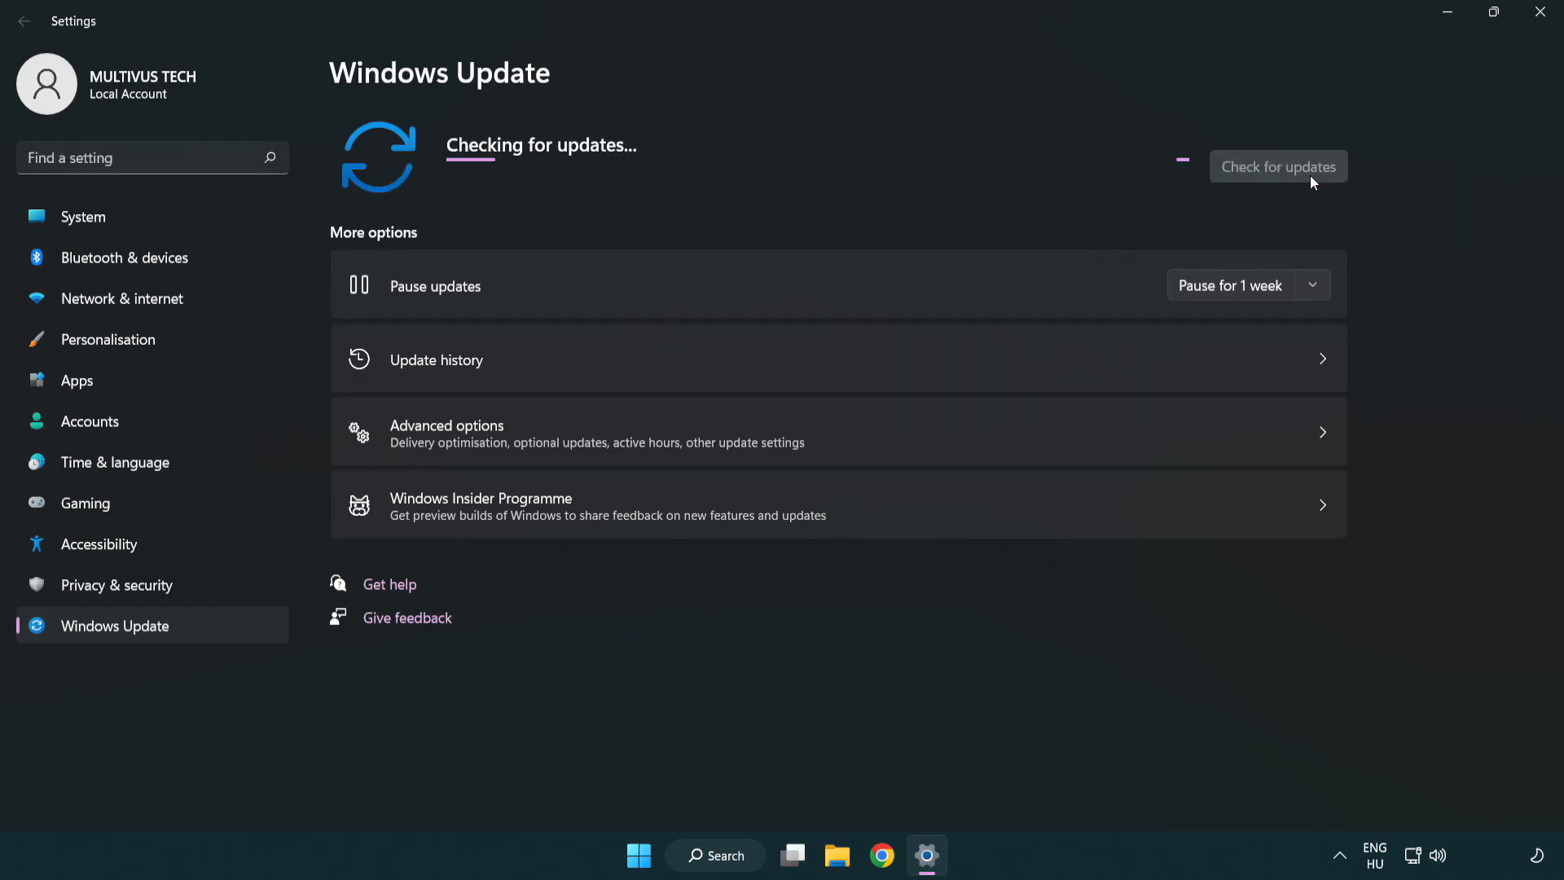
mouse_move(842, 206)
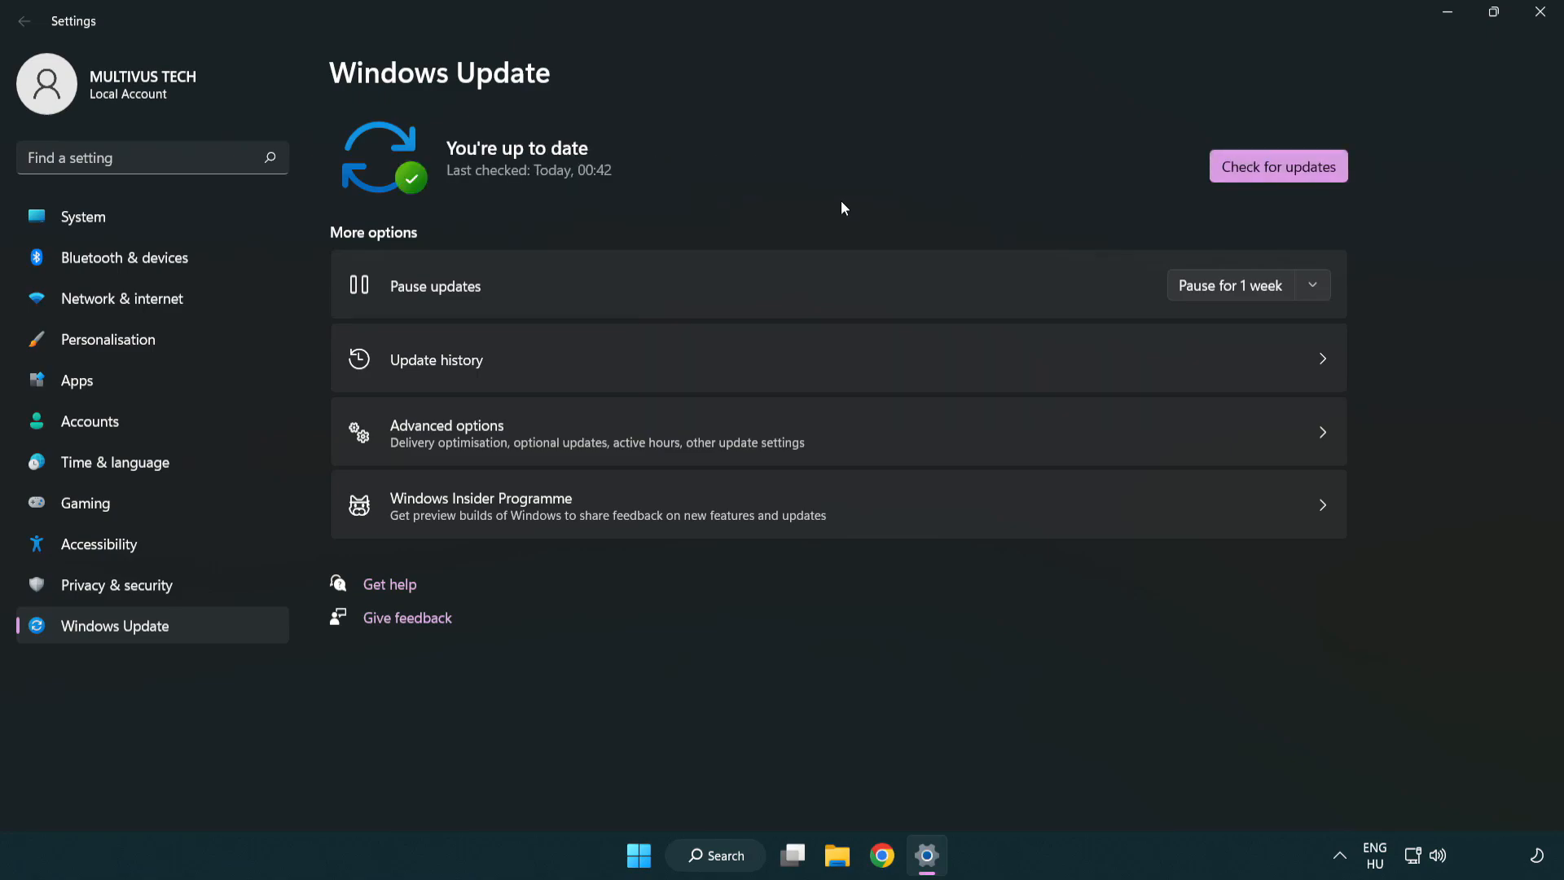
mouse_move(1539, 13)
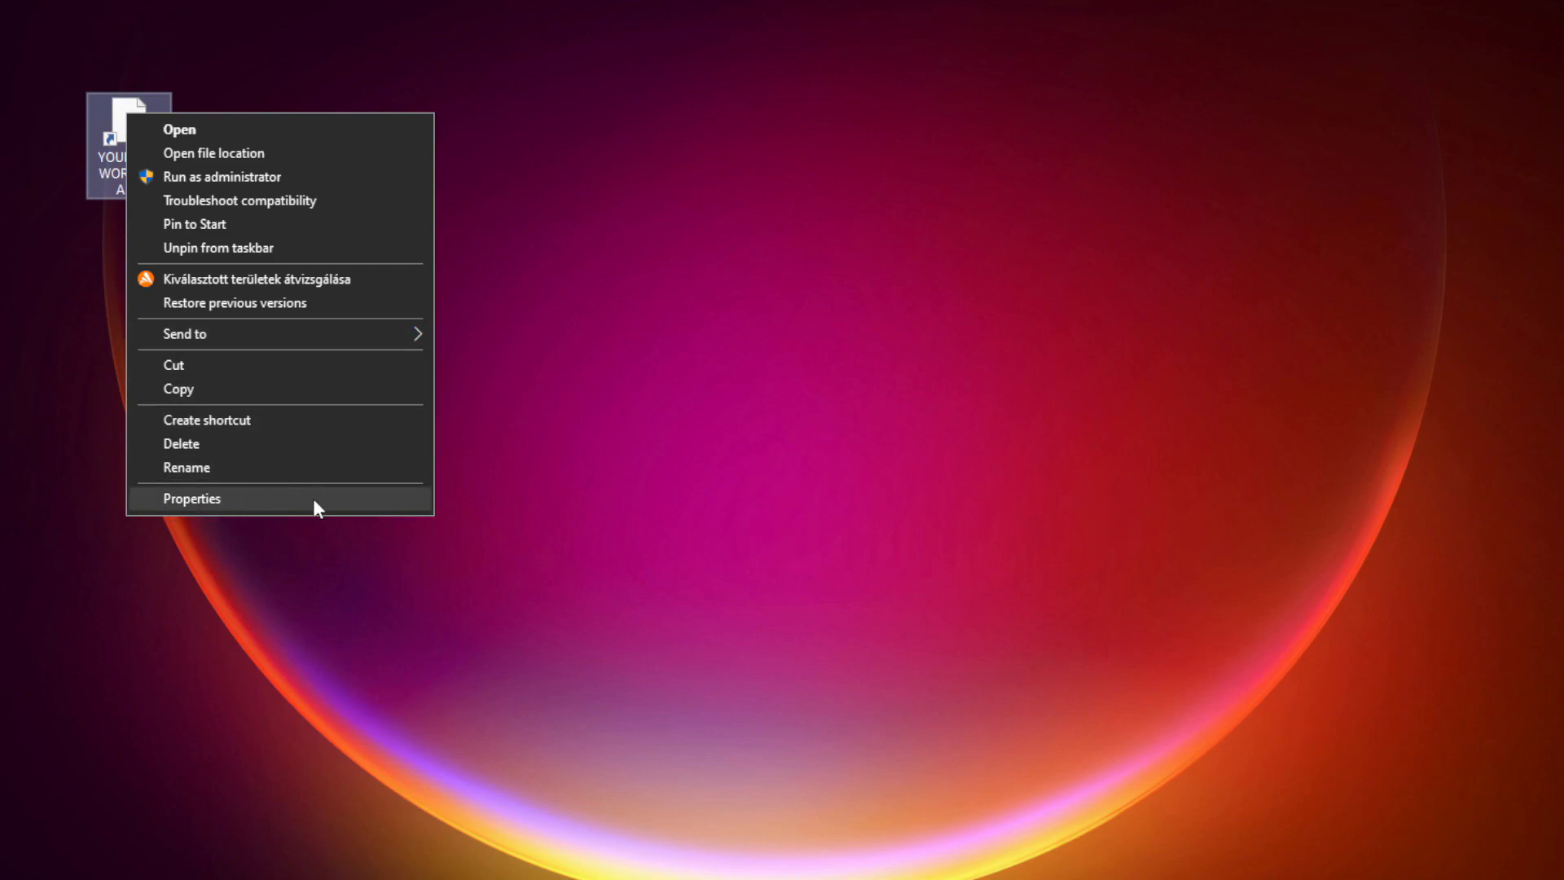
Show Properties for the YOUR NOT WORKING APP shortcut and move the dialog toward the centre.
click(192, 499)
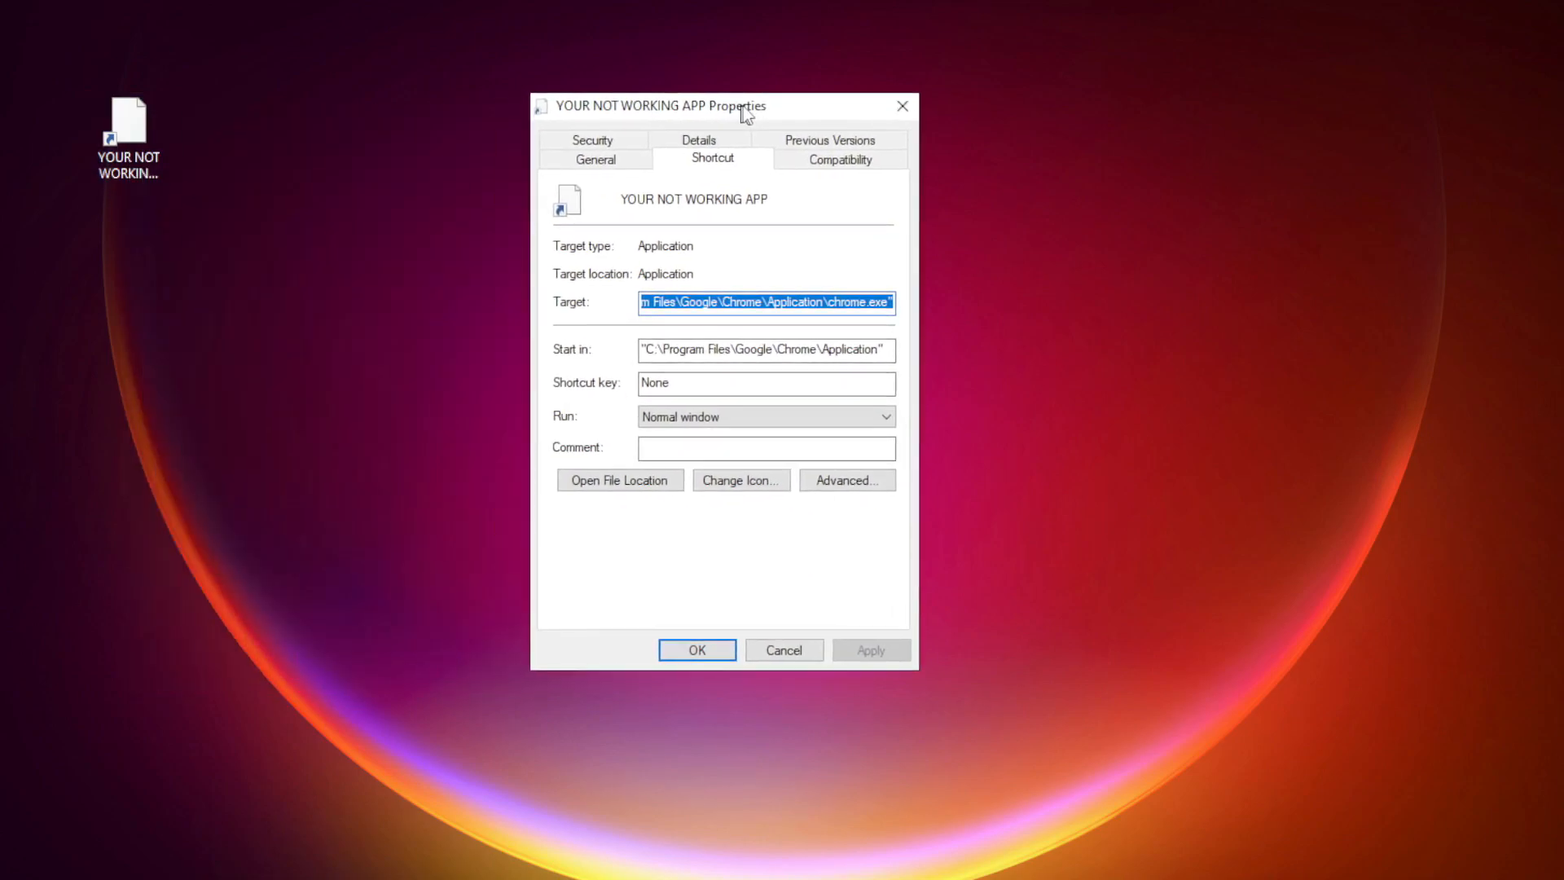
drag(654, 106, 725, 166)
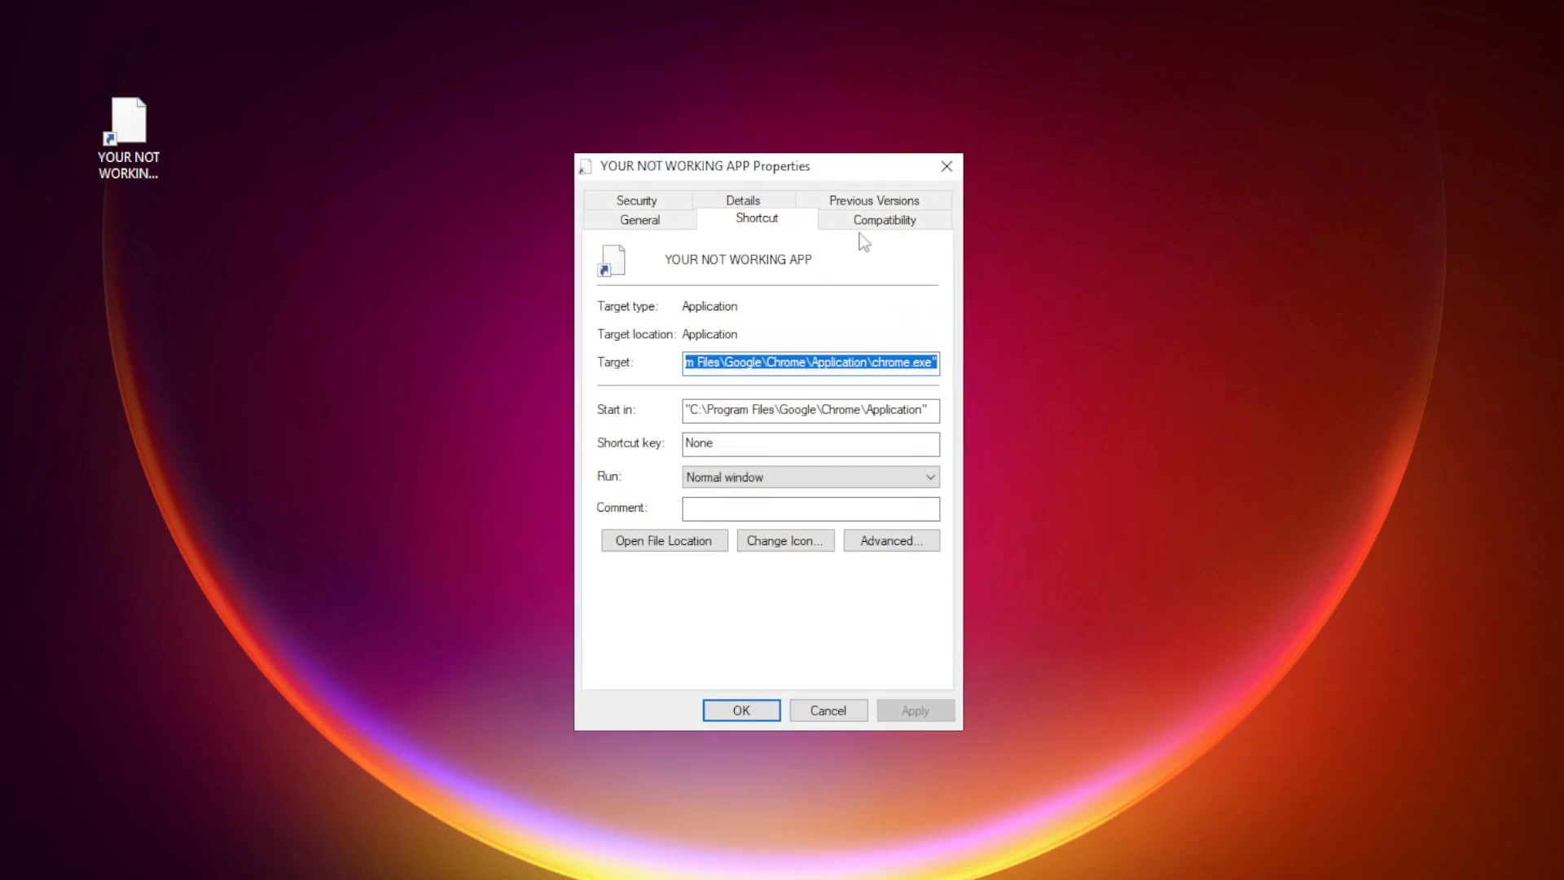
mouse_move(881, 220)
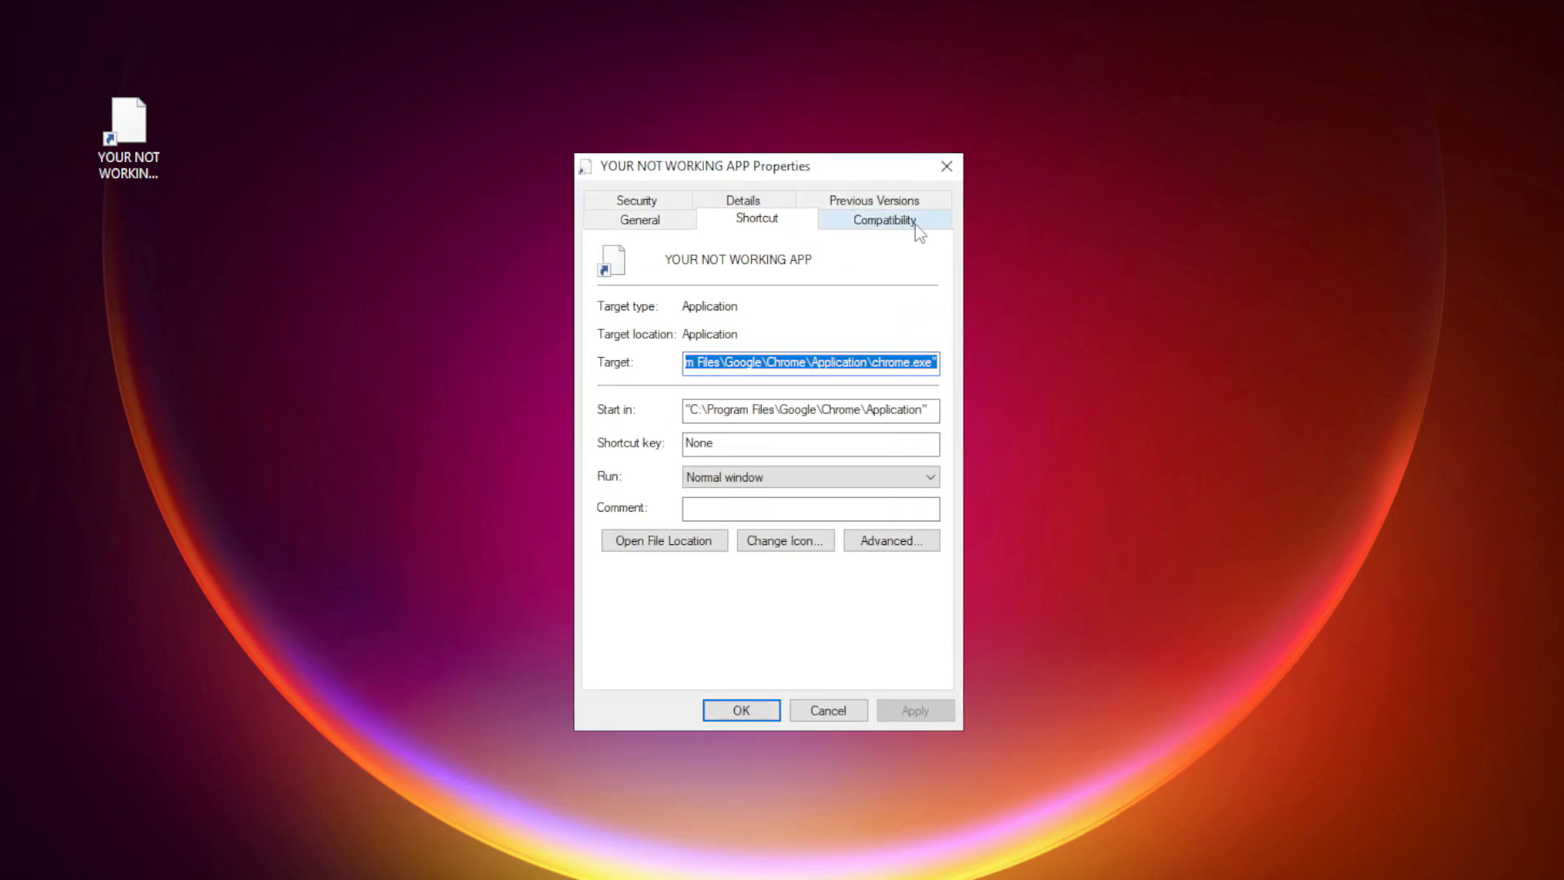
Under Compatibility, enable Windows 8 mode, disabled fullscreen optimizations and Run as administrator, then confirm with OK.
click(882, 220)
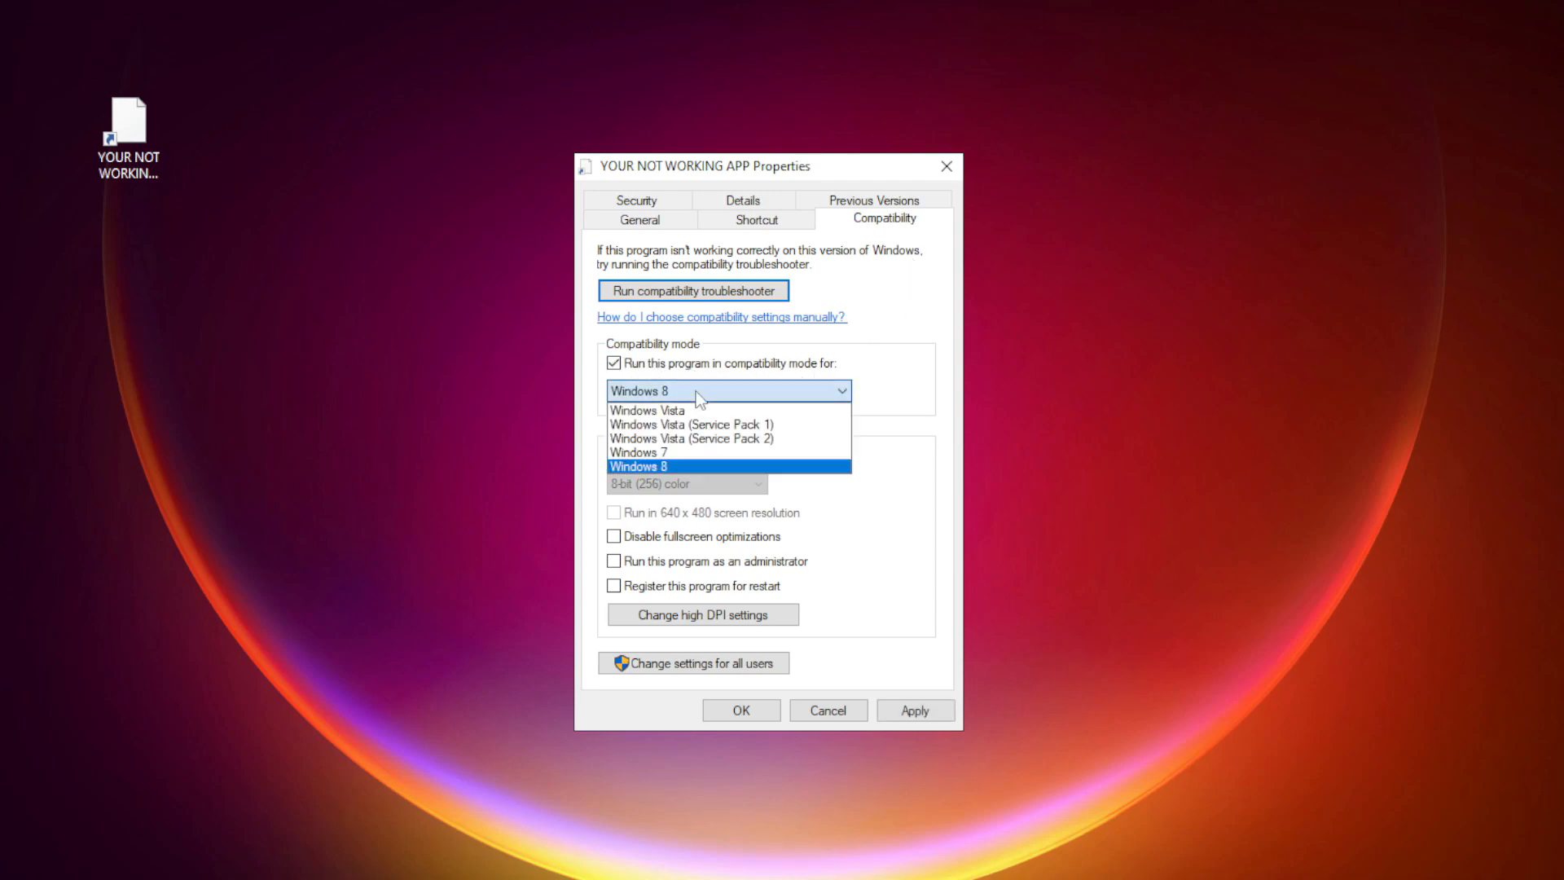
mouse_move(683, 457)
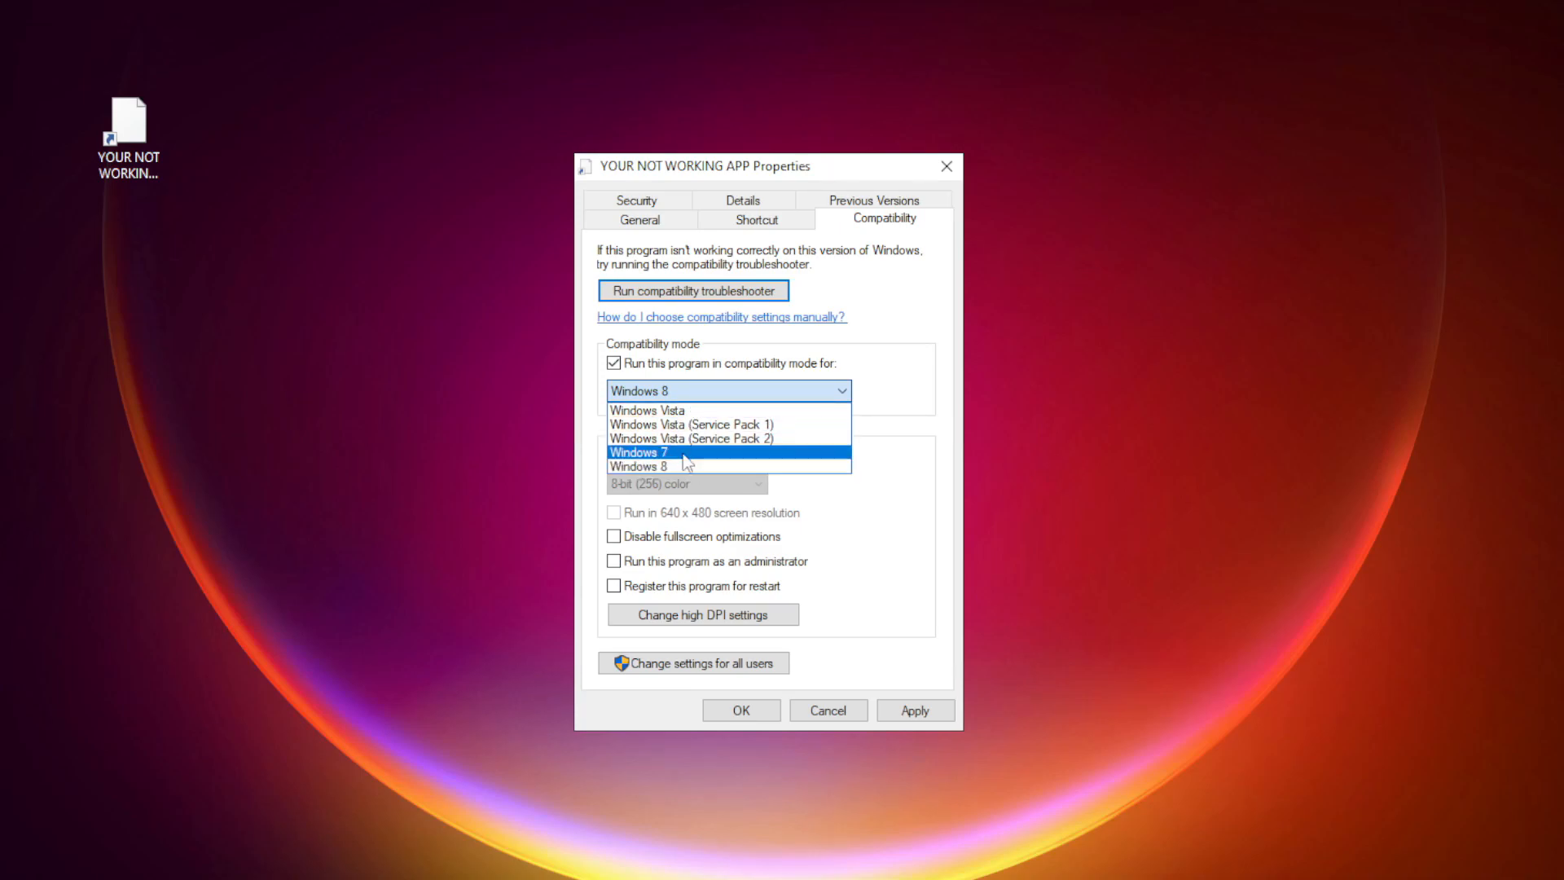
click(638, 466)
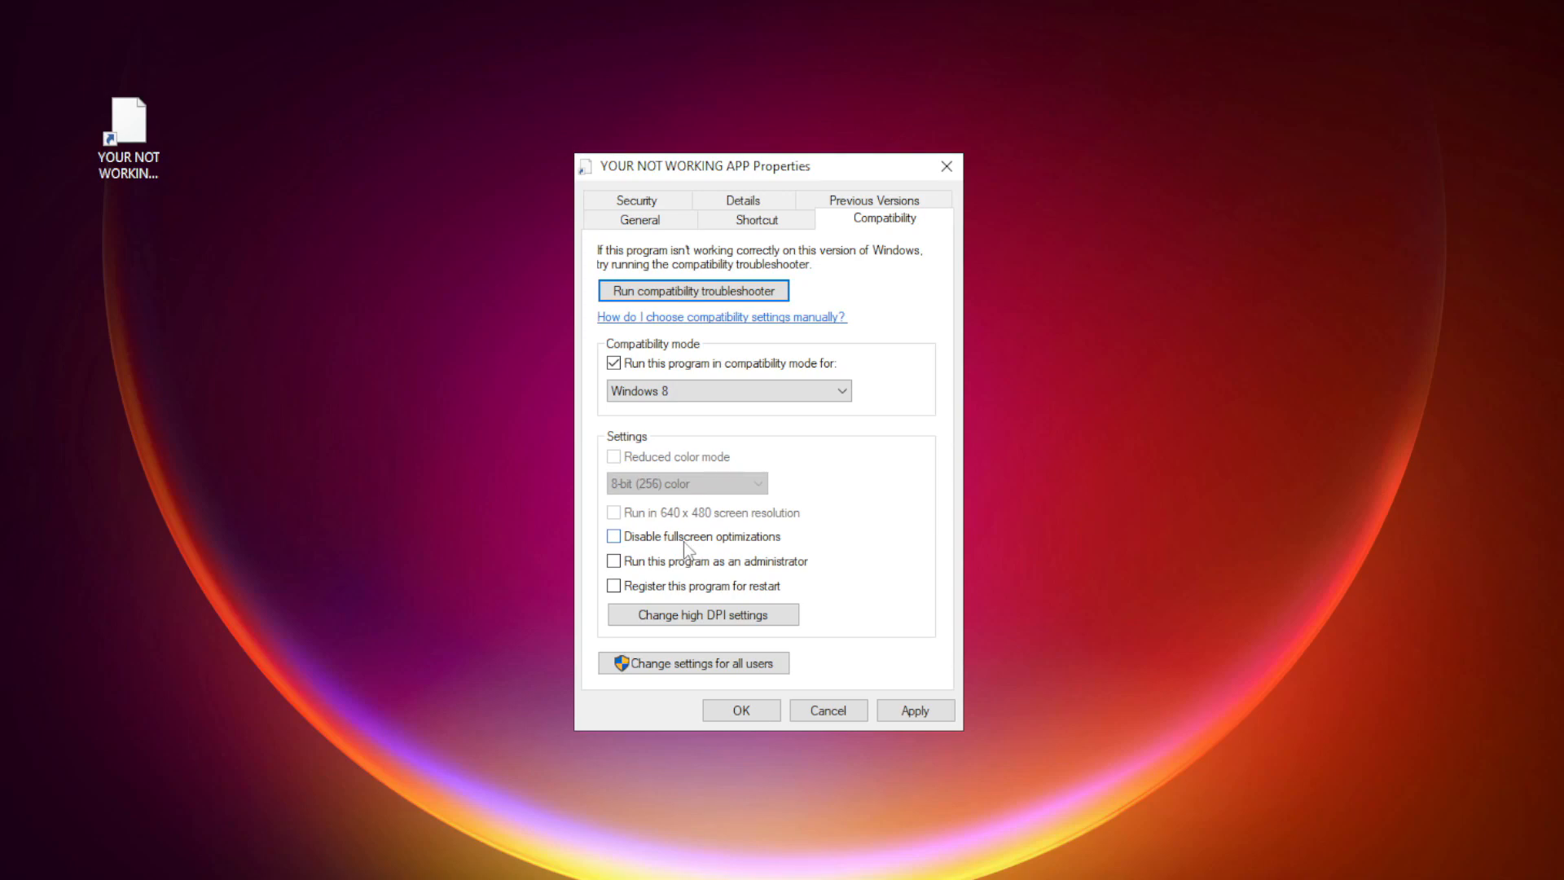
click(614, 536)
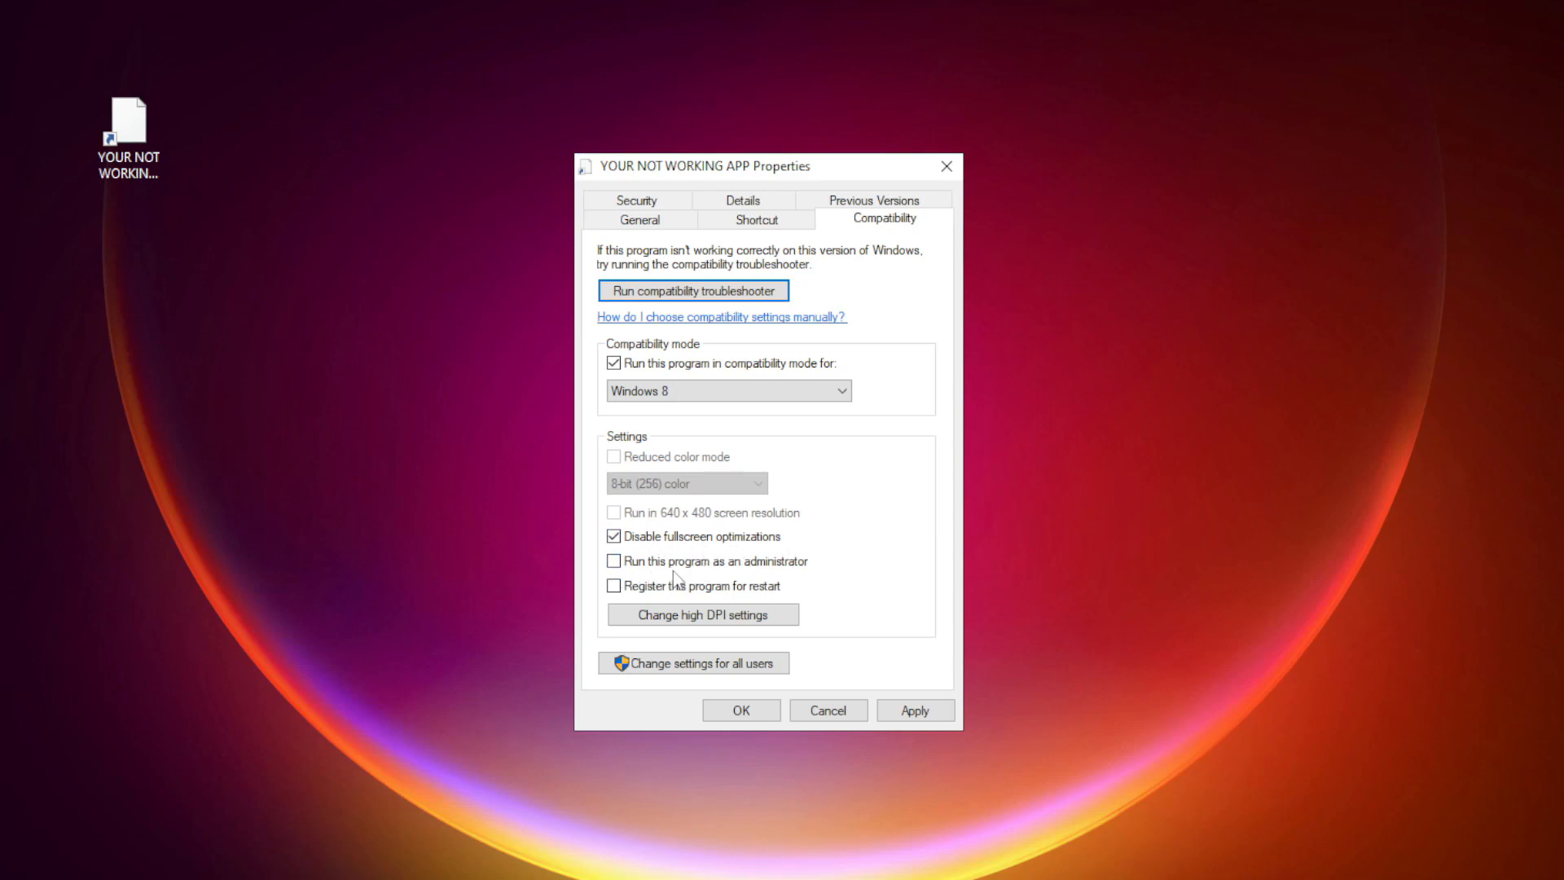
click(614, 560)
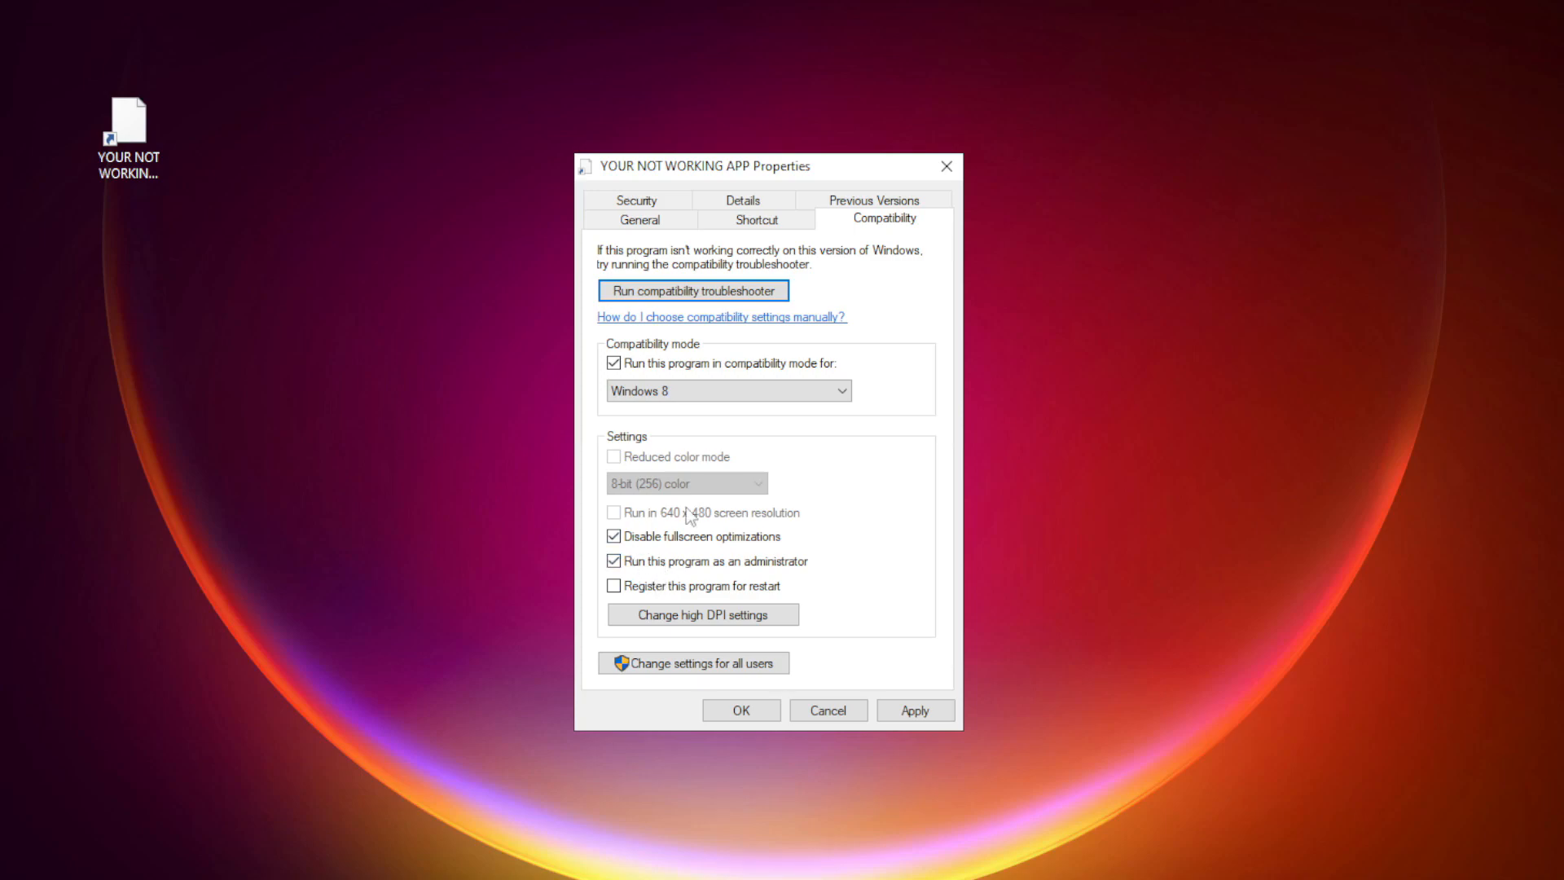
mouse_move(696, 558)
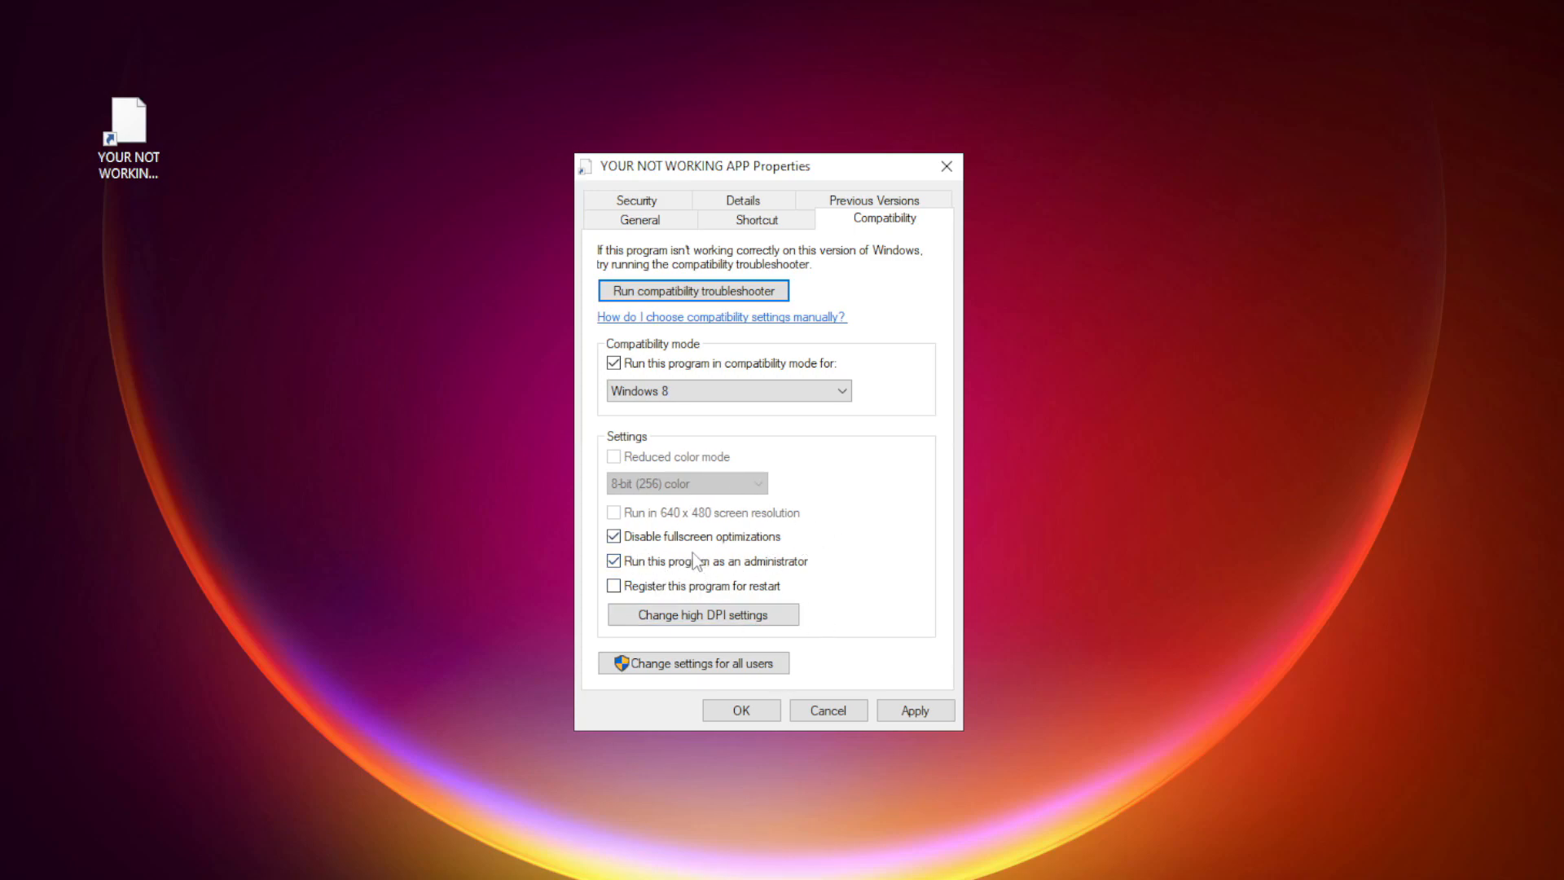
click(914, 711)
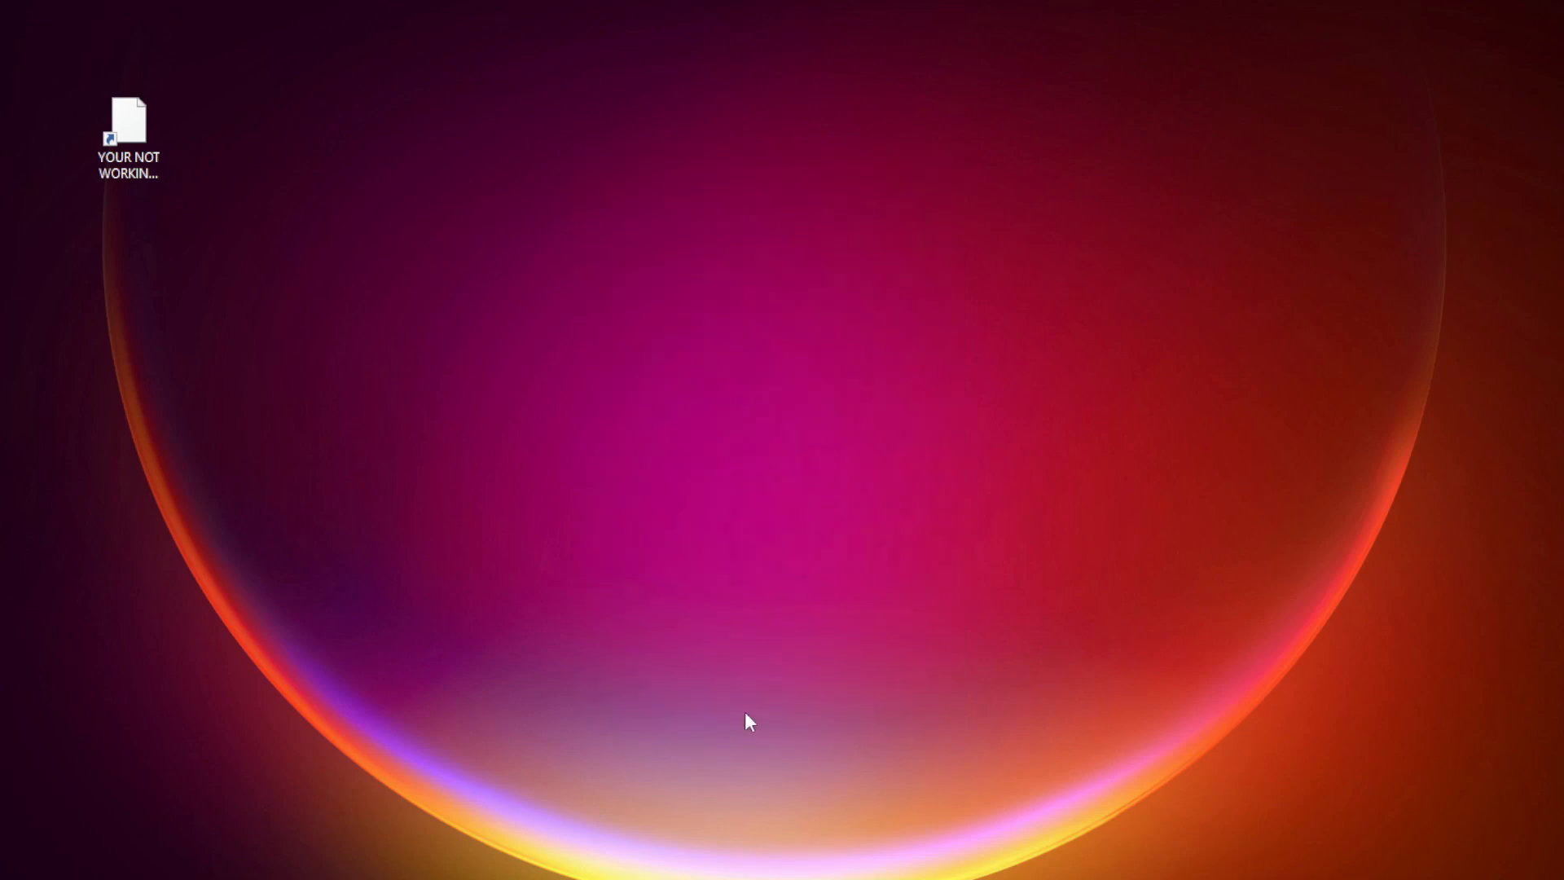
Launch Task Manager from the Start button's power user menu.
click(127, 130)
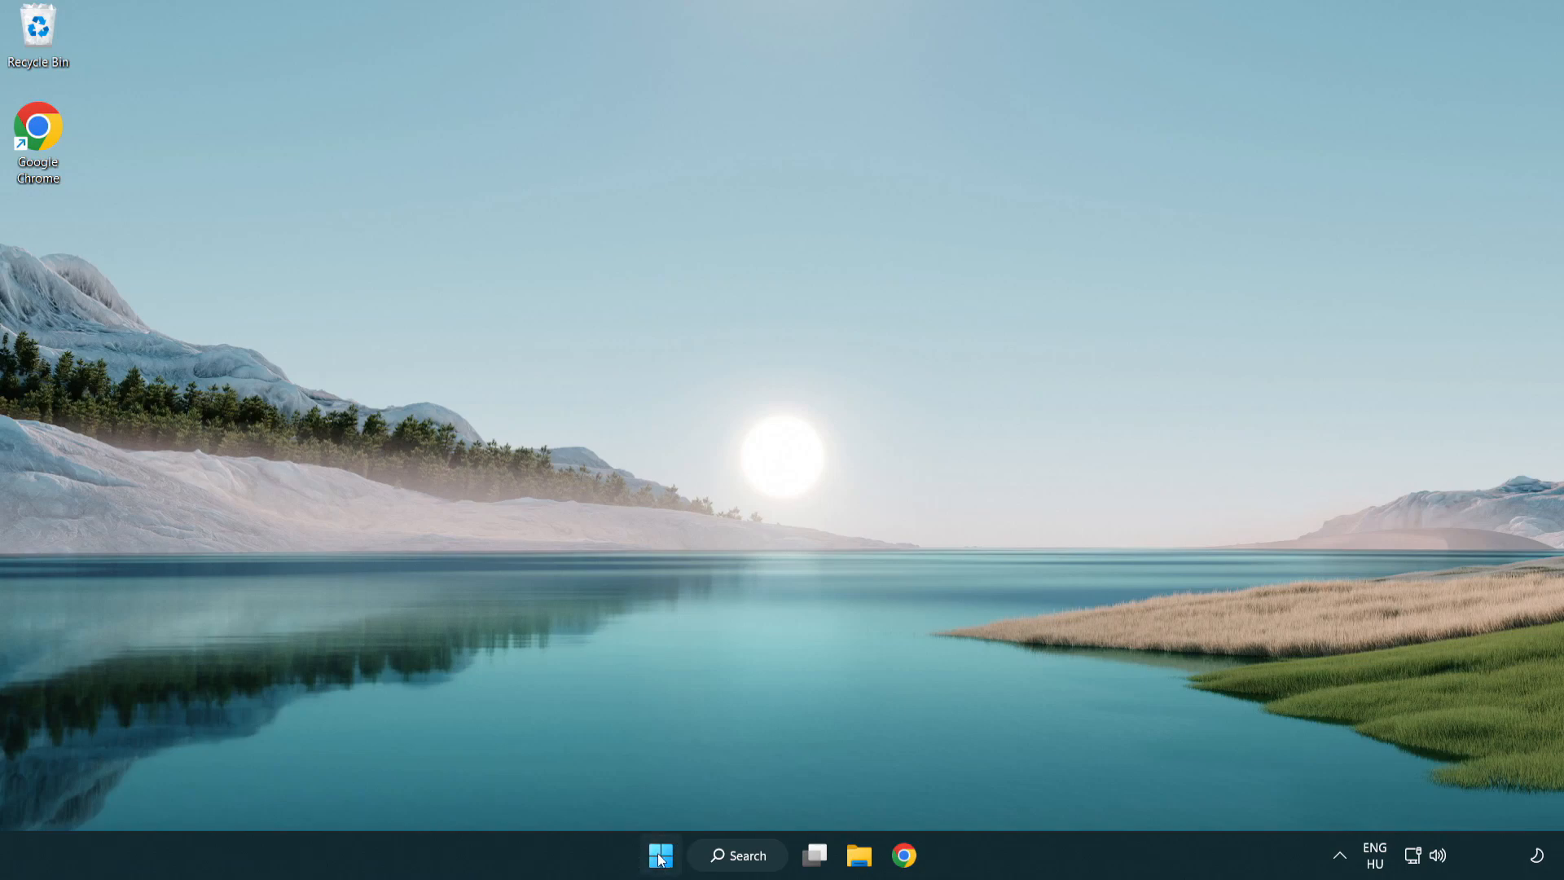
right_click(660, 855)
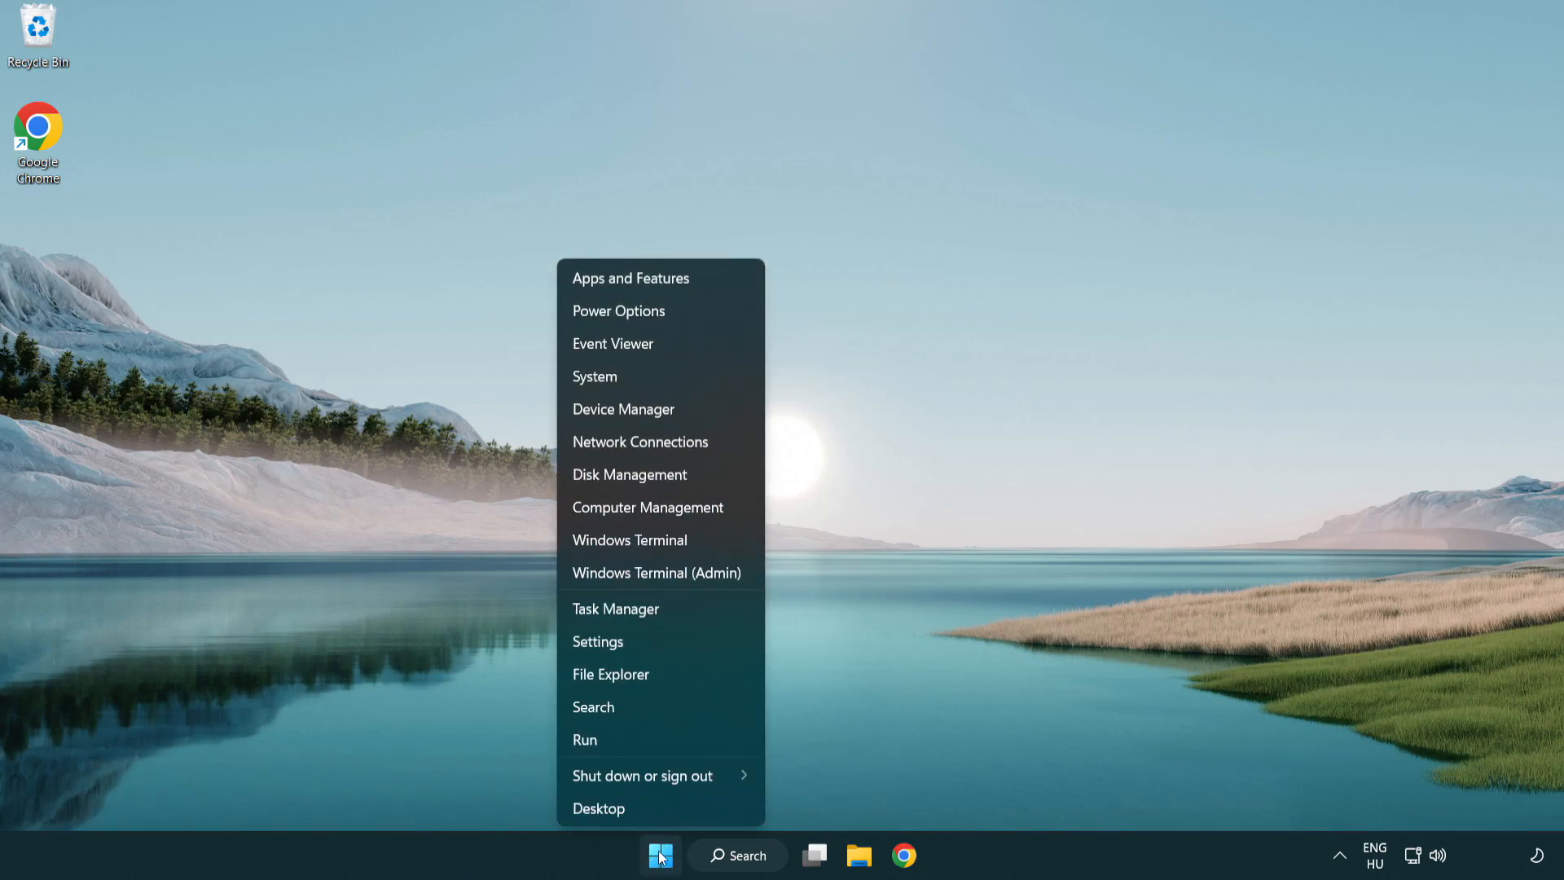
mouse_move(668, 614)
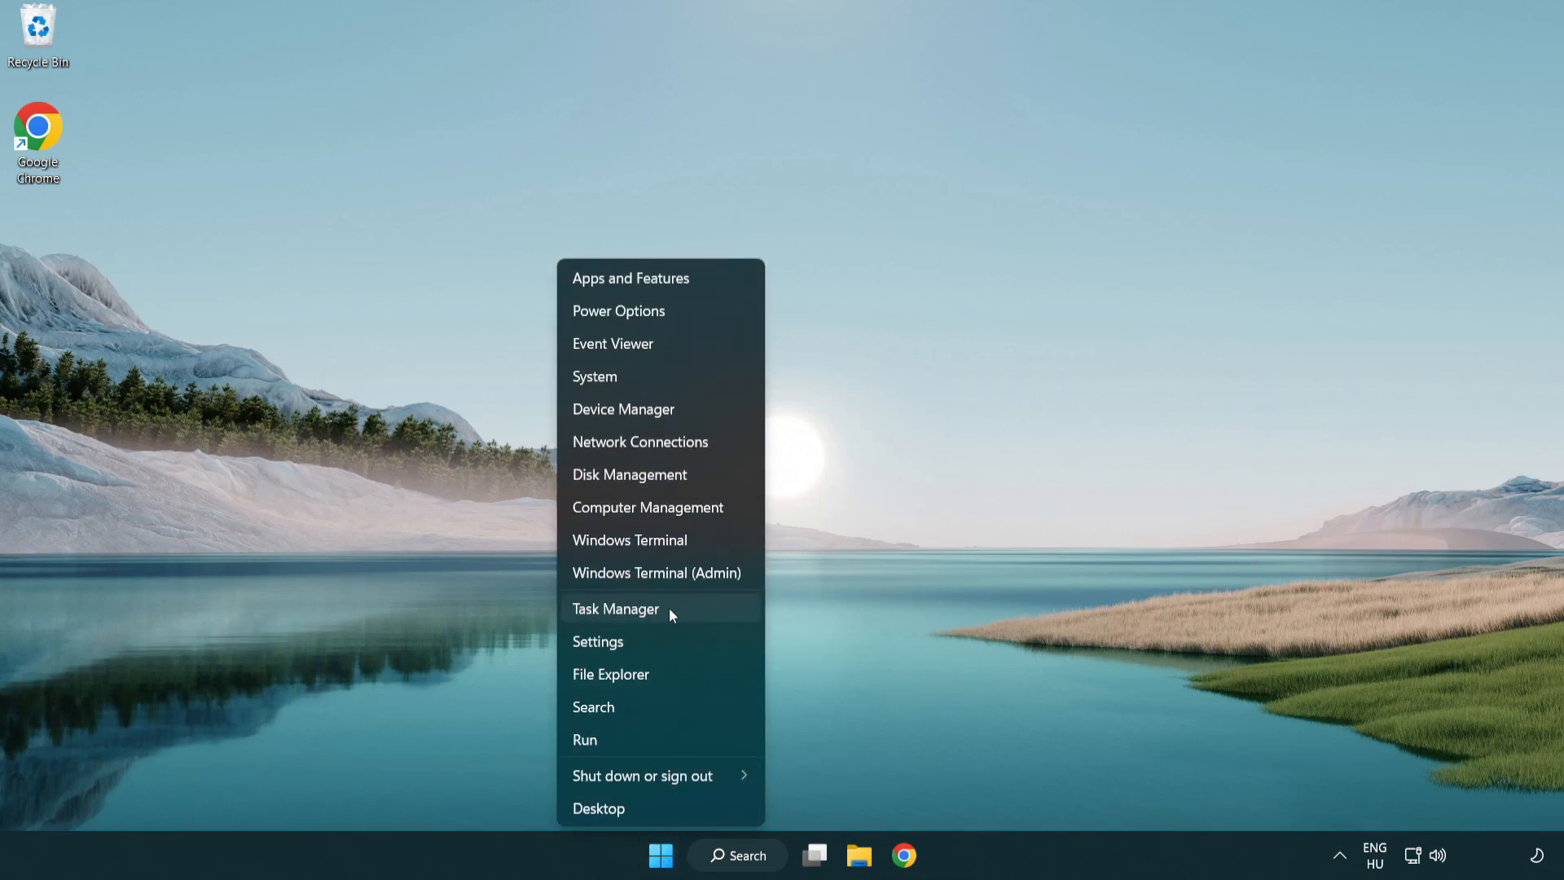
click(616, 608)
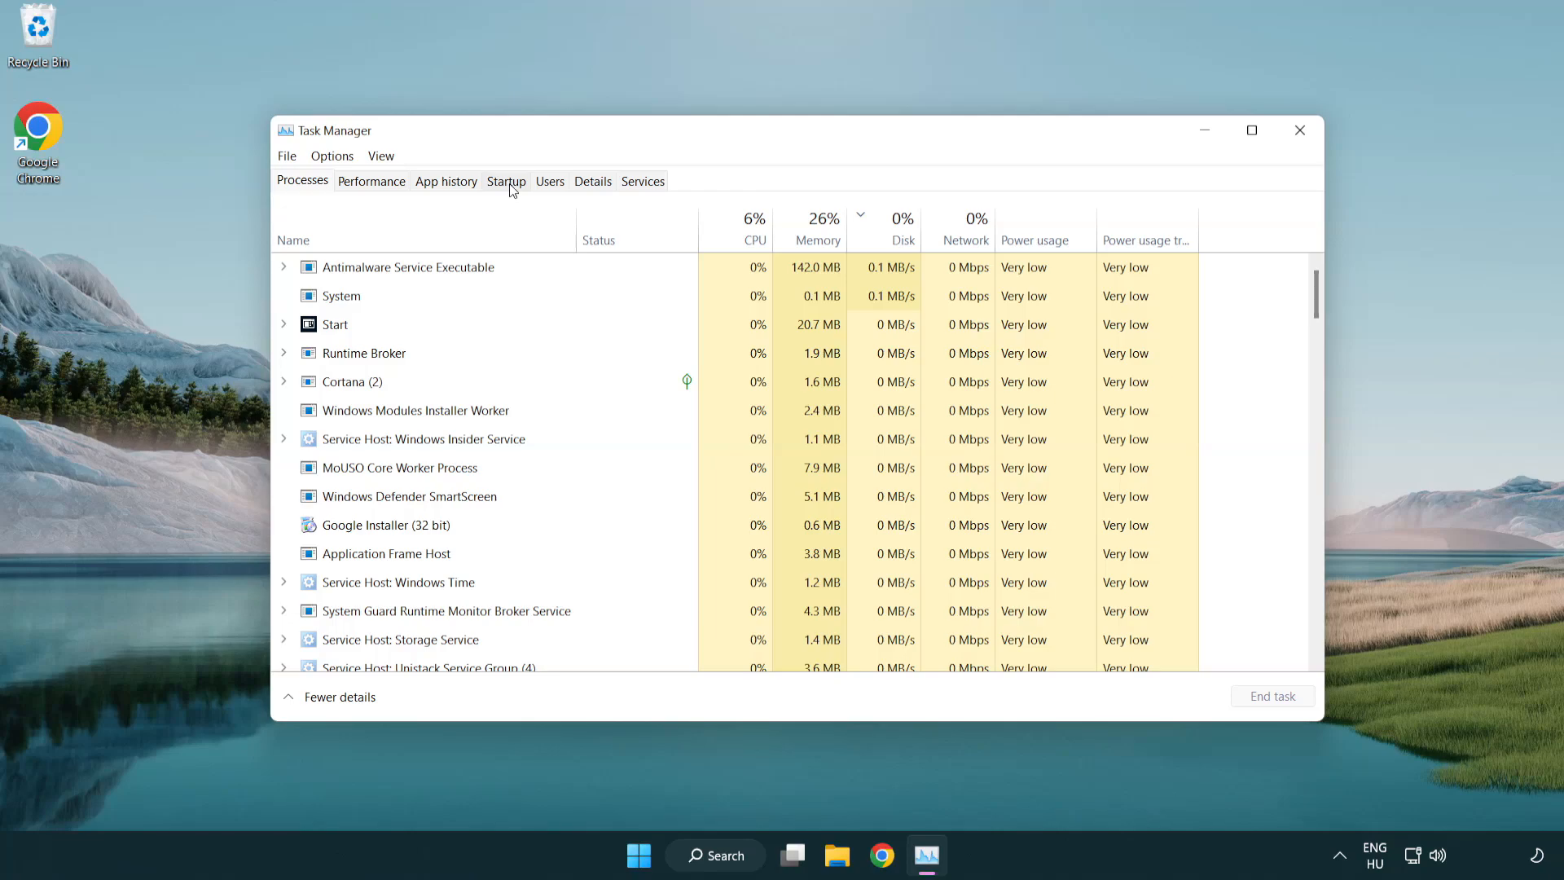
On the Startup tab, disable Terminal, Phone Link, Cortana and the Windows Security entry, then close Task Manager.
click(505, 180)
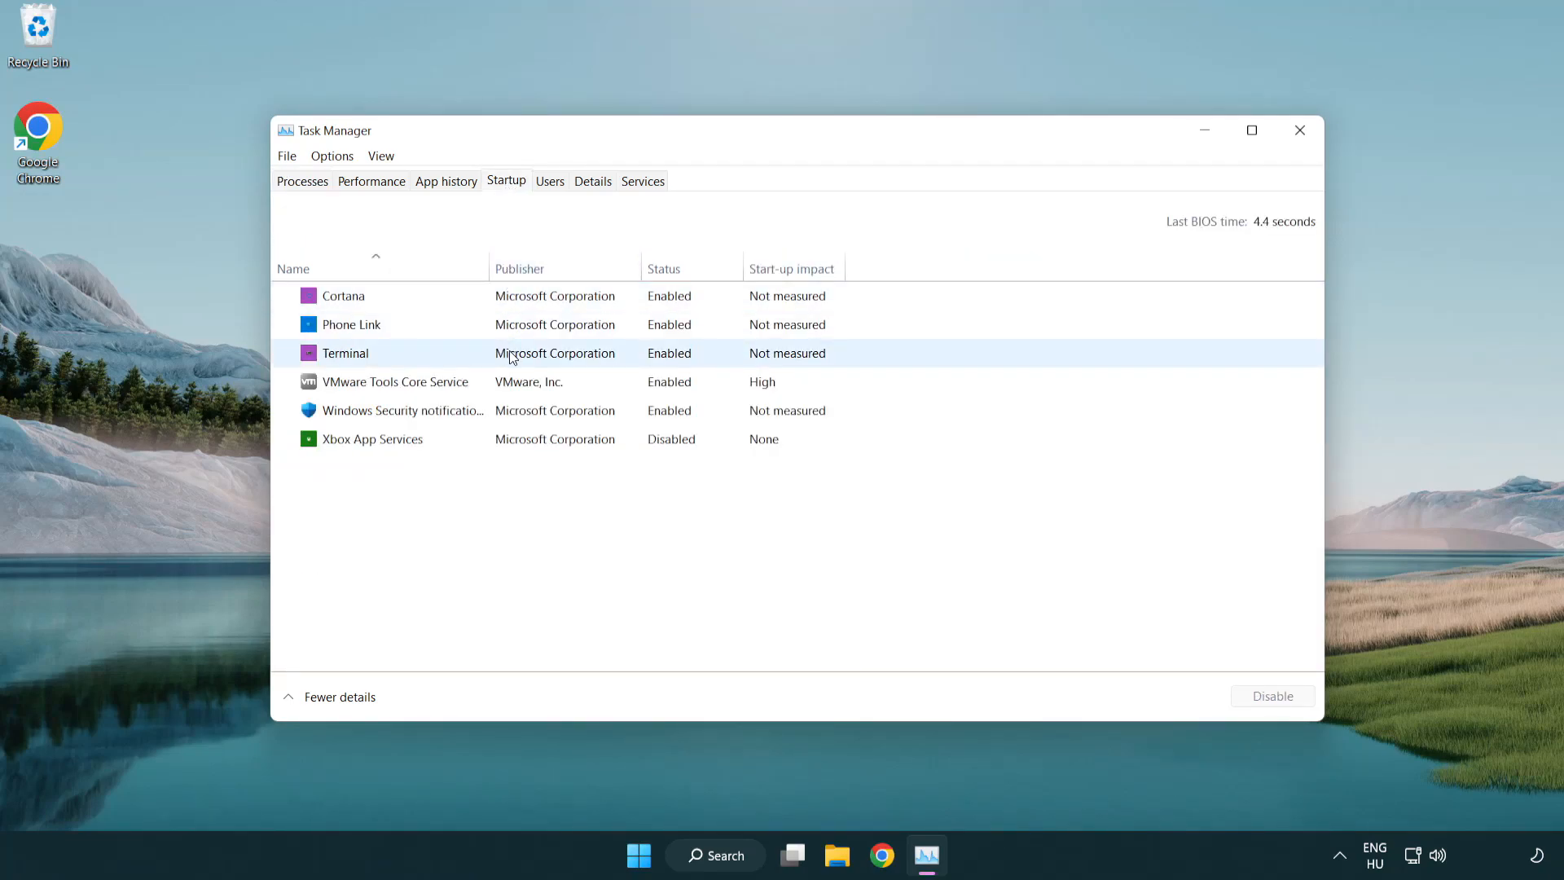
mouse_move(1272, 695)
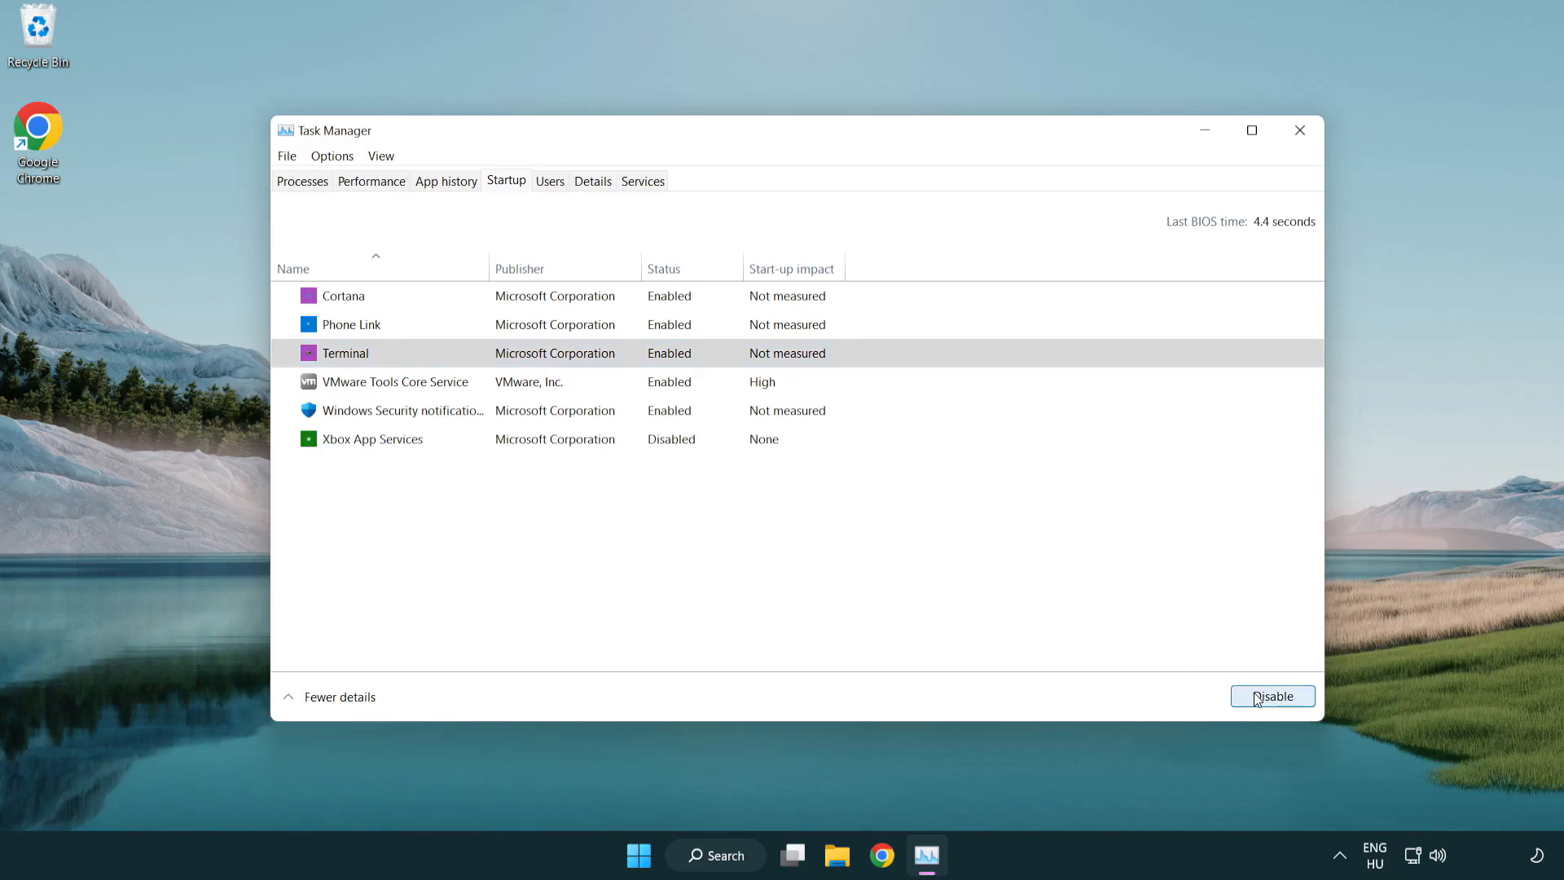
click(1273, 696)
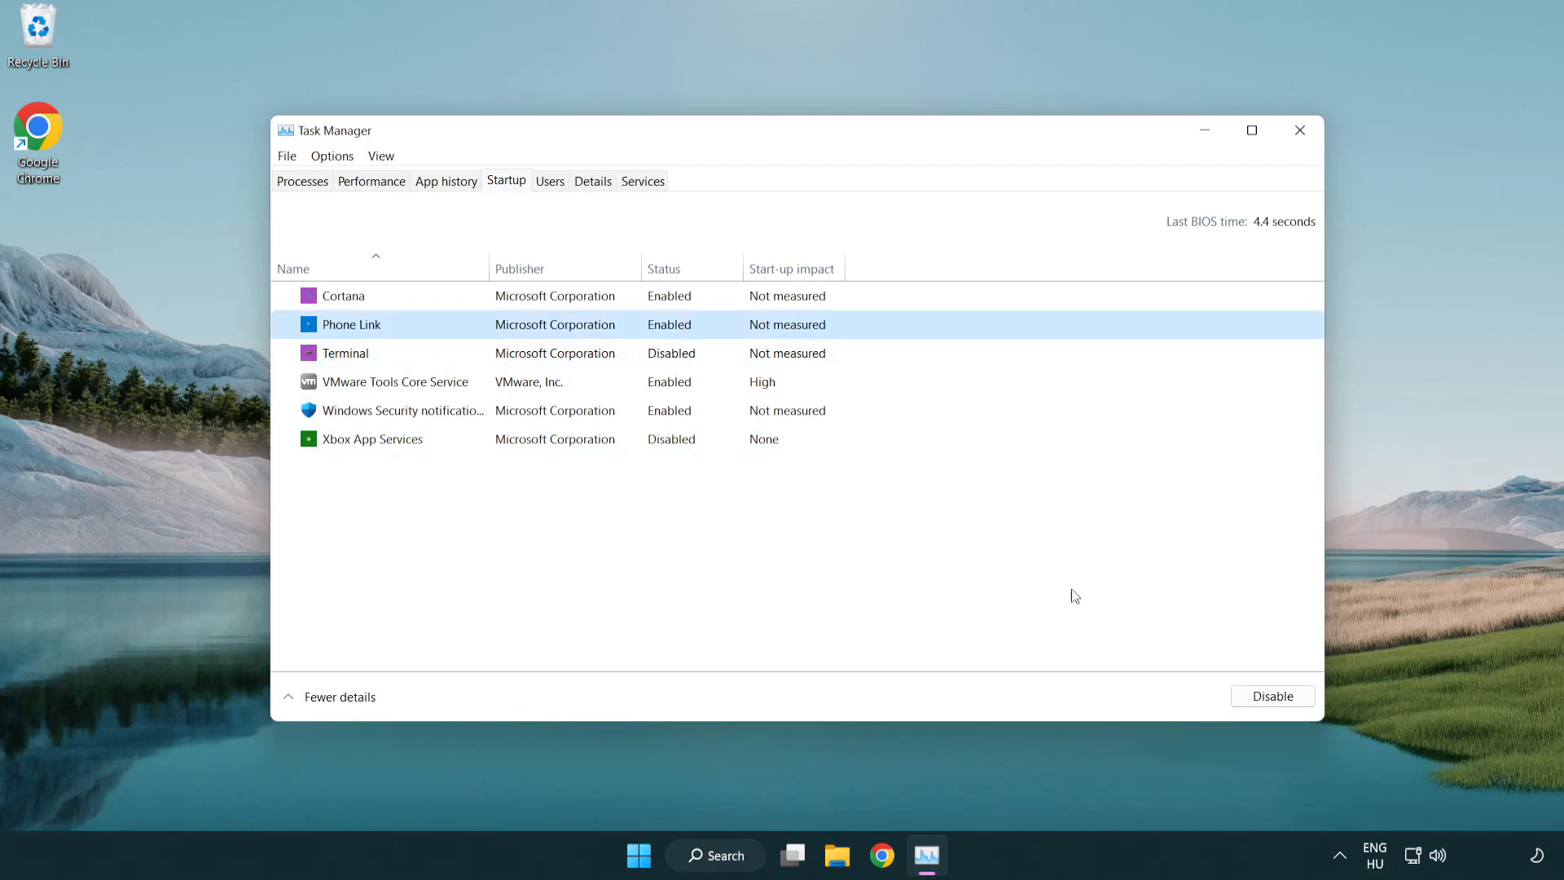
click(1273, 696)
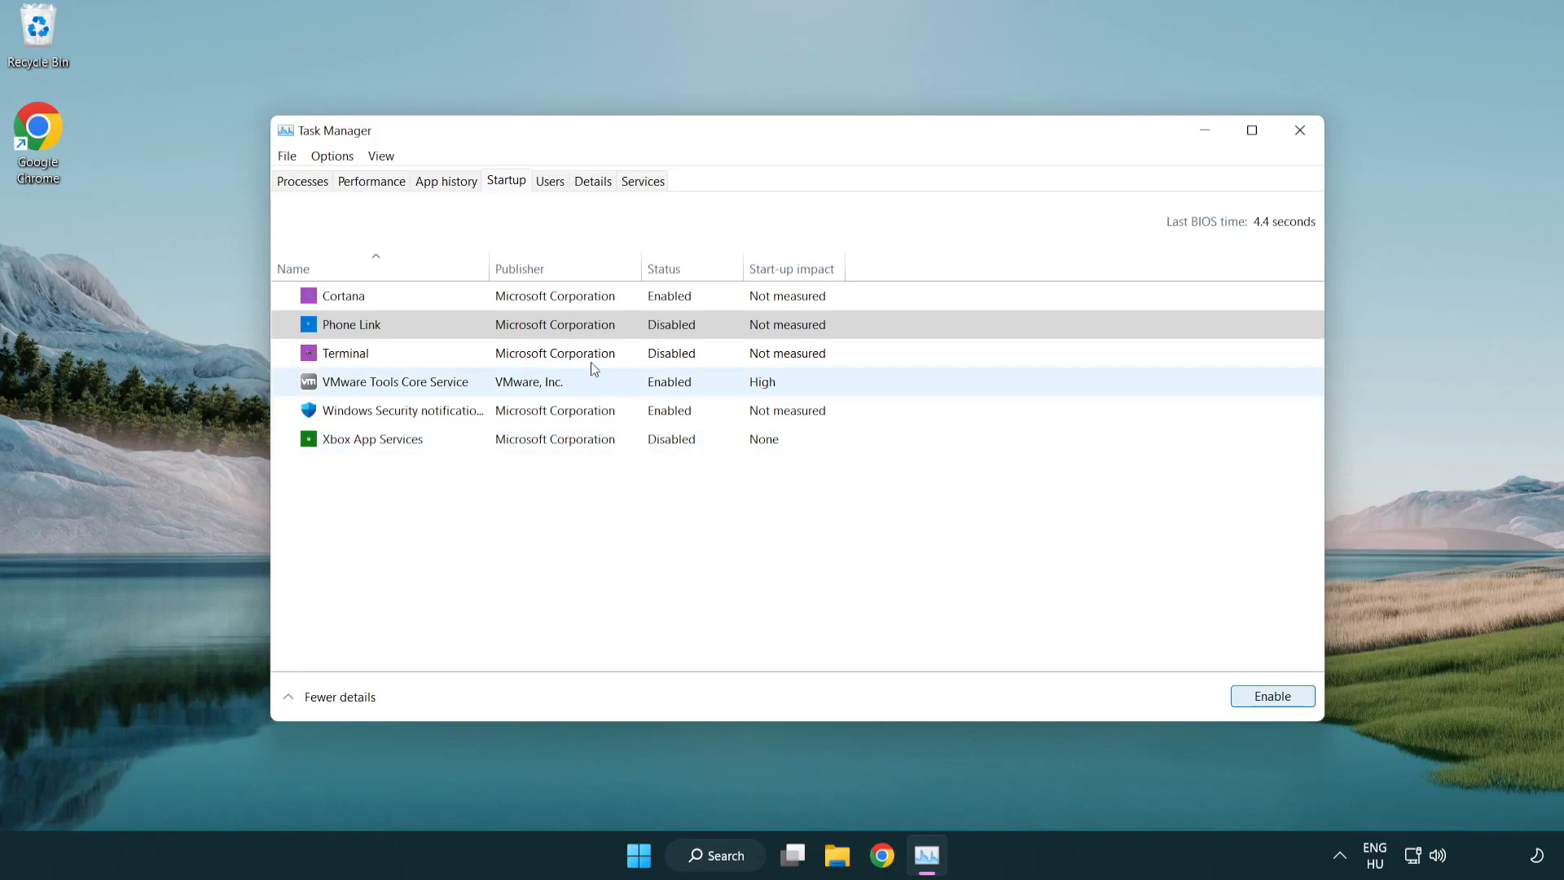
click(344, 295)
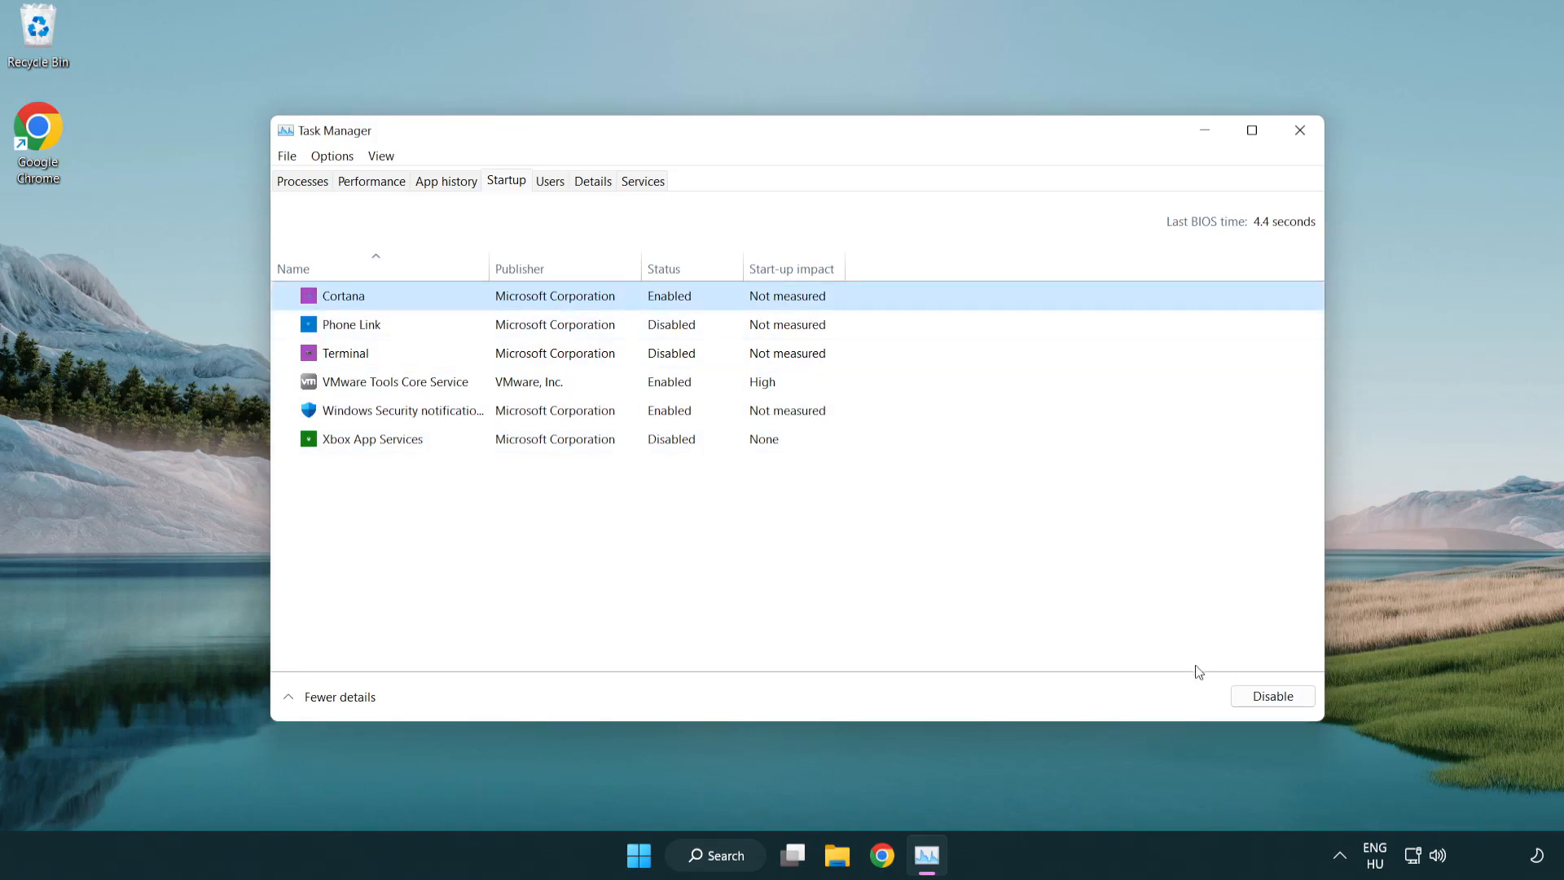
click(1273, 696)
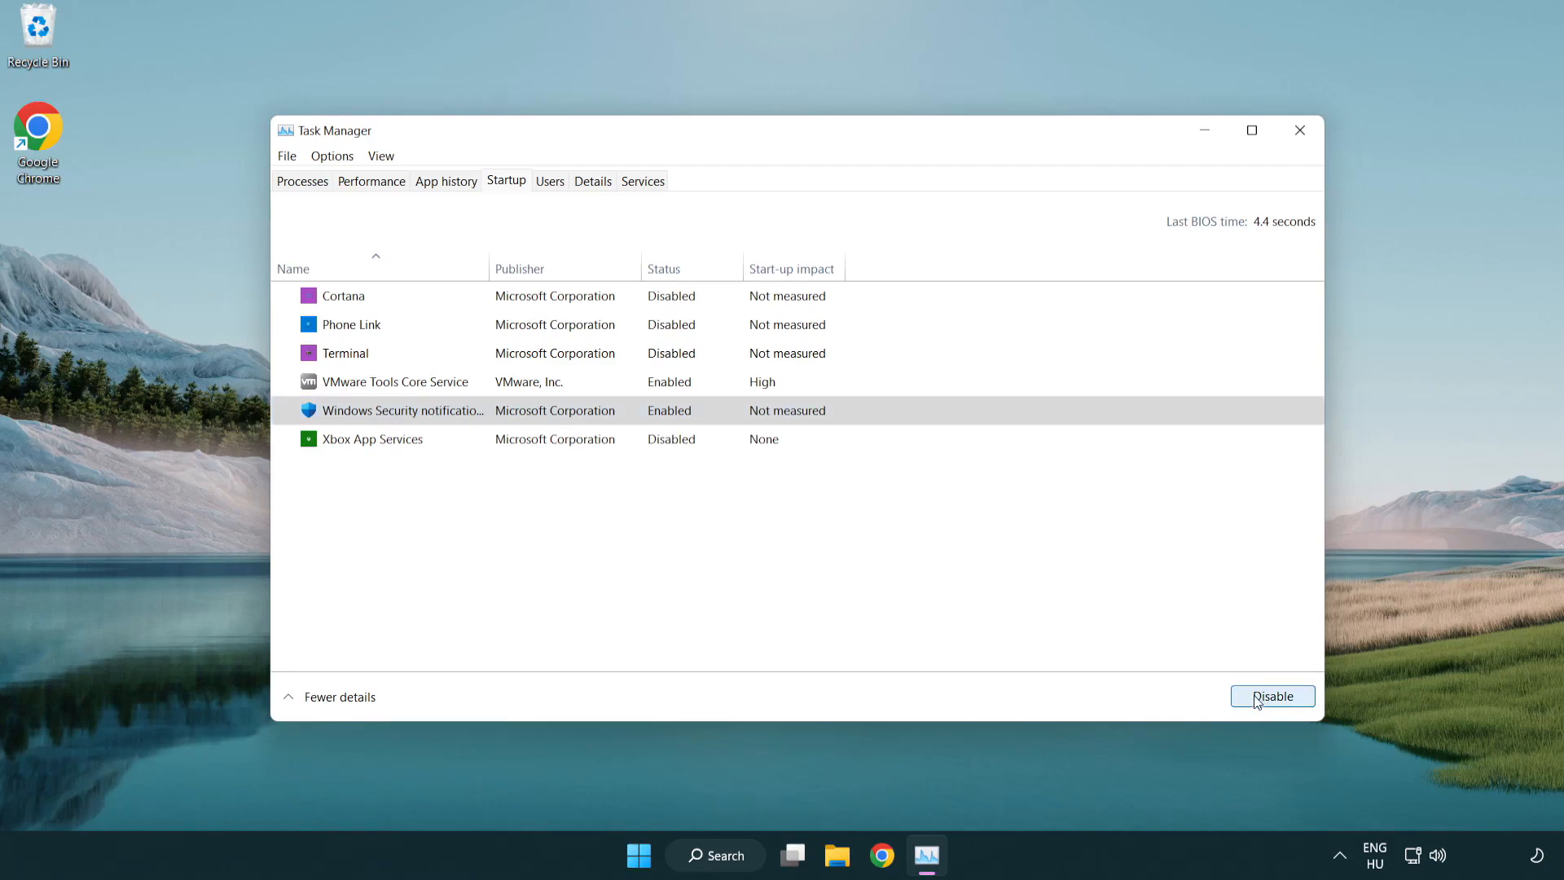
click(1272, 696)
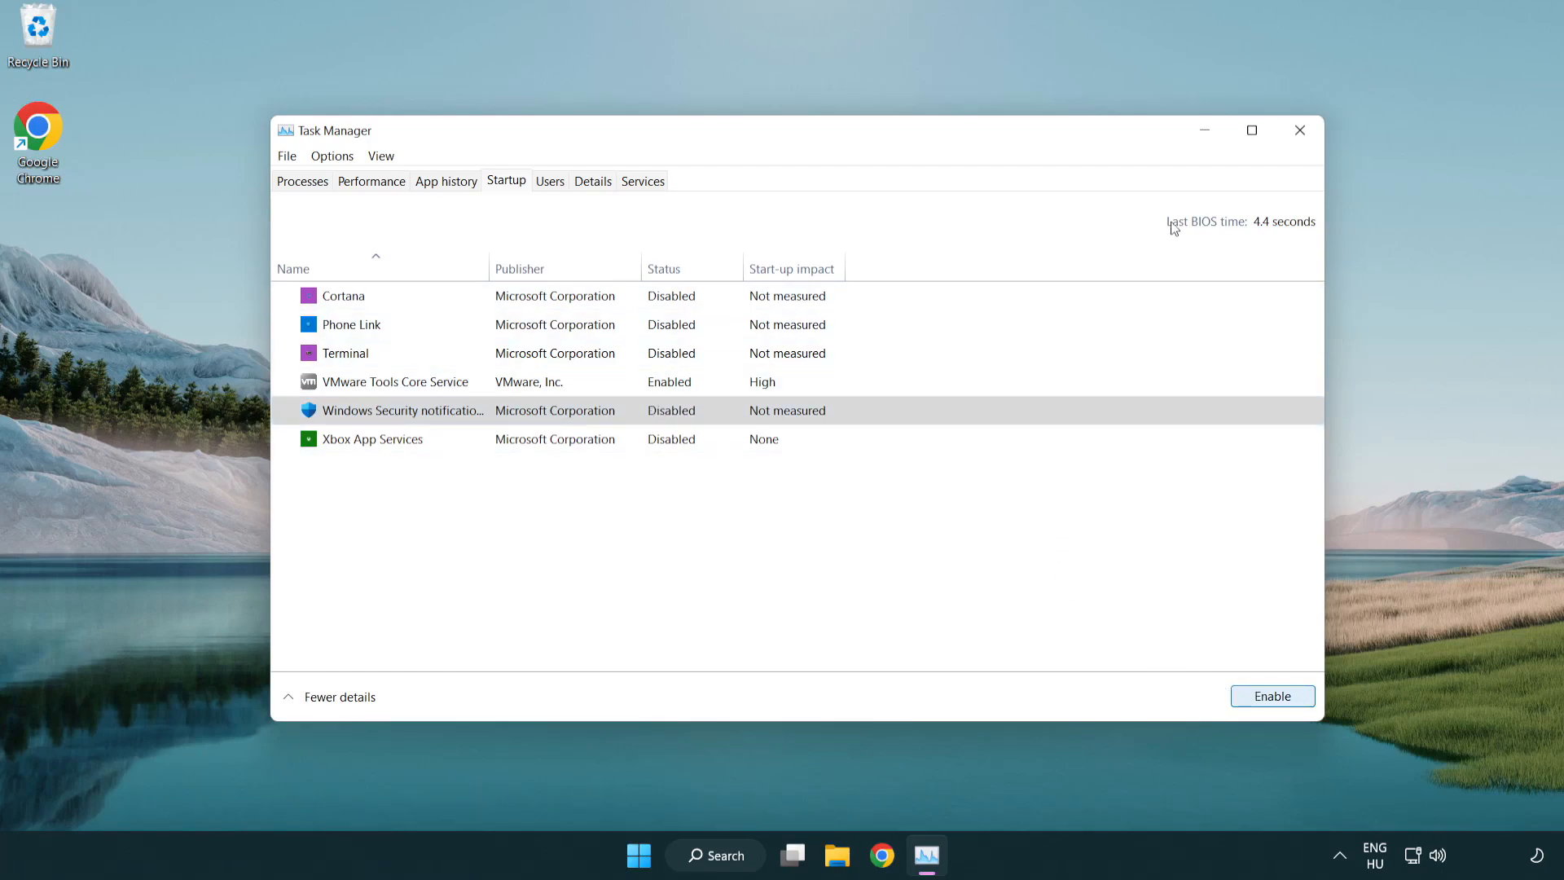
mouse_move(1300, 130)
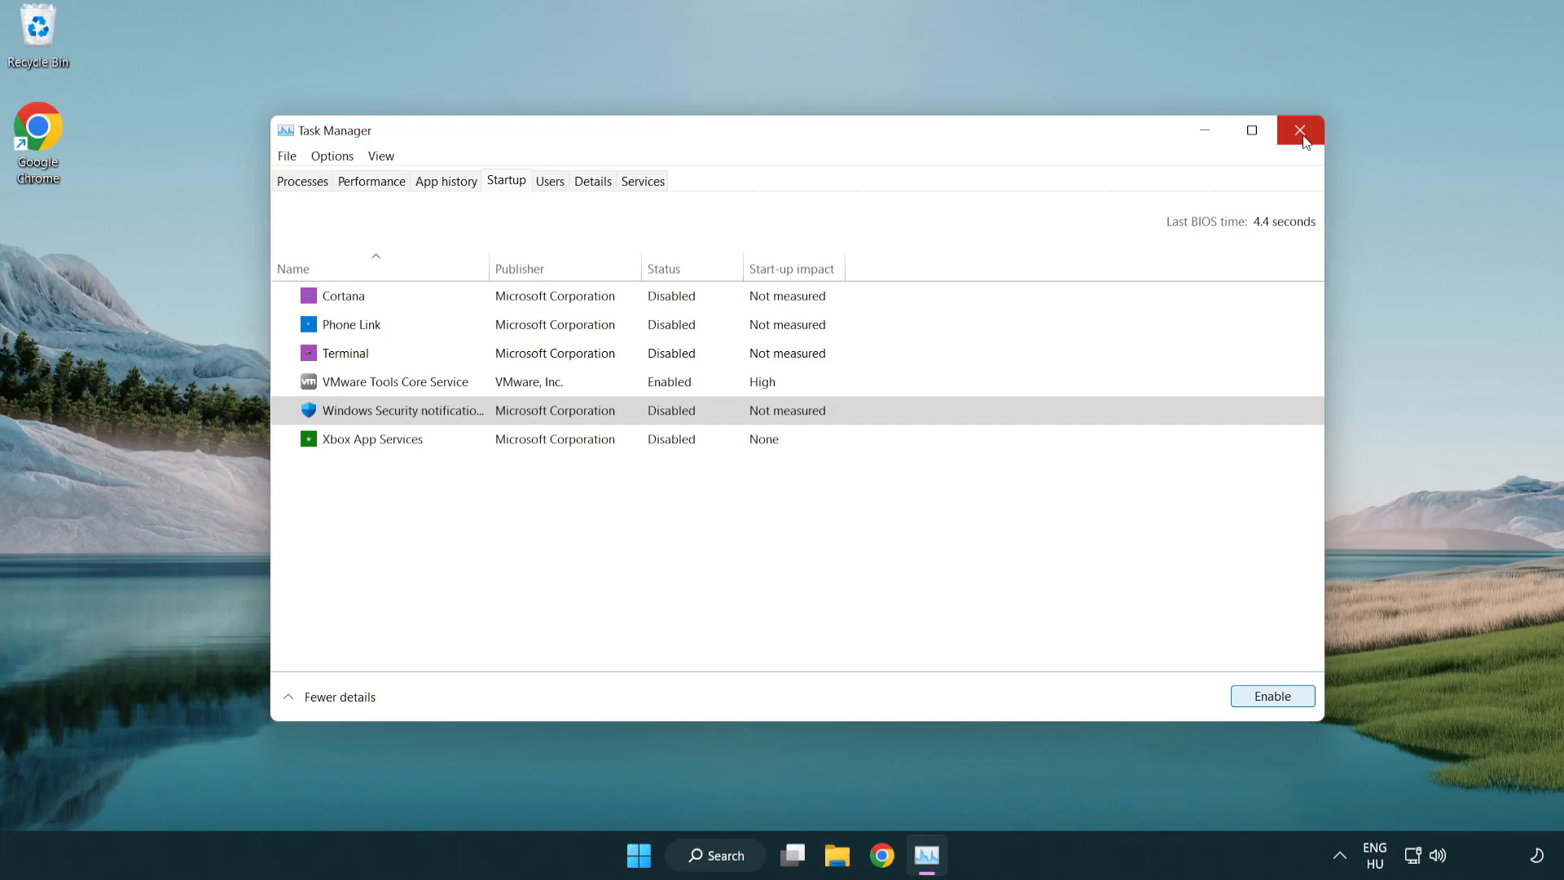
click(1298, 130)
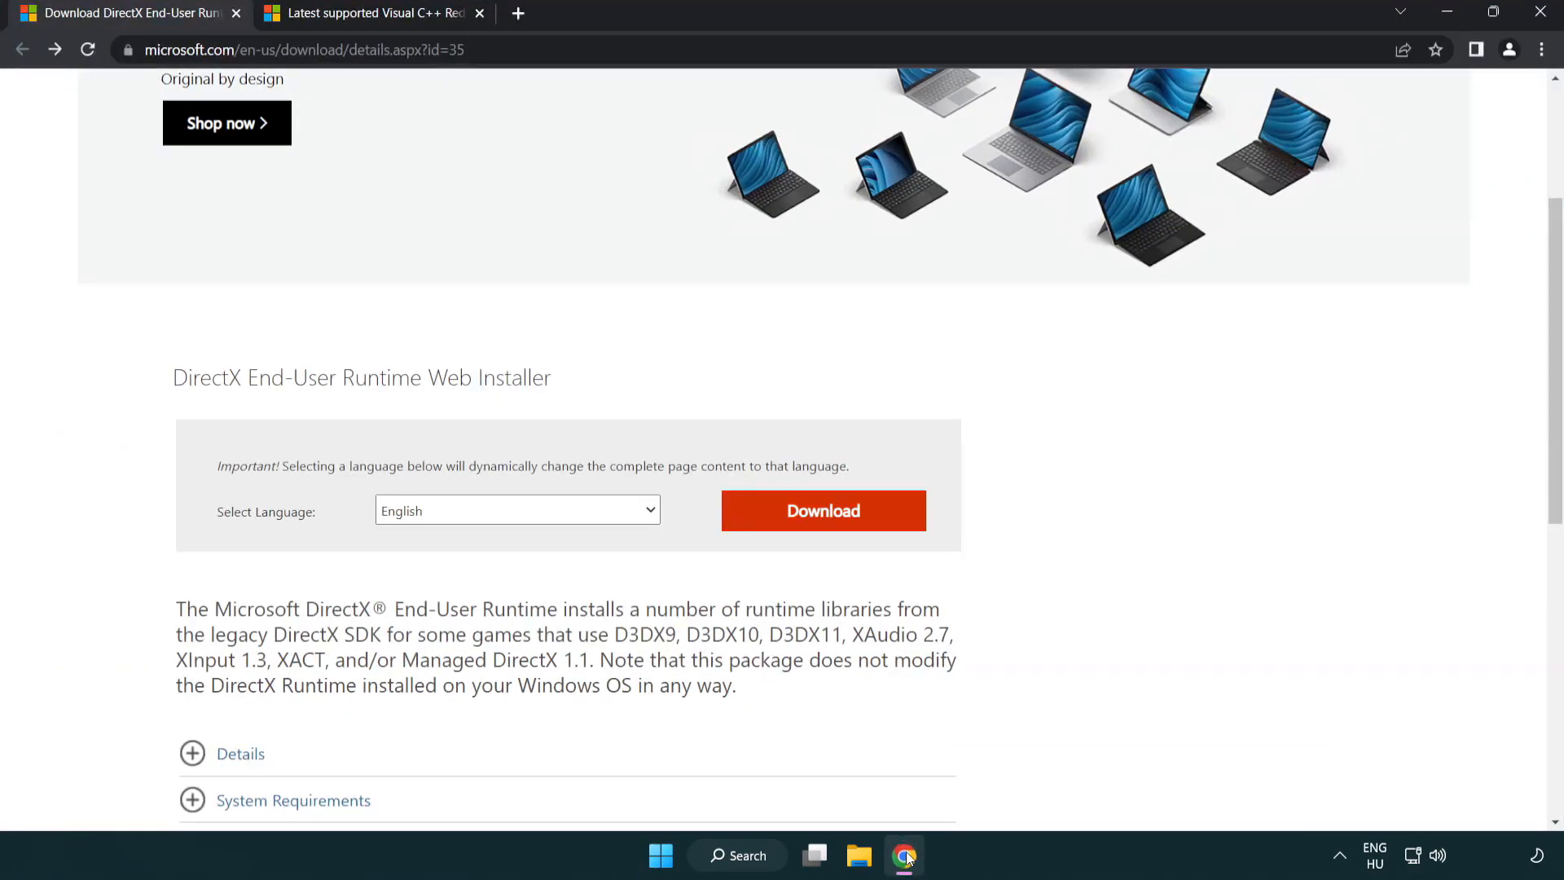
Download the DirectX End-User Runtime Web Installer and run dxwebsetup.exe from Chrome's download bar.
scroll(up, 3)
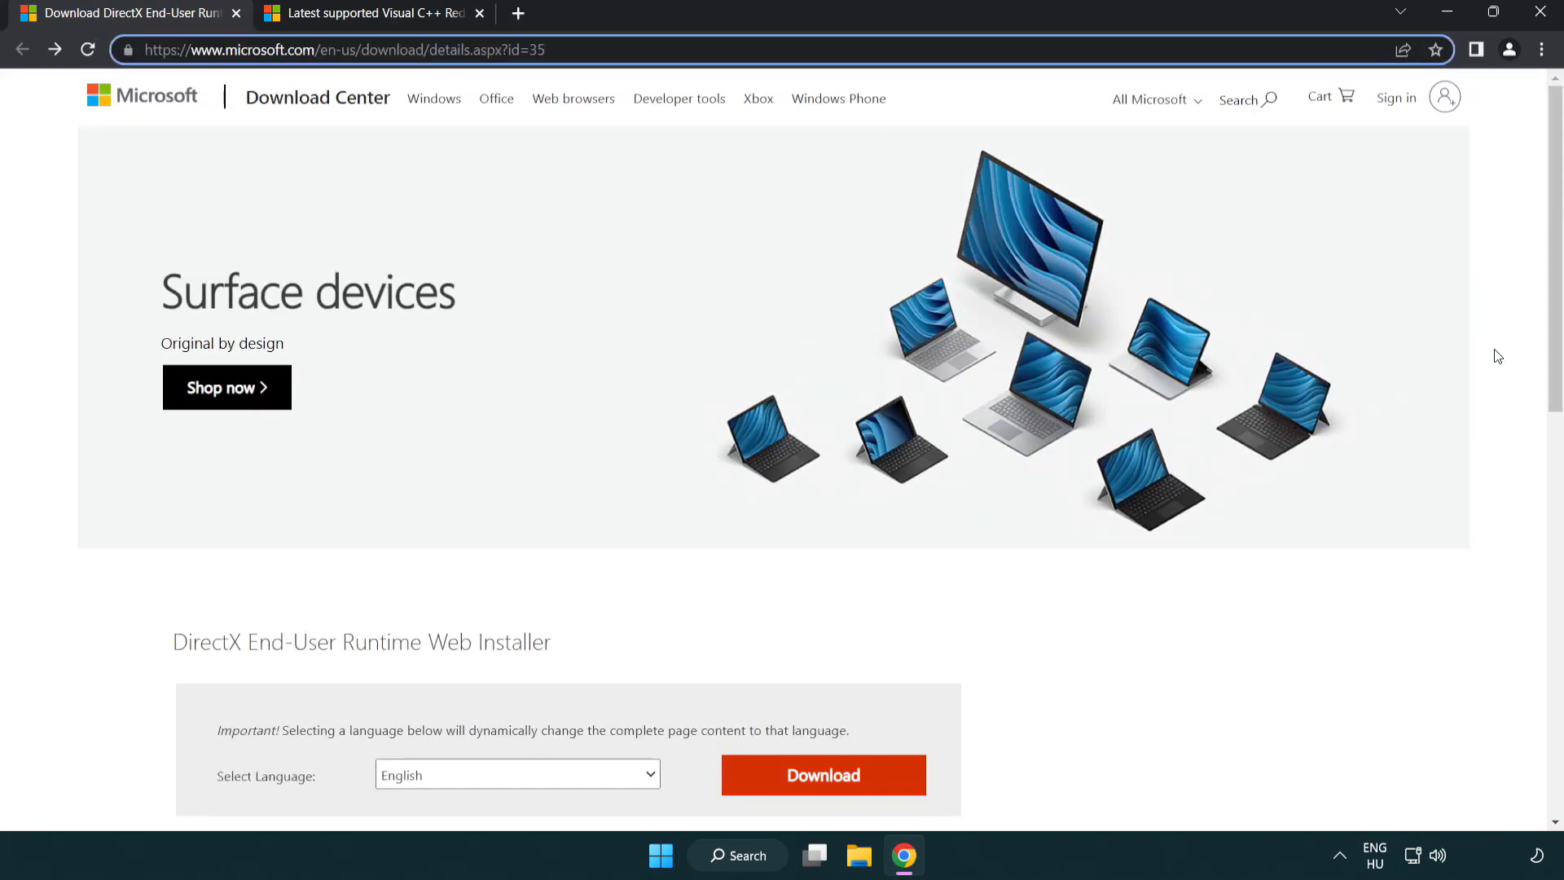
scroll(down, 3)
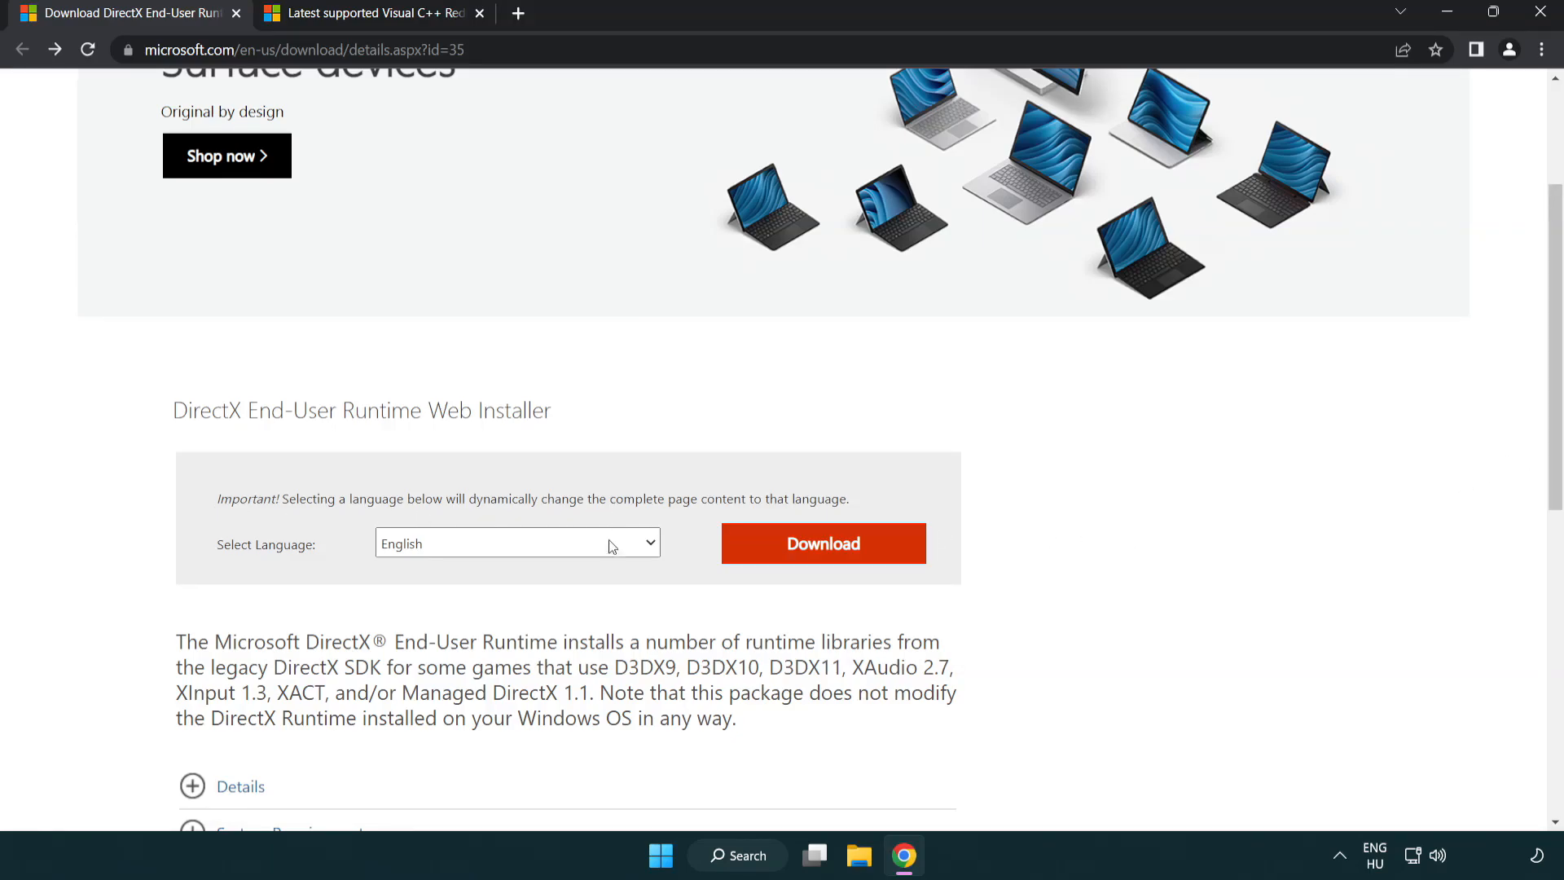
mouse_move(822, 544)
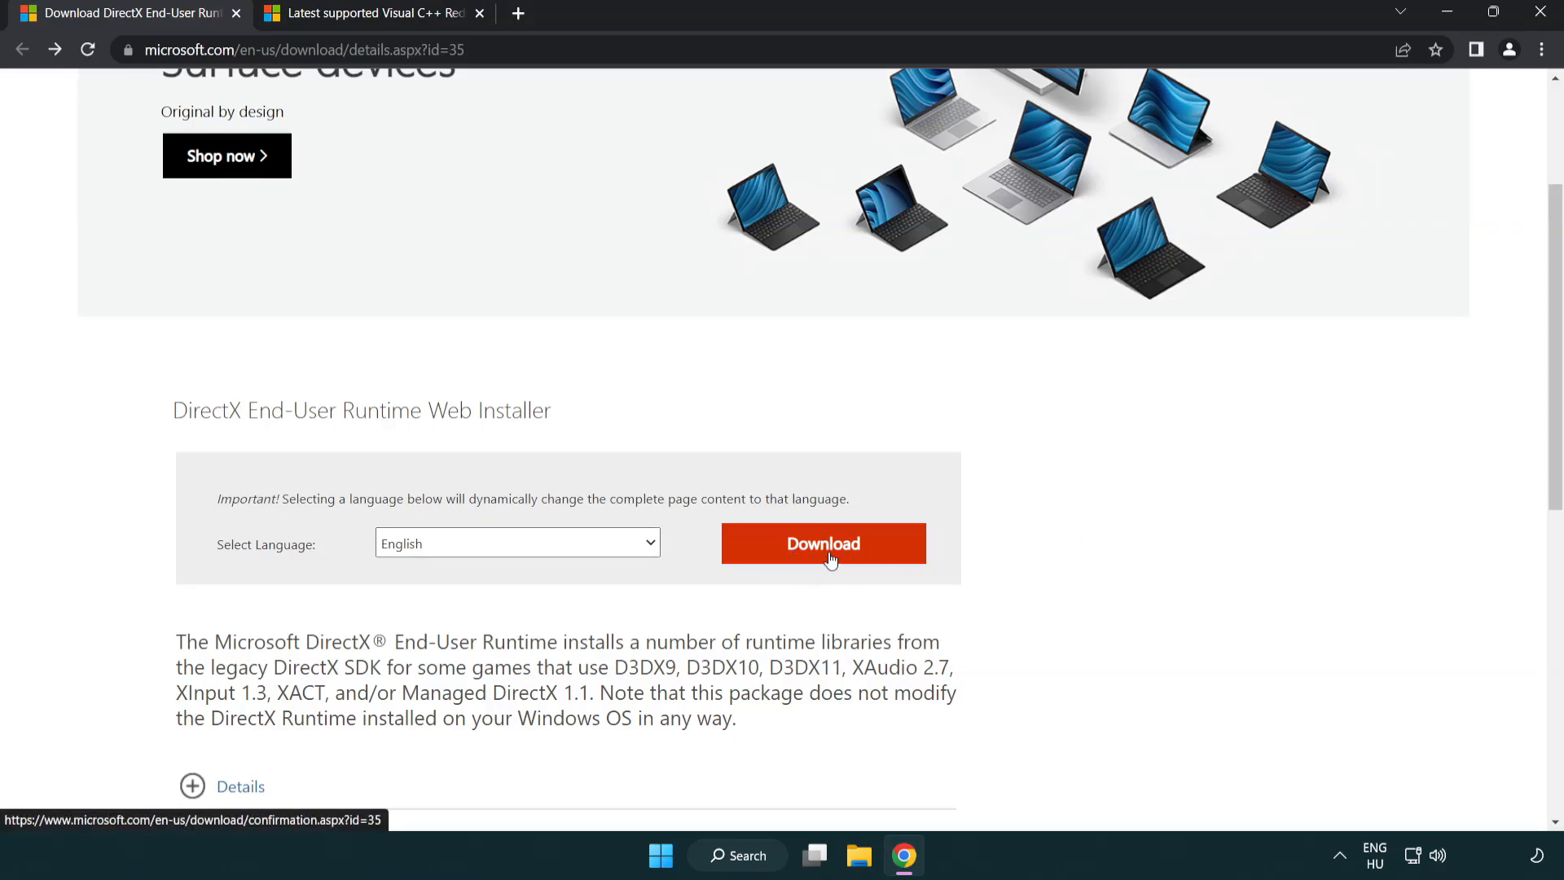
click(821, 544)
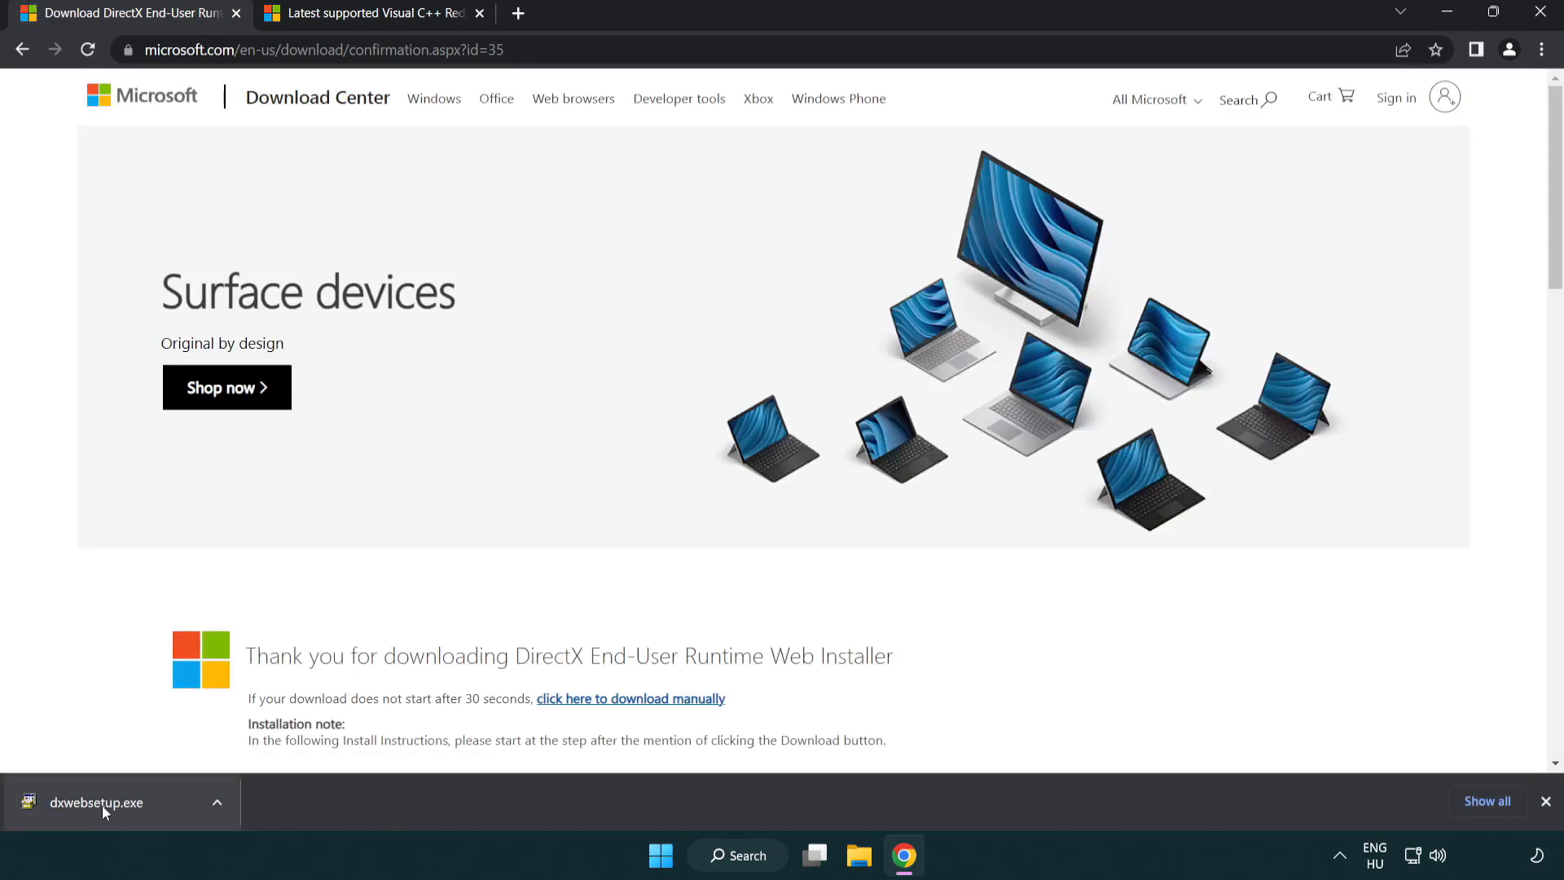
click(96, 801)
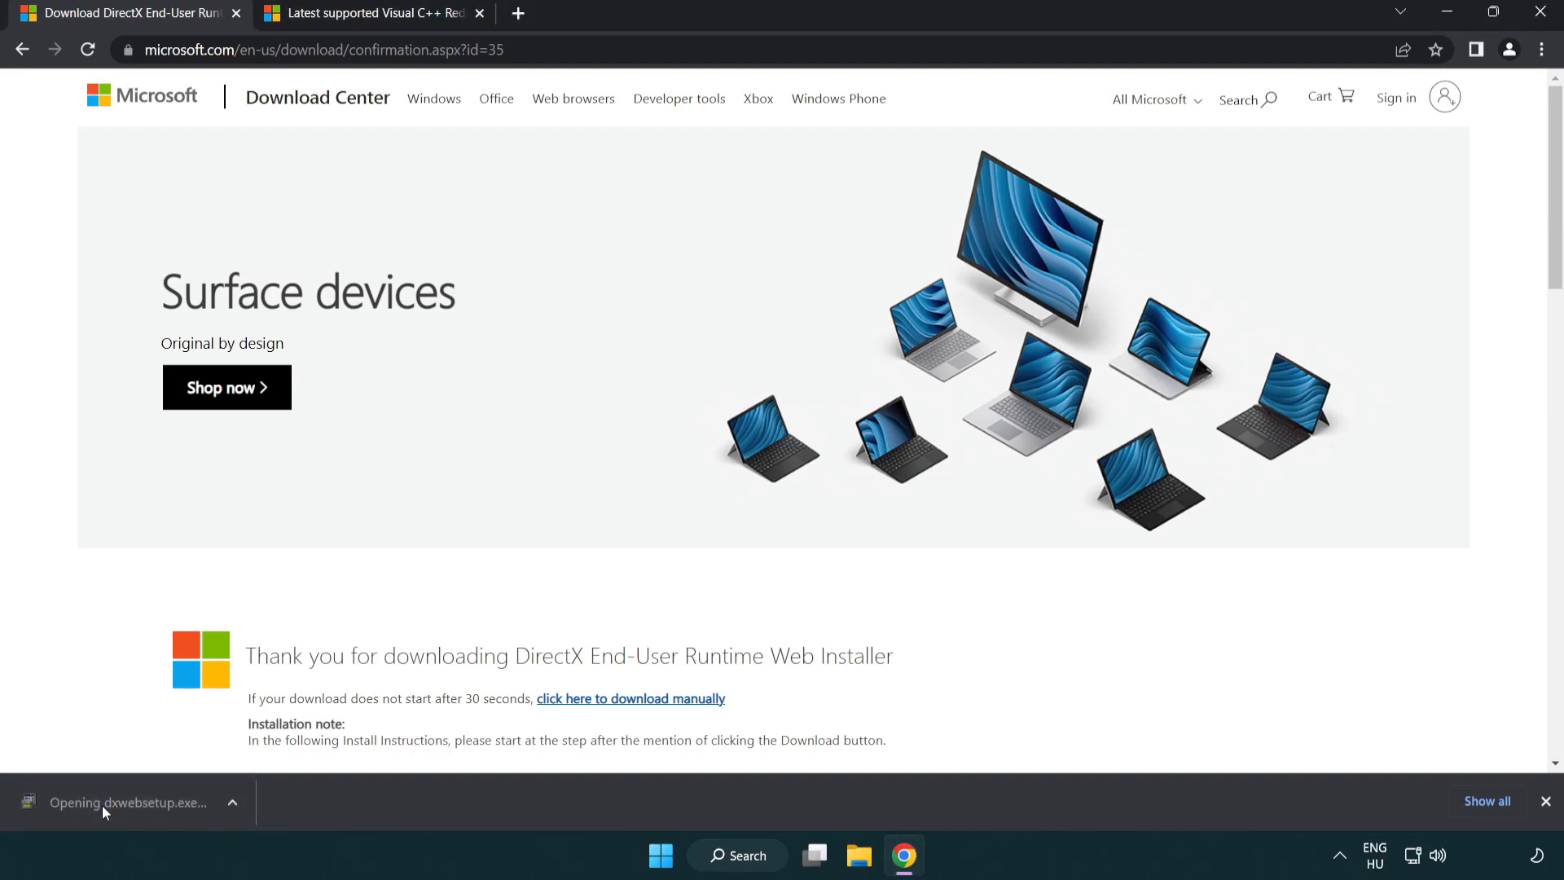
Accept the DirectX Setup license agreement and continue to the components page.
click(127, 802)
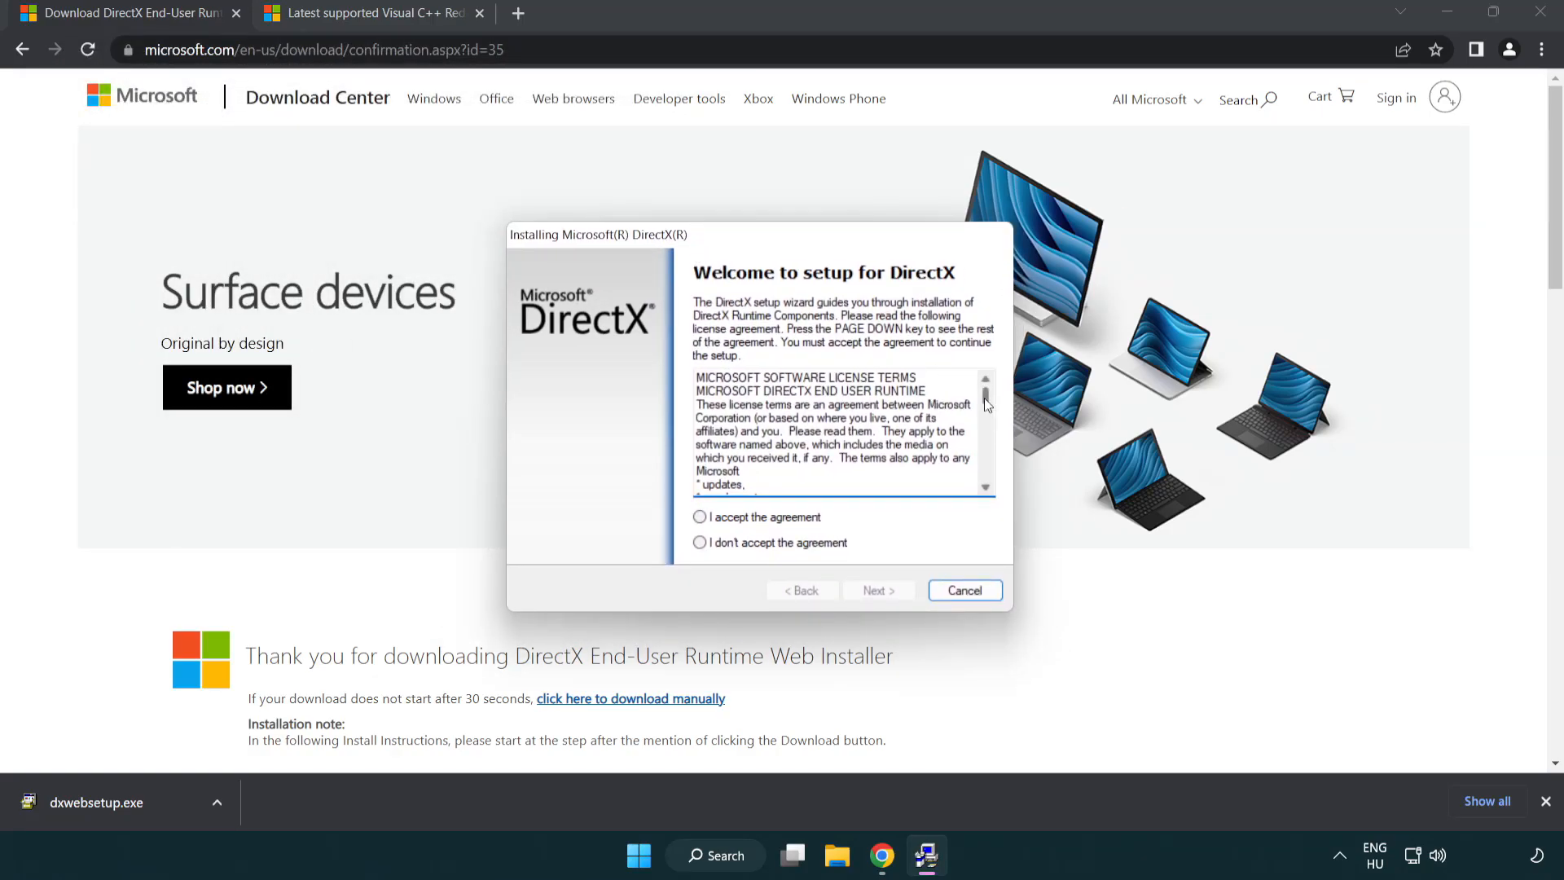
scroll(down, 3)
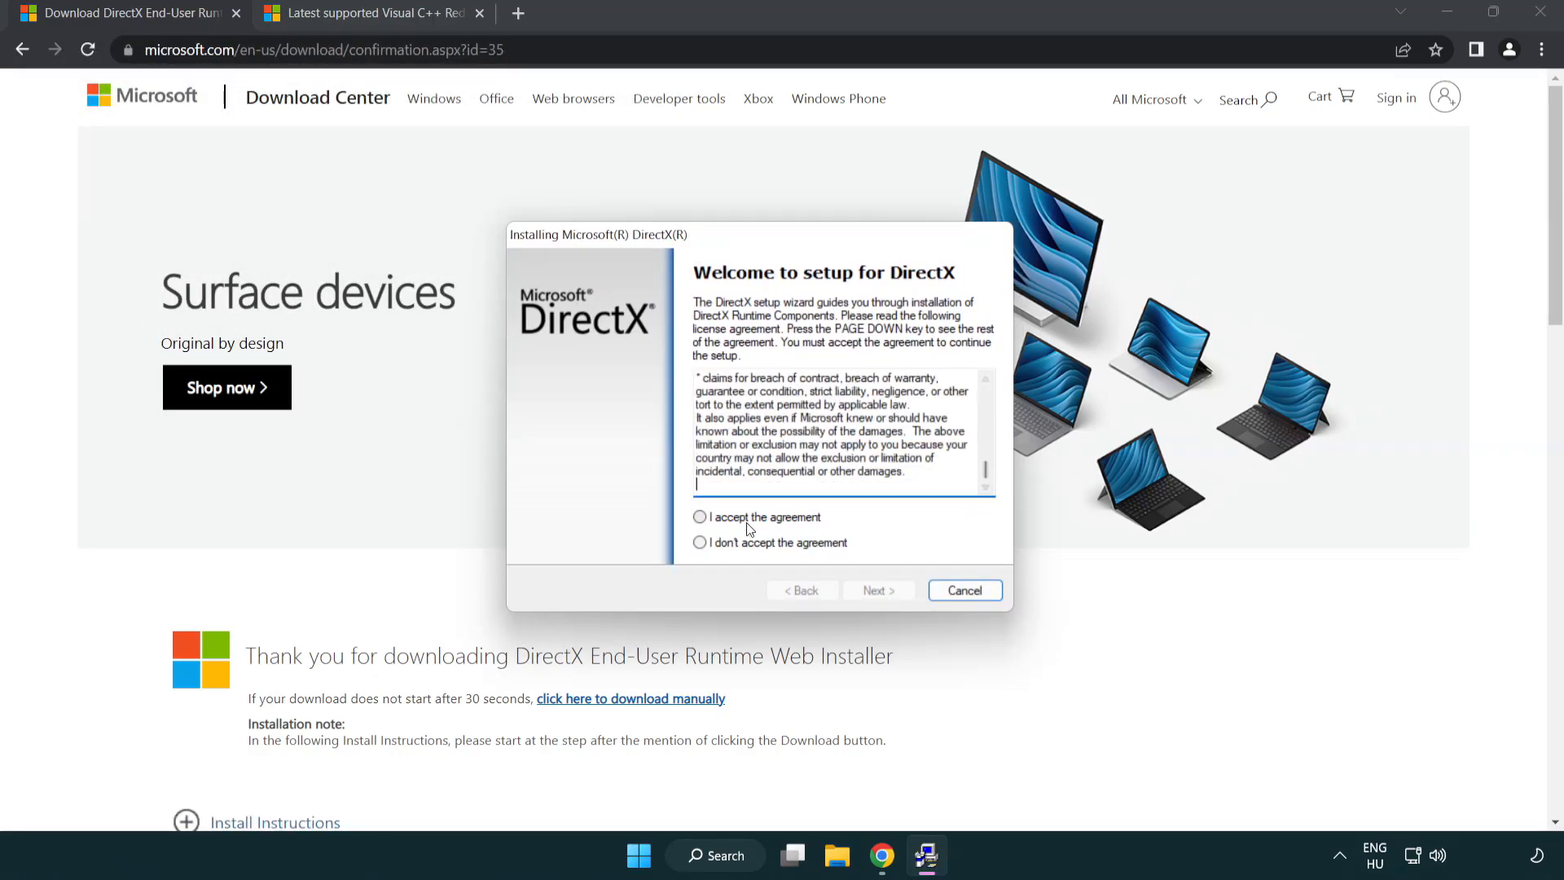
click(701, 516)
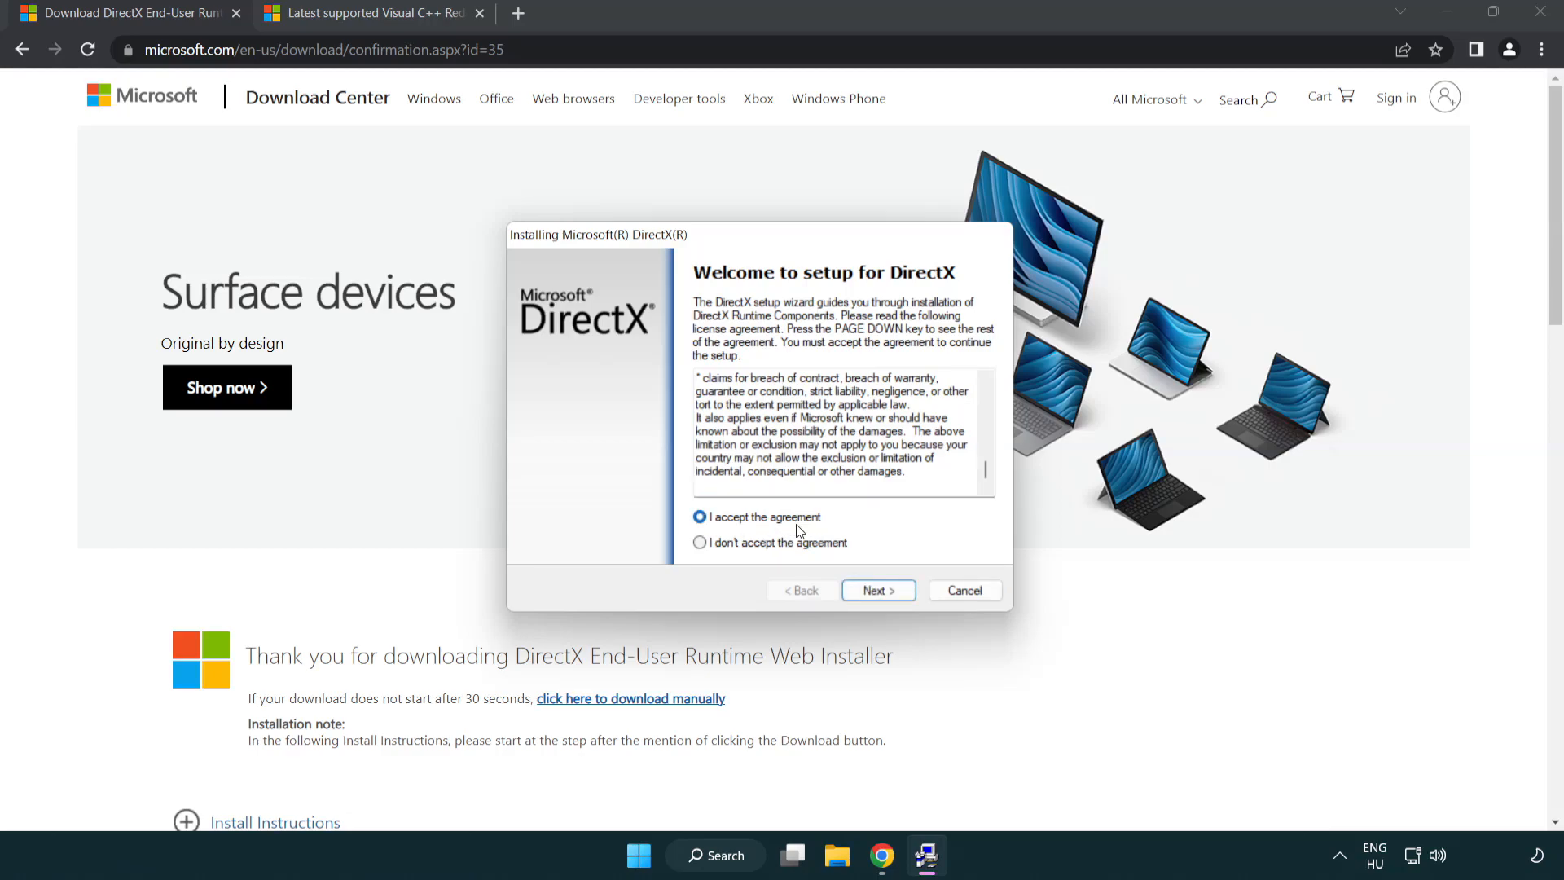
click(877, 590)
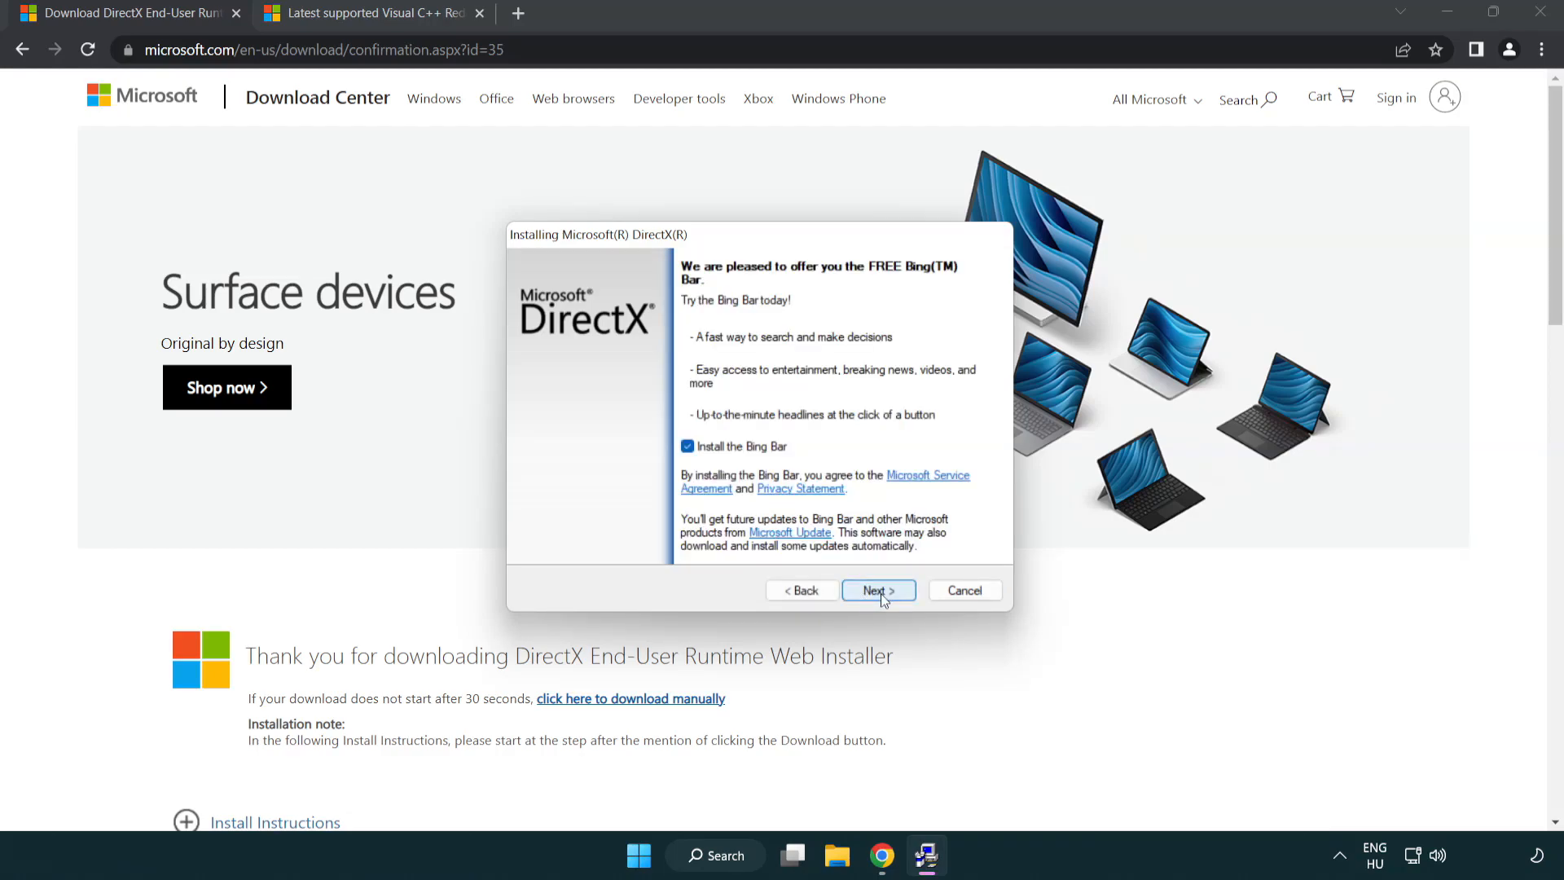
Decline the Bing Bar and finish DirectX Setup, which finds DirectX already installed.
click(686, 446)
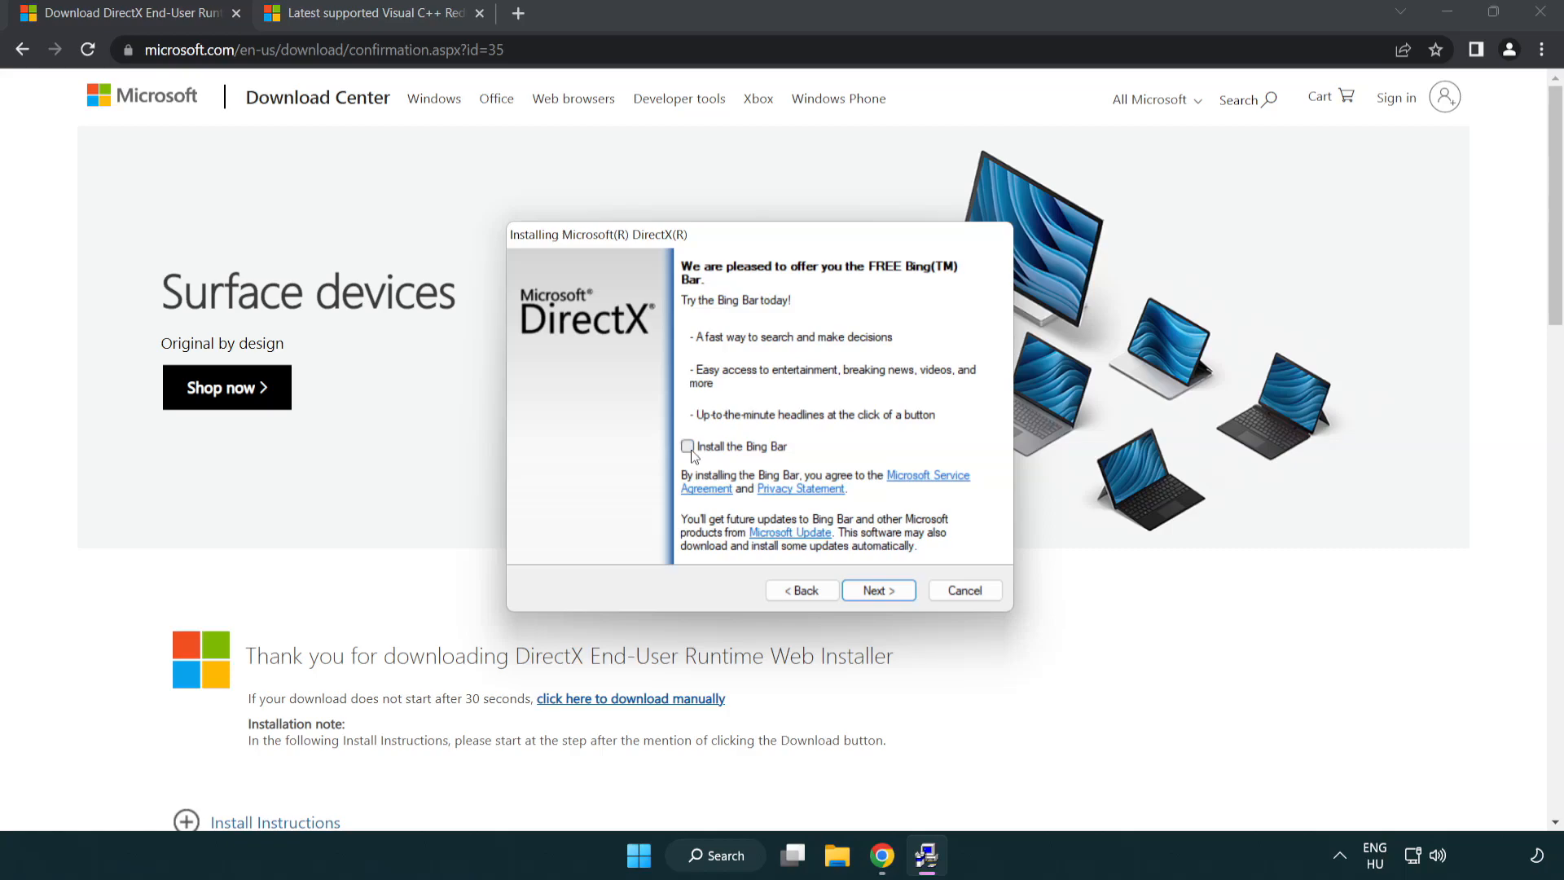
mouse_move(878, 589)
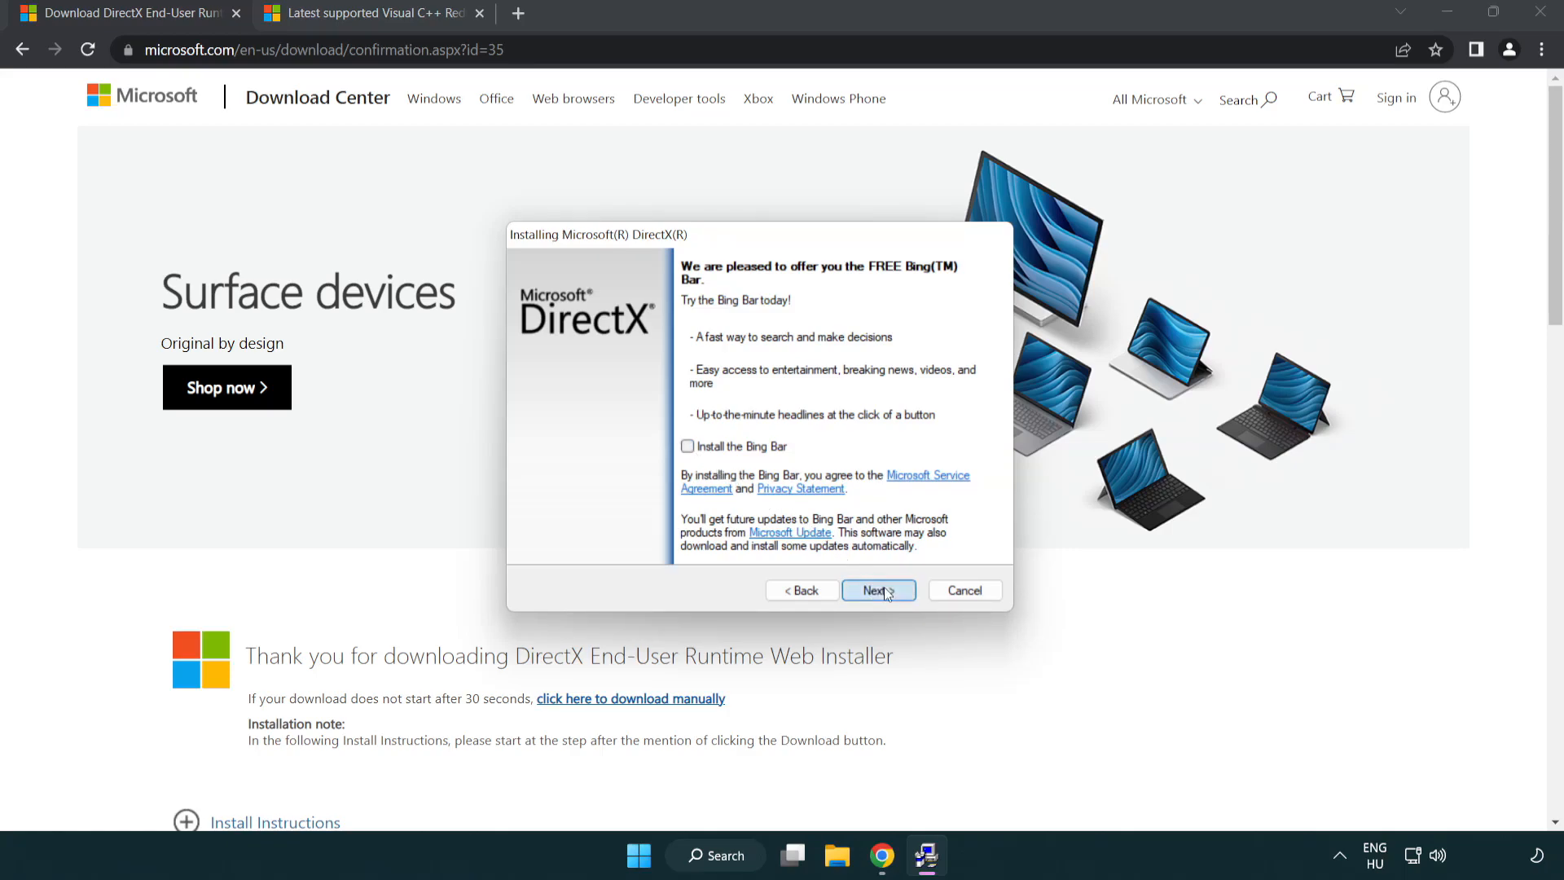
click(878, 590)
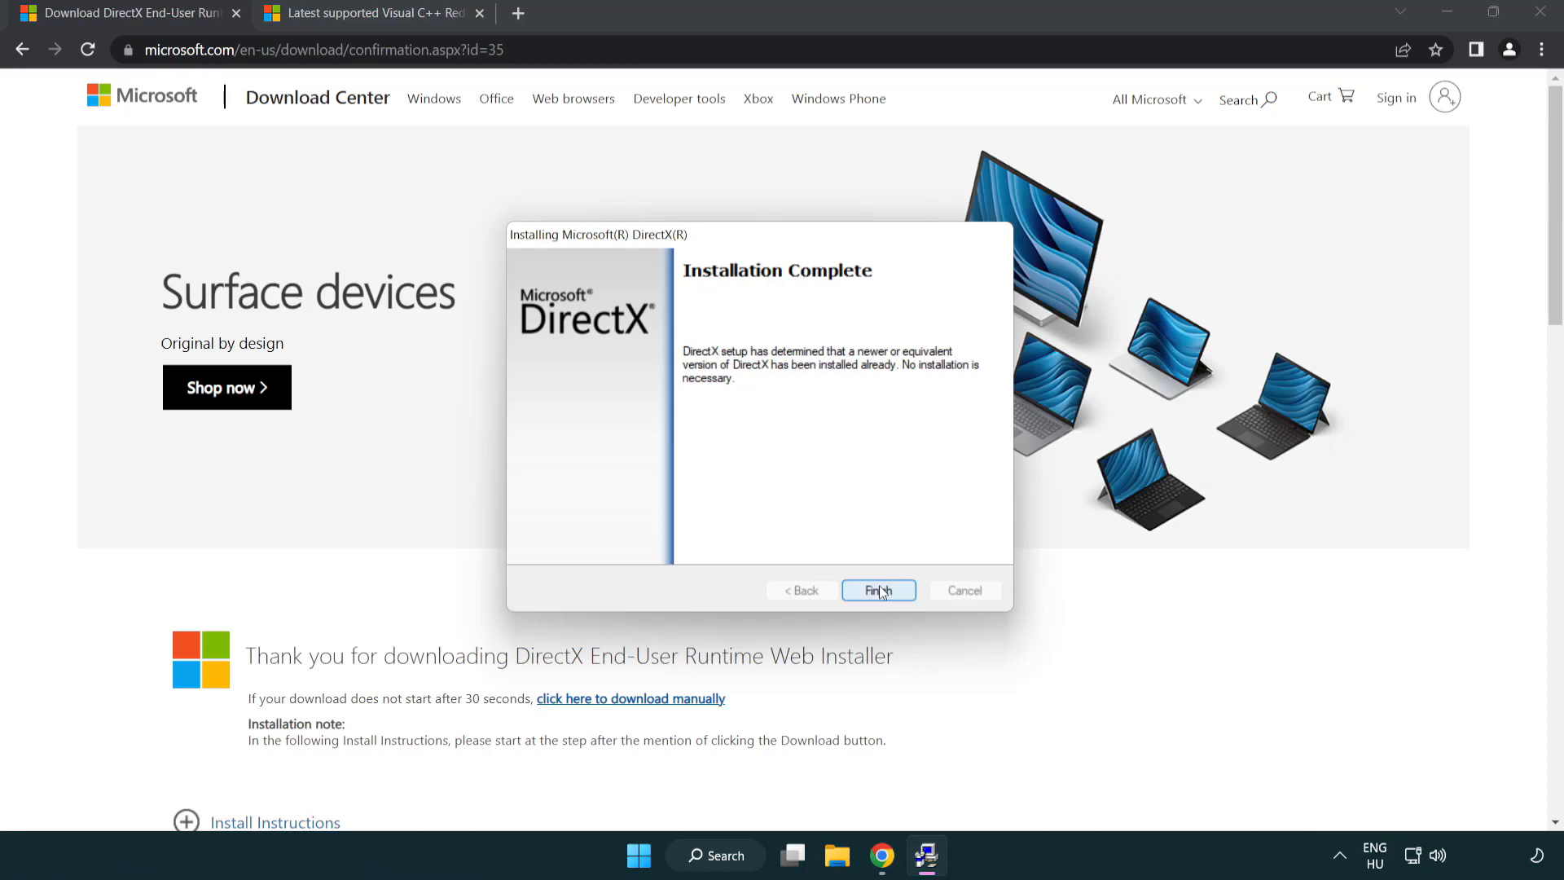
click(877, 590)
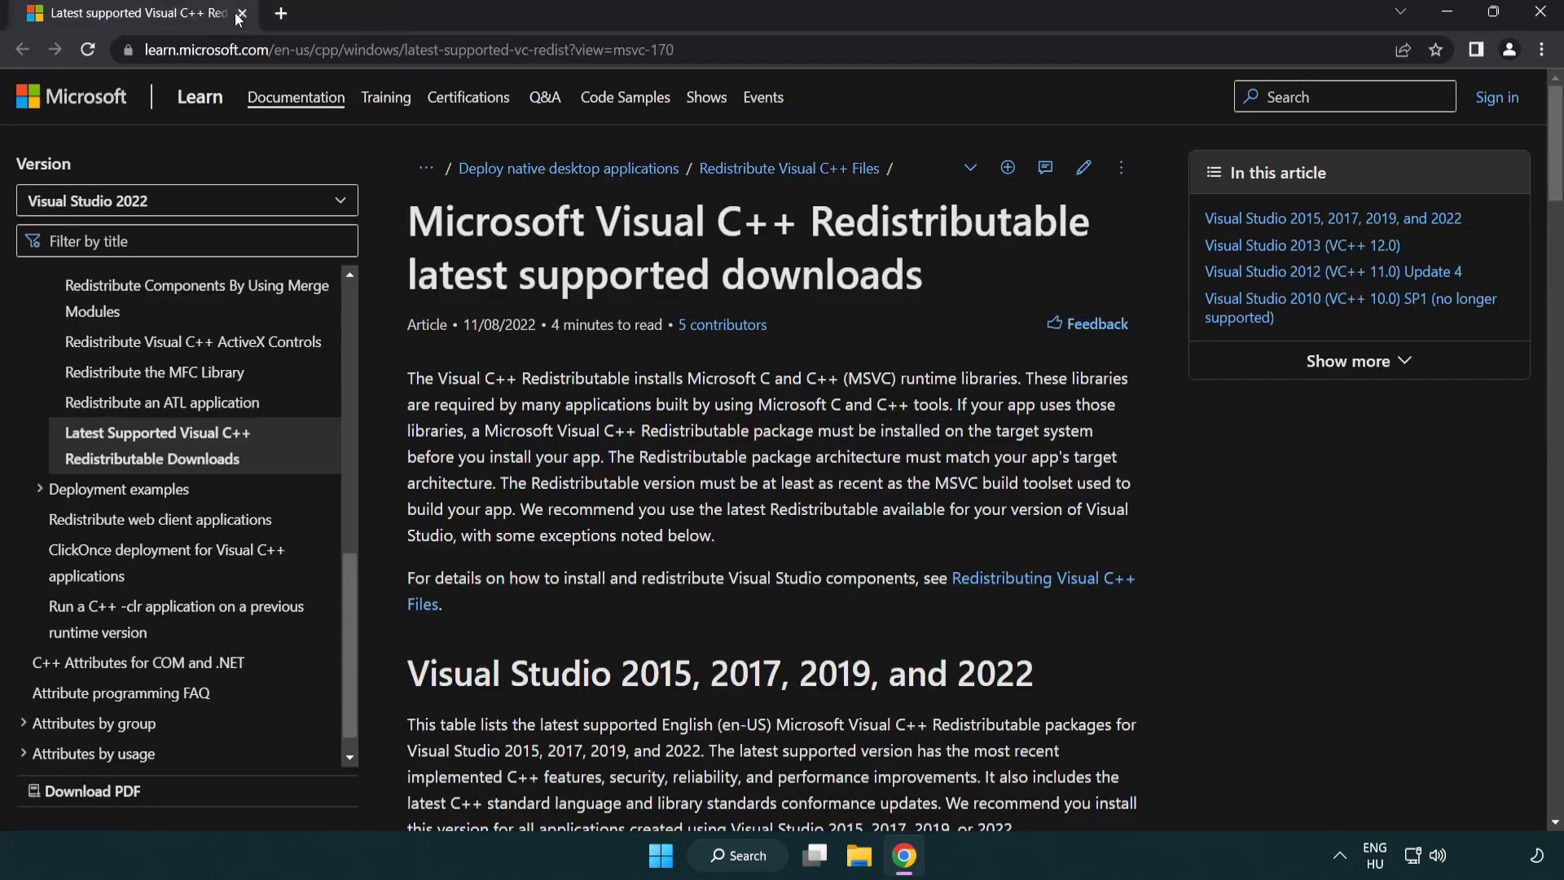
Download the ARM64, x86 and x64 Visual C++ 2015-2022 Redistributables and launch the ARM64 installer.
click(399, 50)
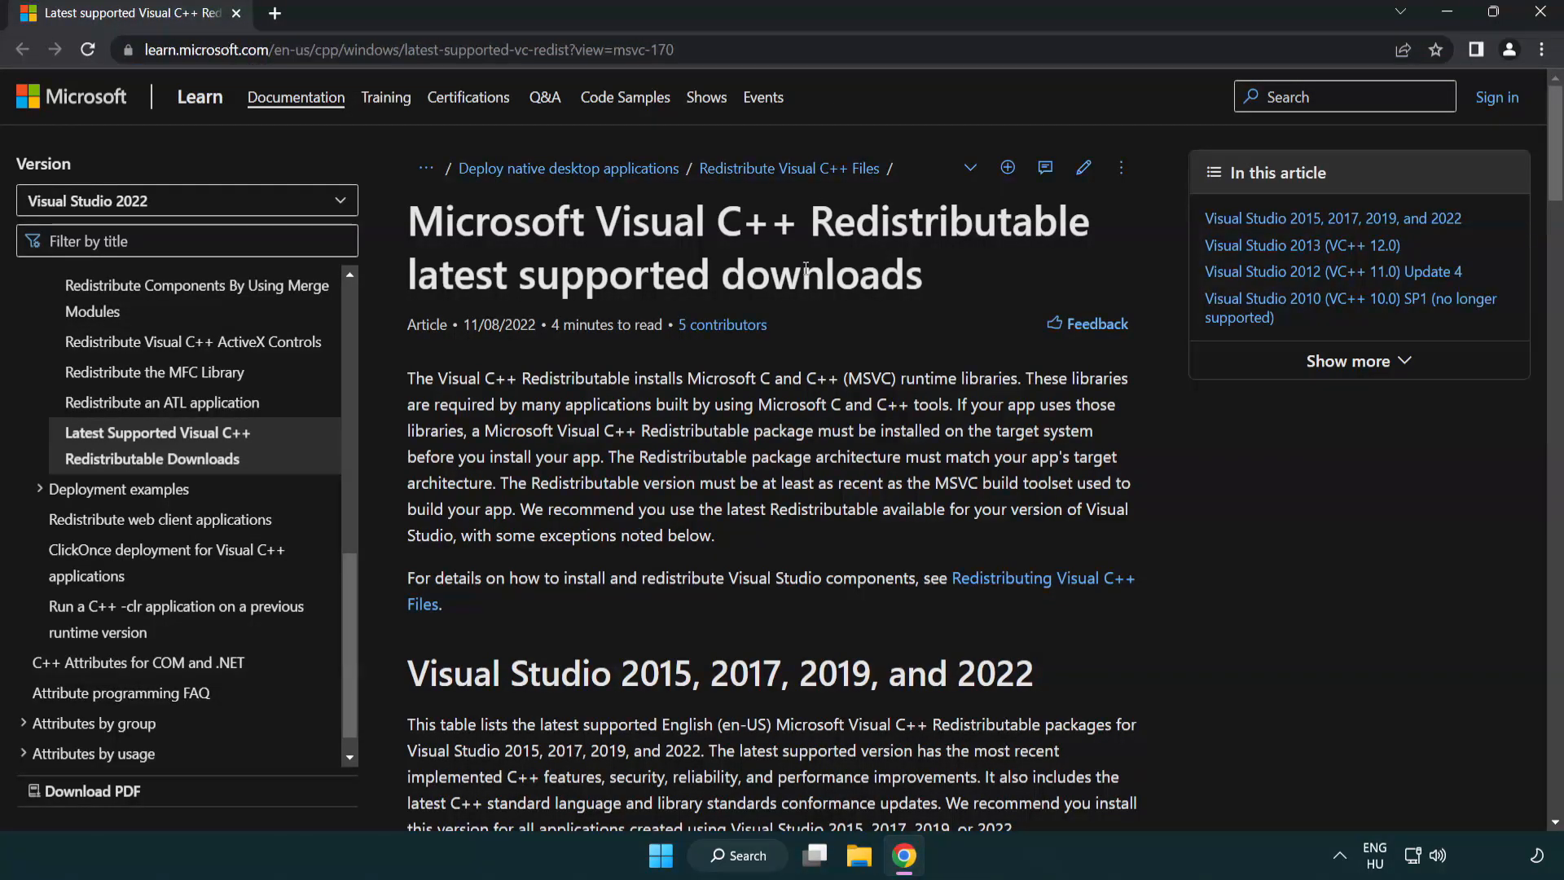
scroll(down, 3)
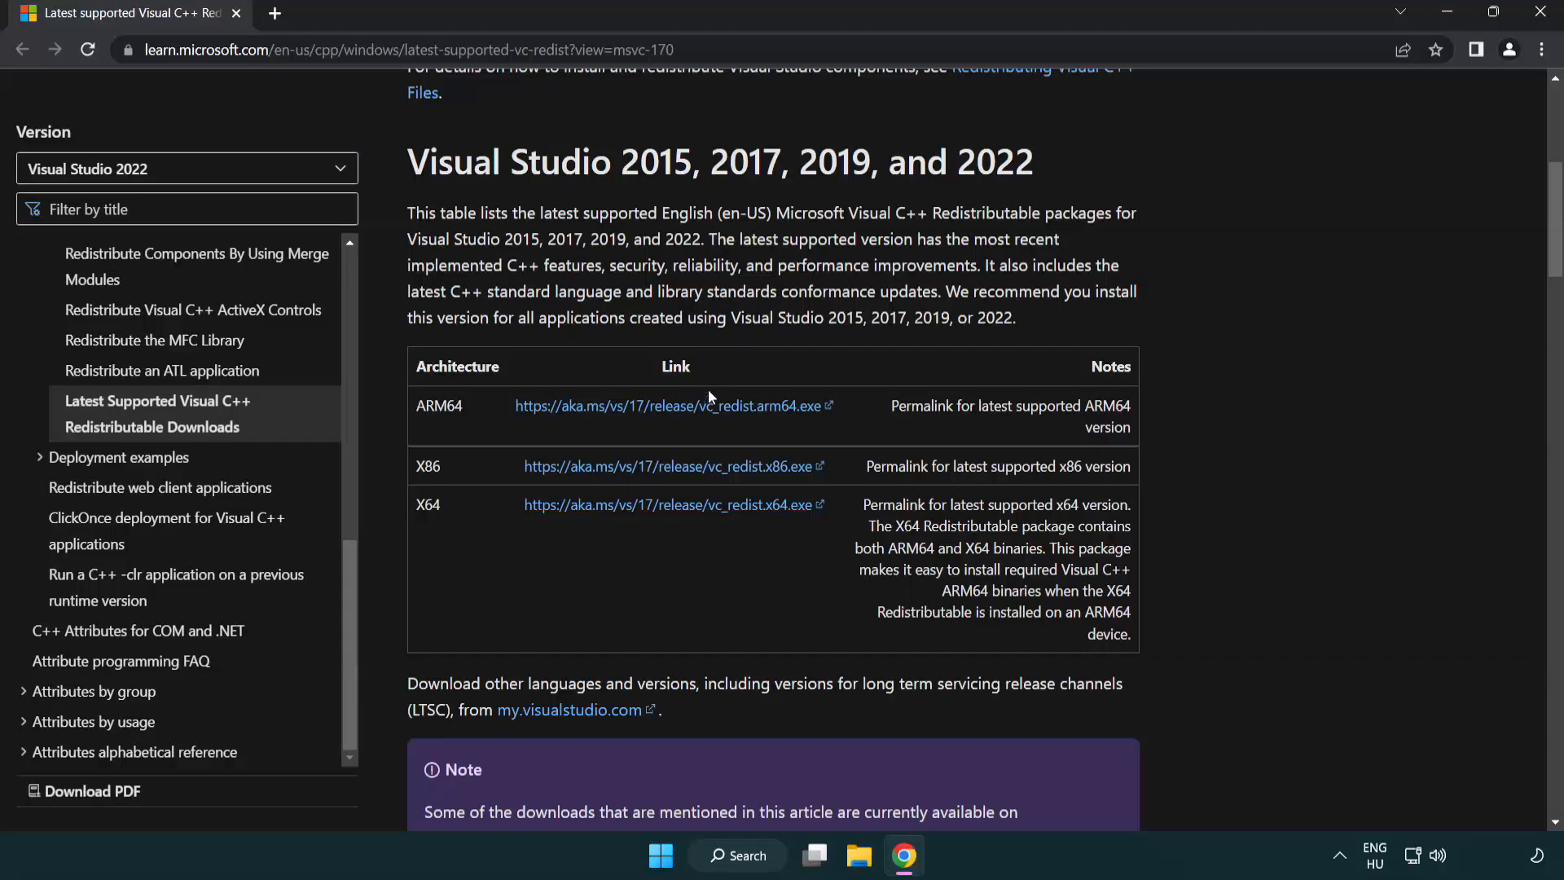
click(673, 405)
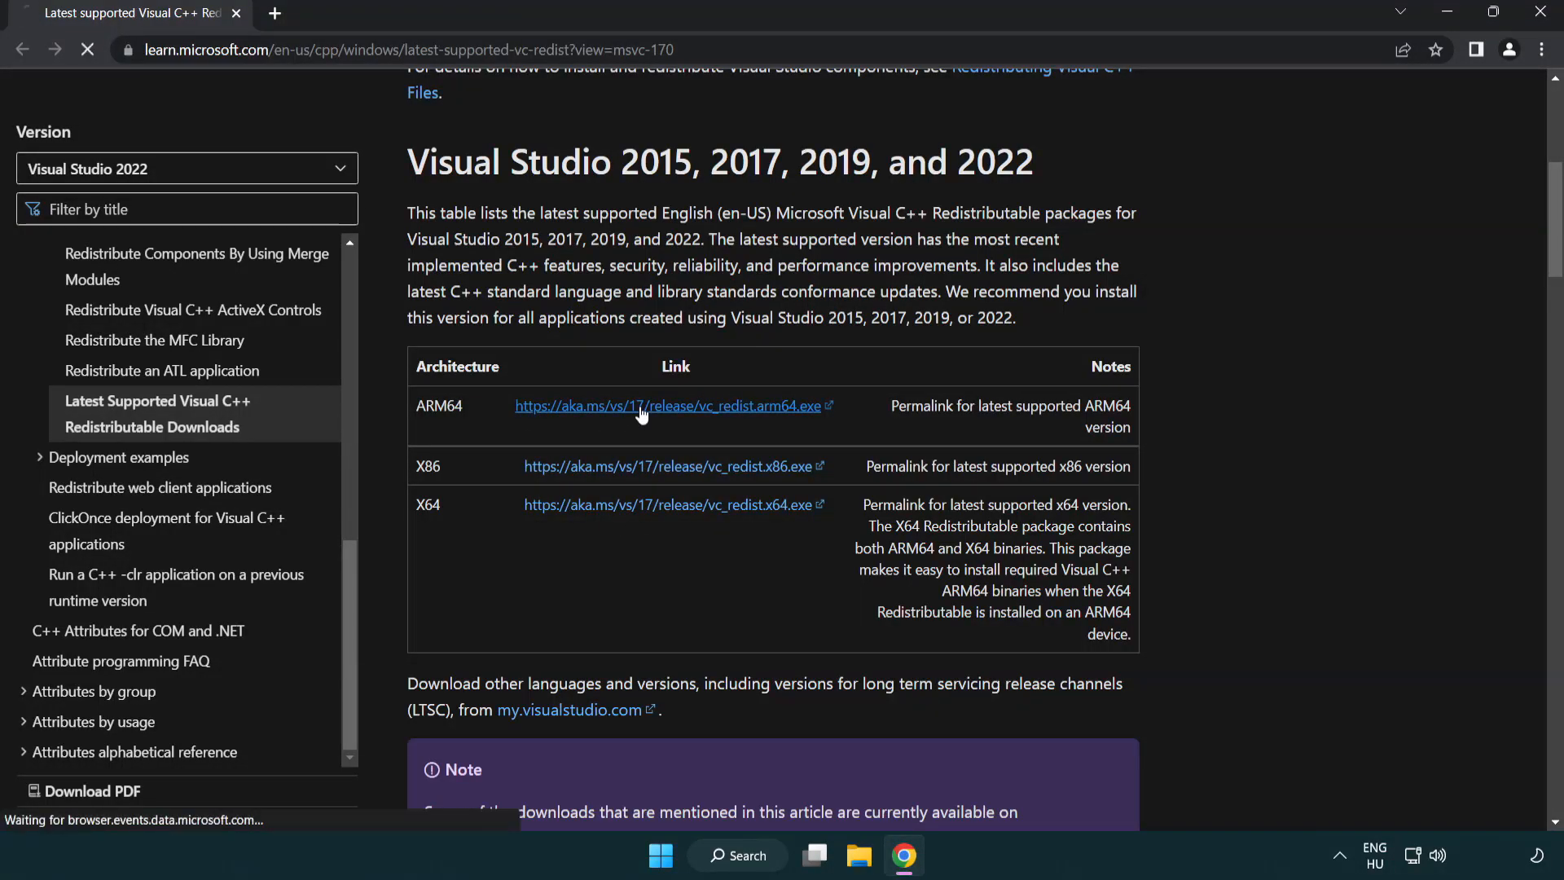
click(671, 504)
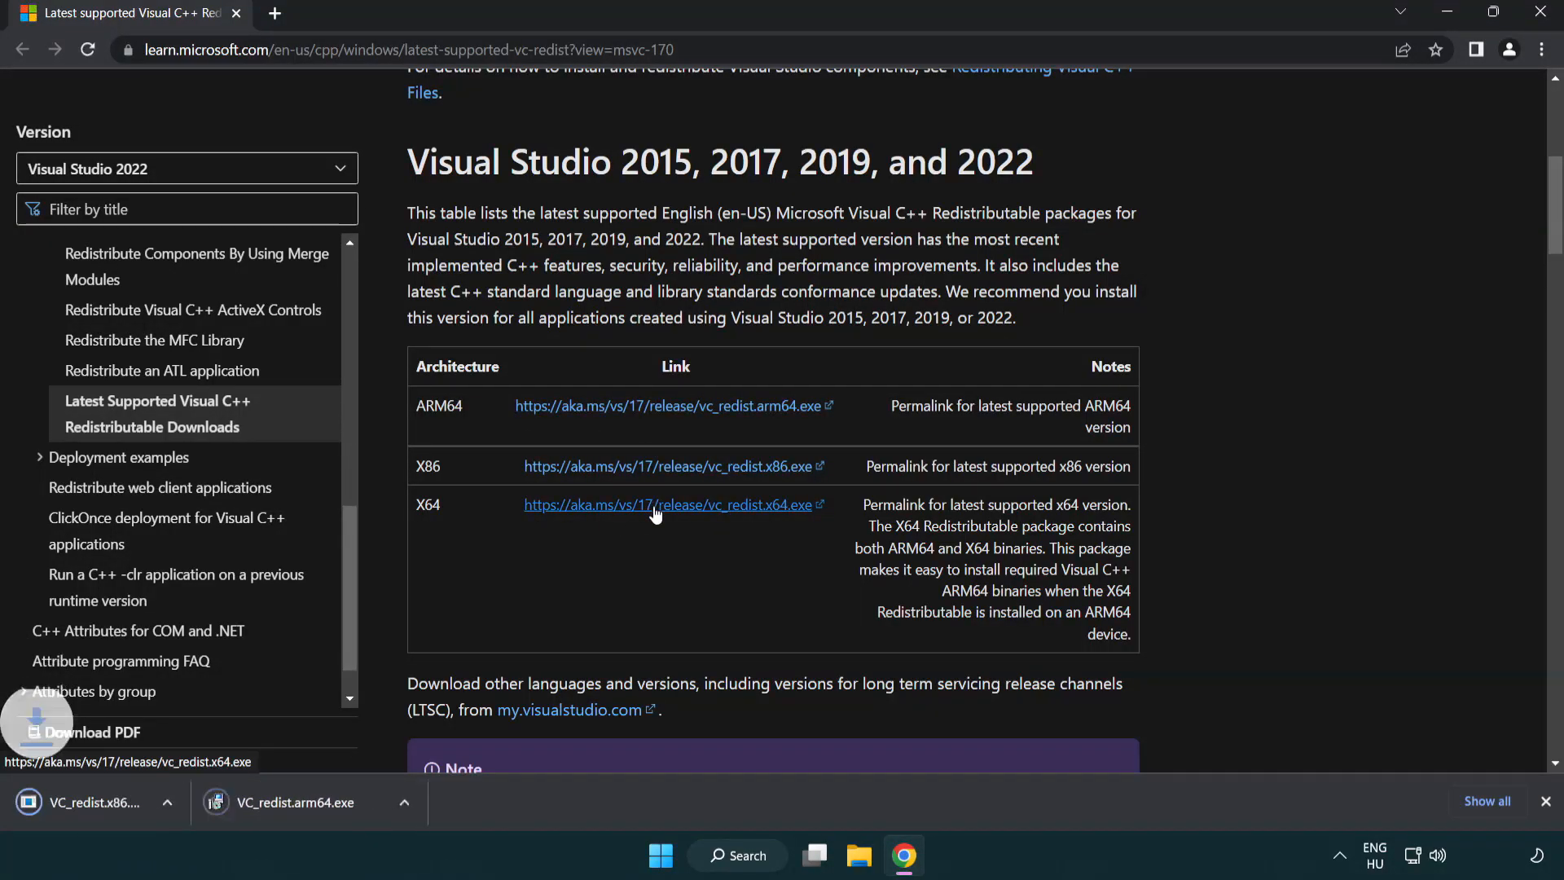
click(666, 504)
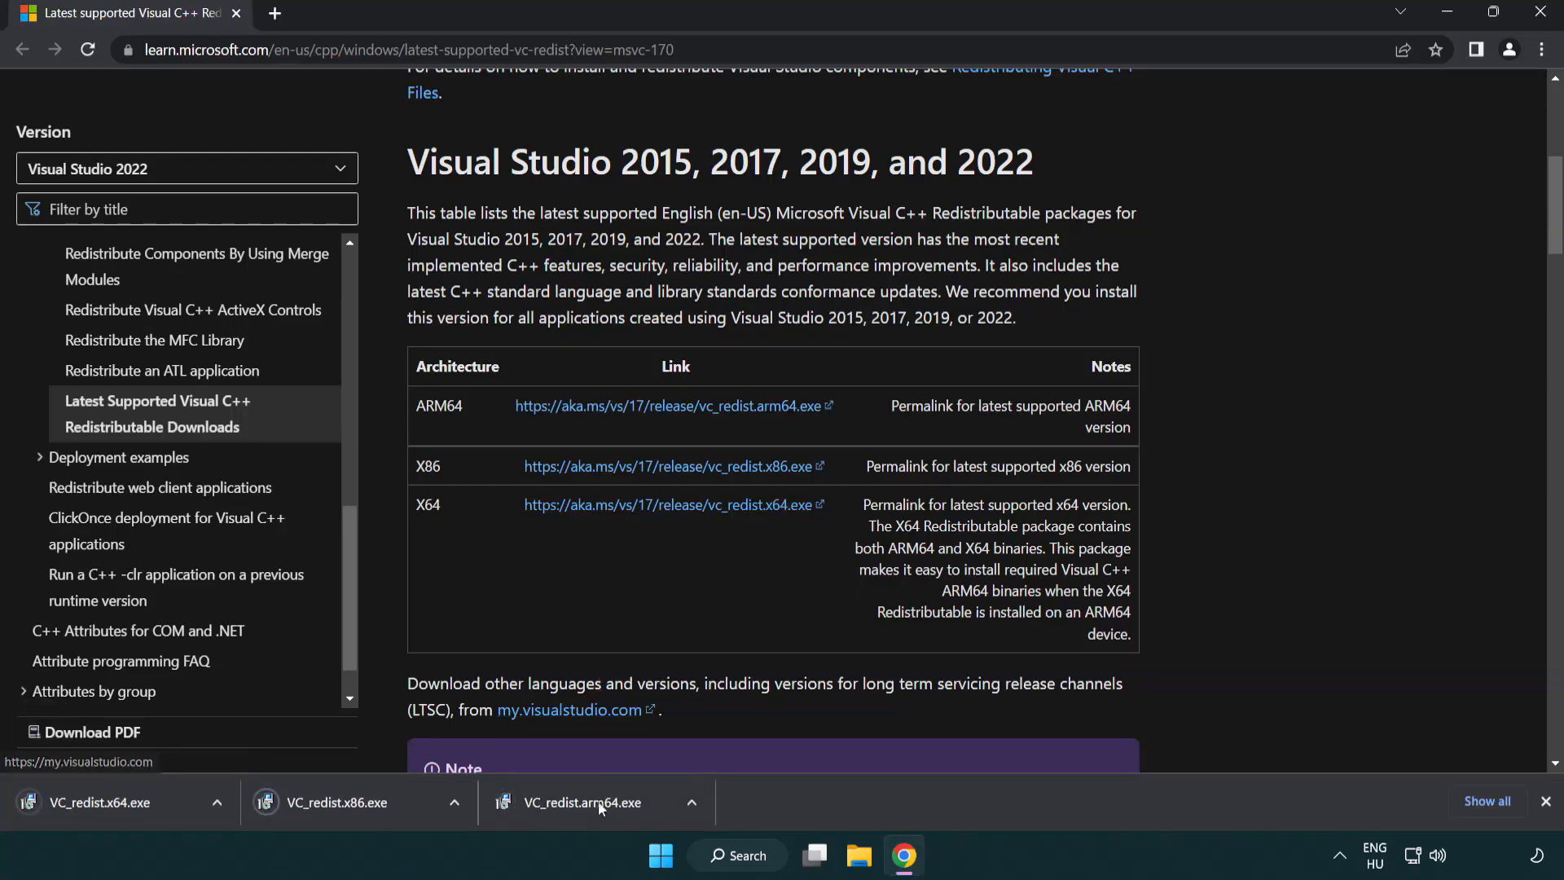
click(582, 802)
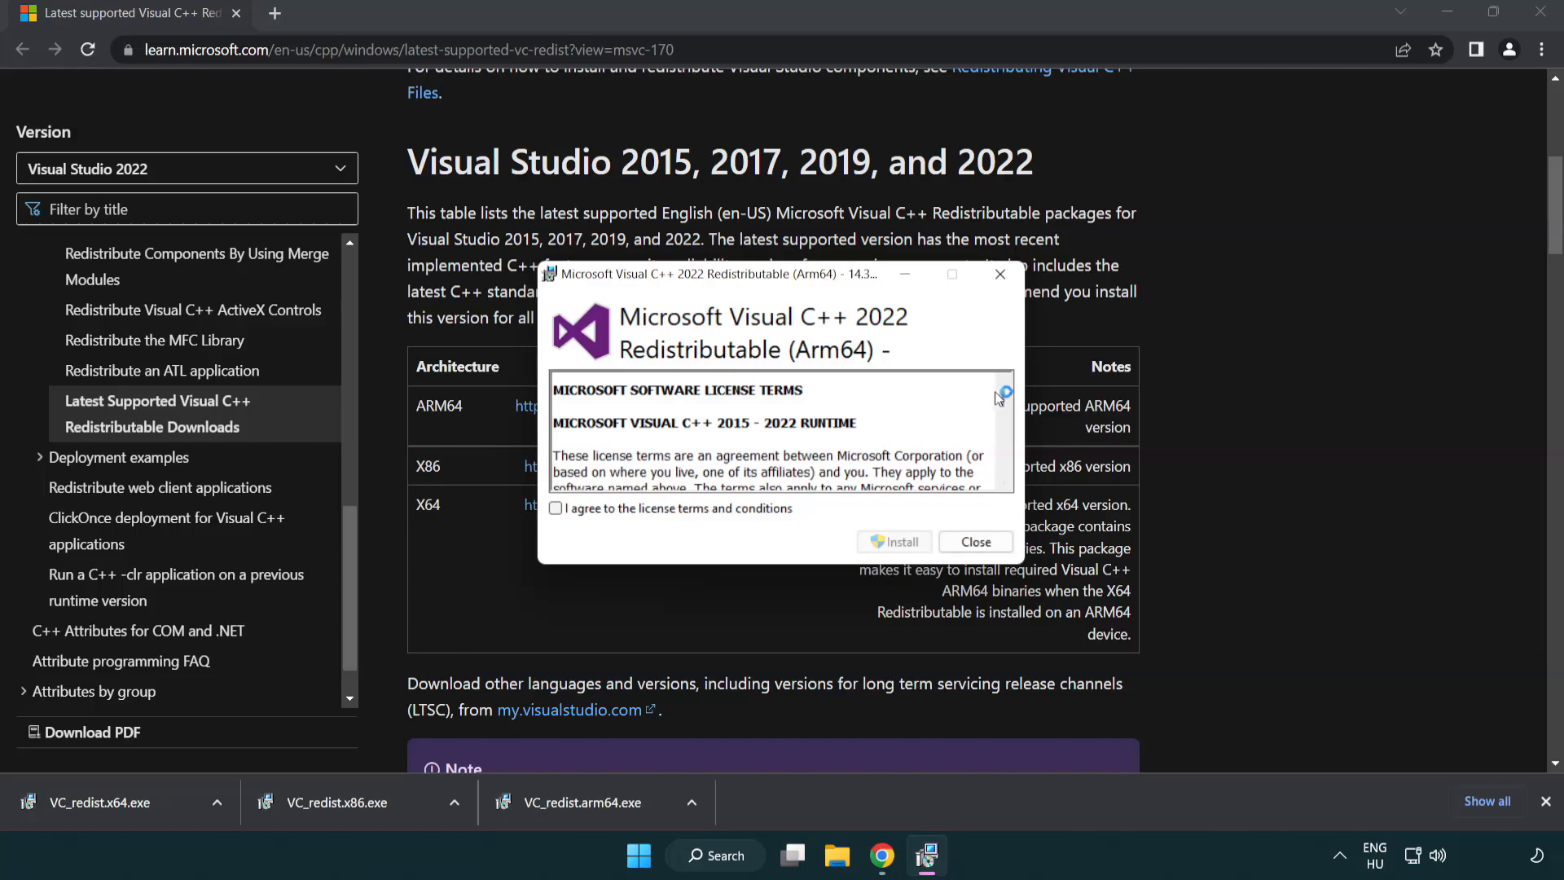
Attempt the ARM64 Visual C++ Redistributable install, which fails as unsupported.
scroll(down, 3)
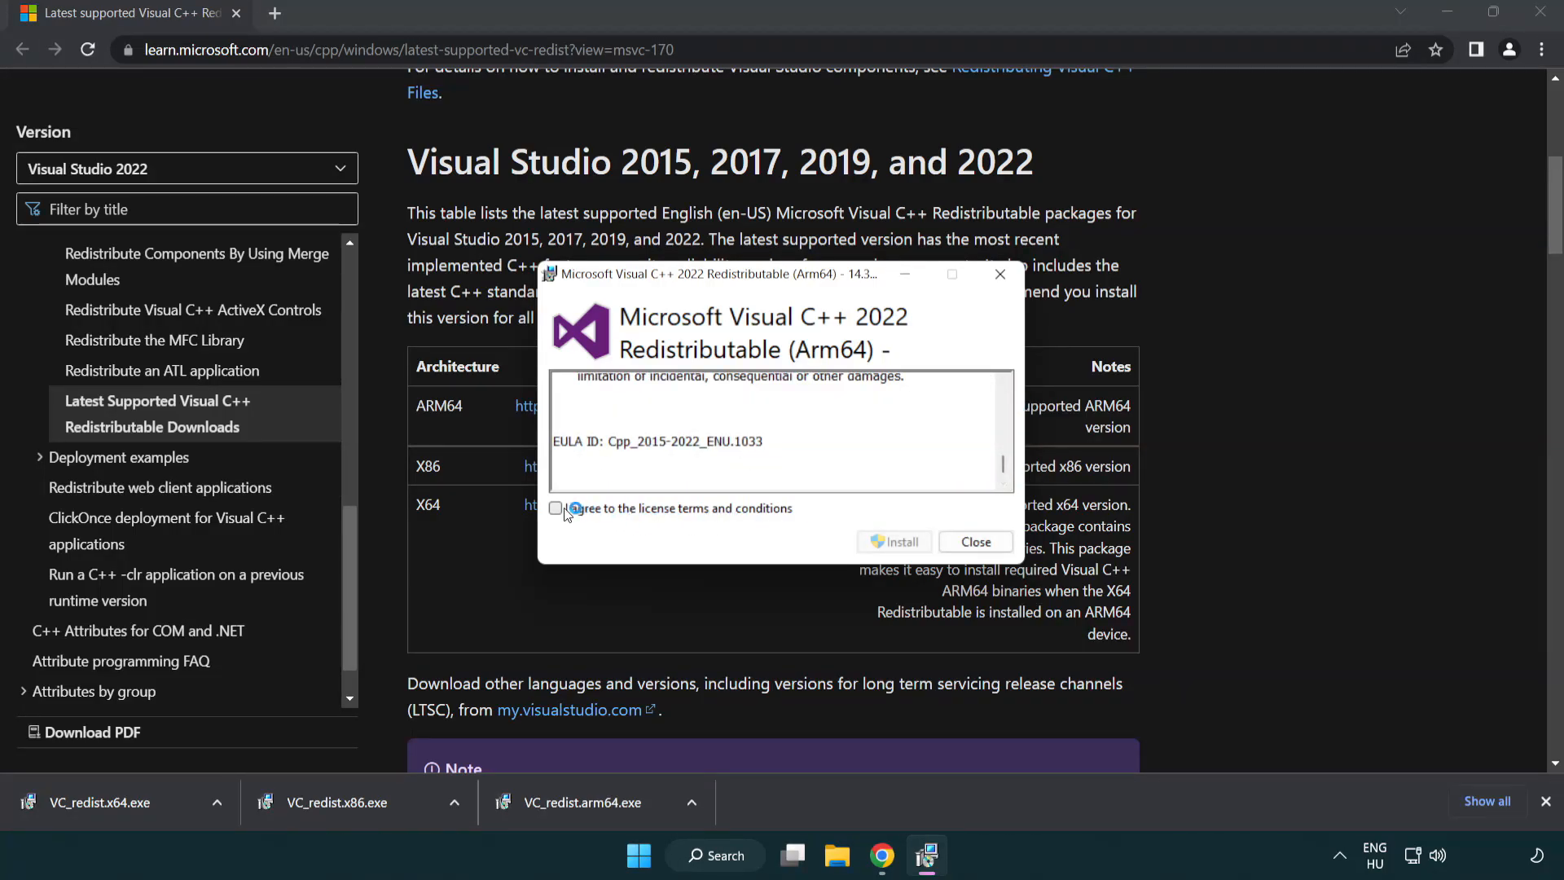
click(556, 508)
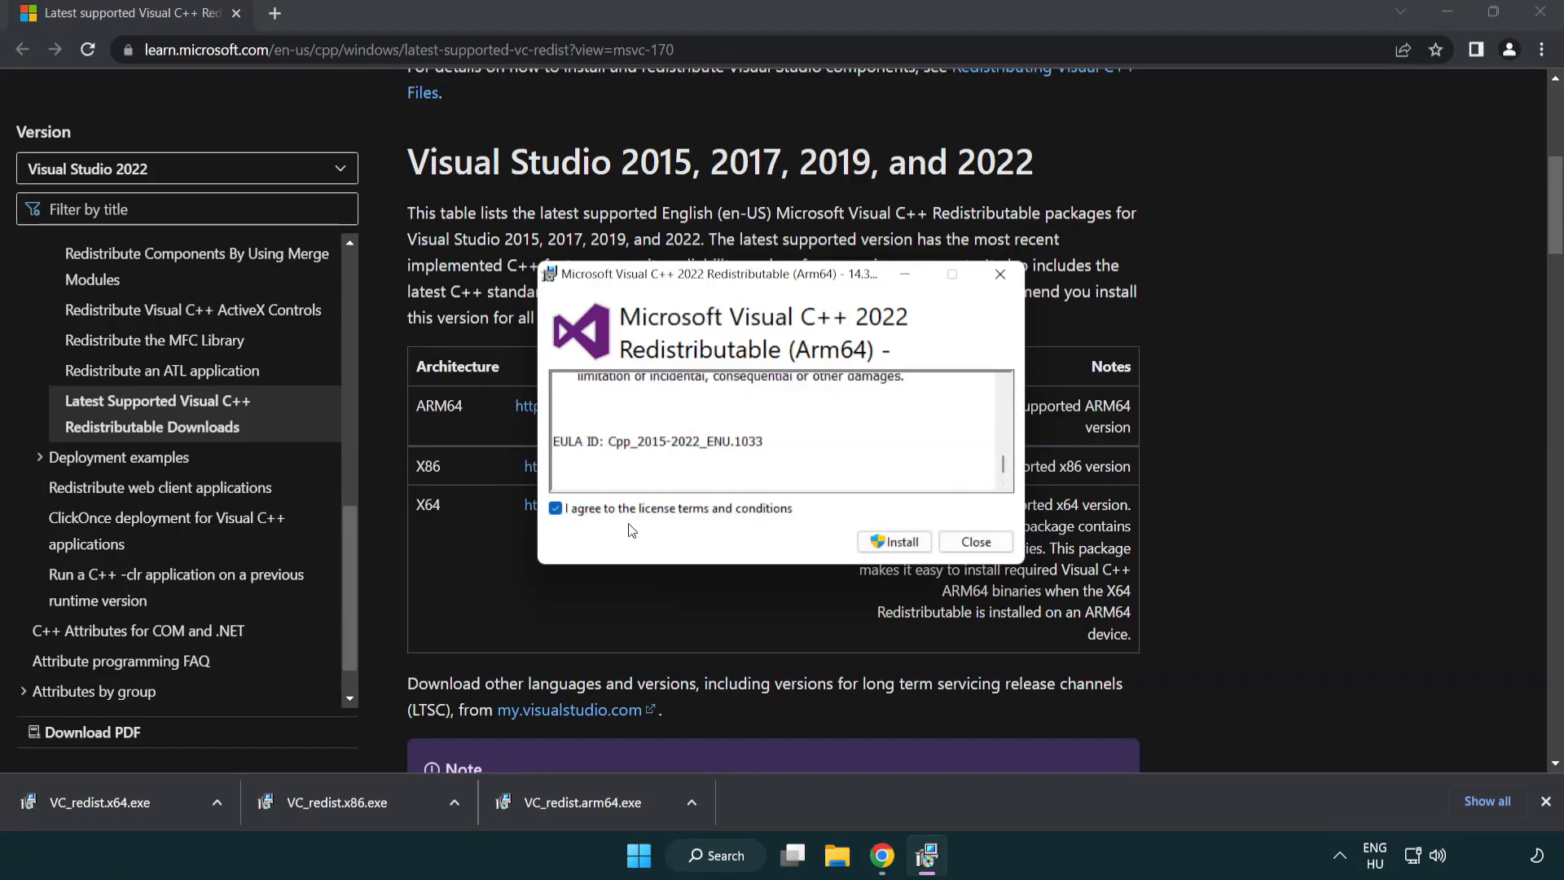
mouse_move(894, 541)
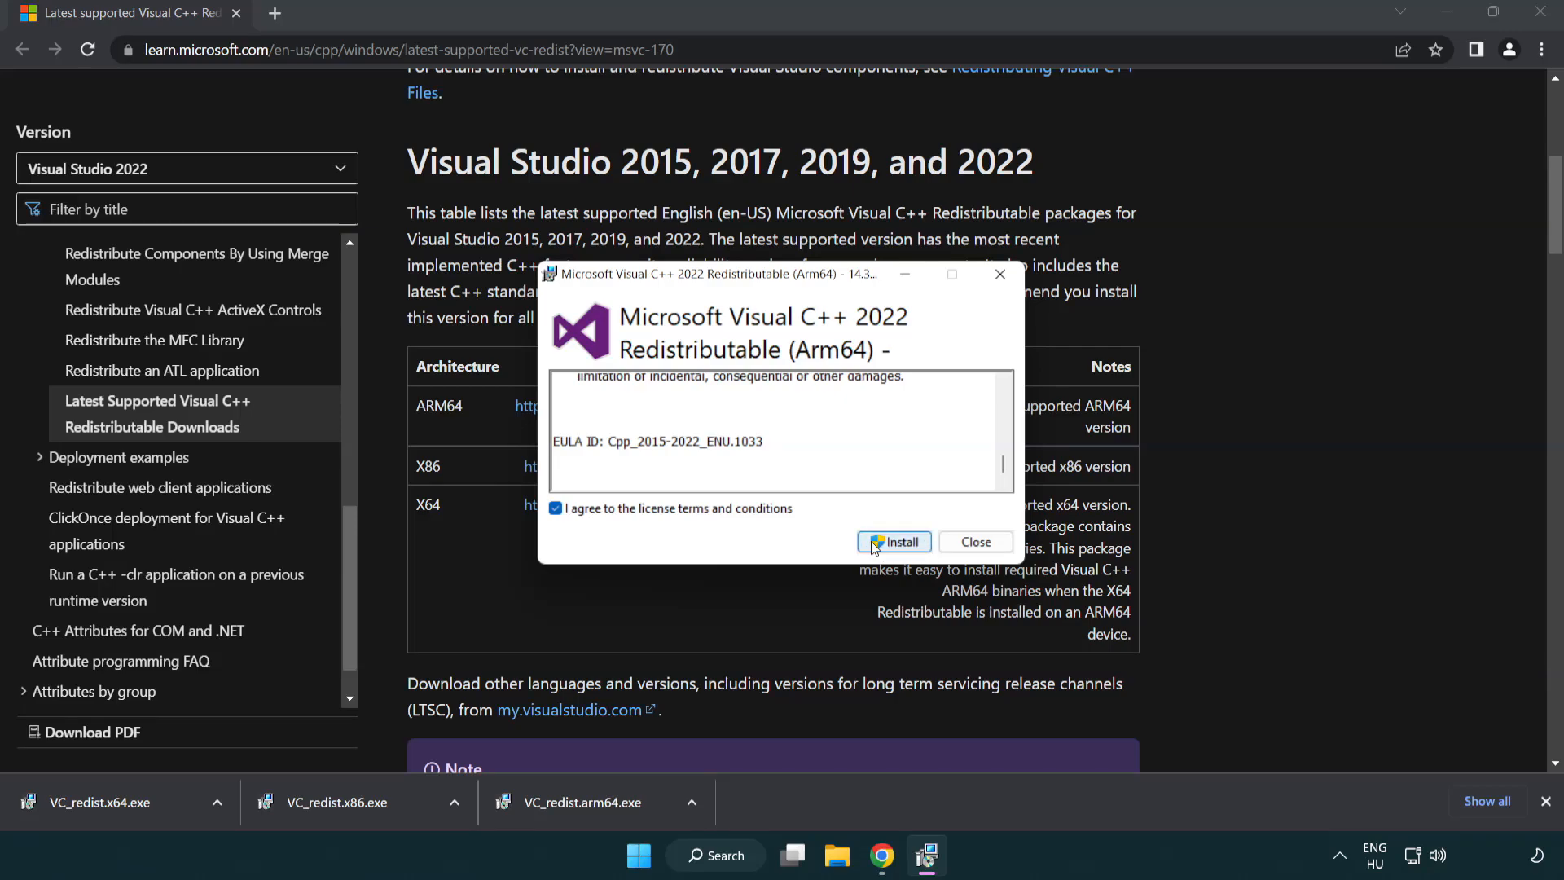
click(894, 541)
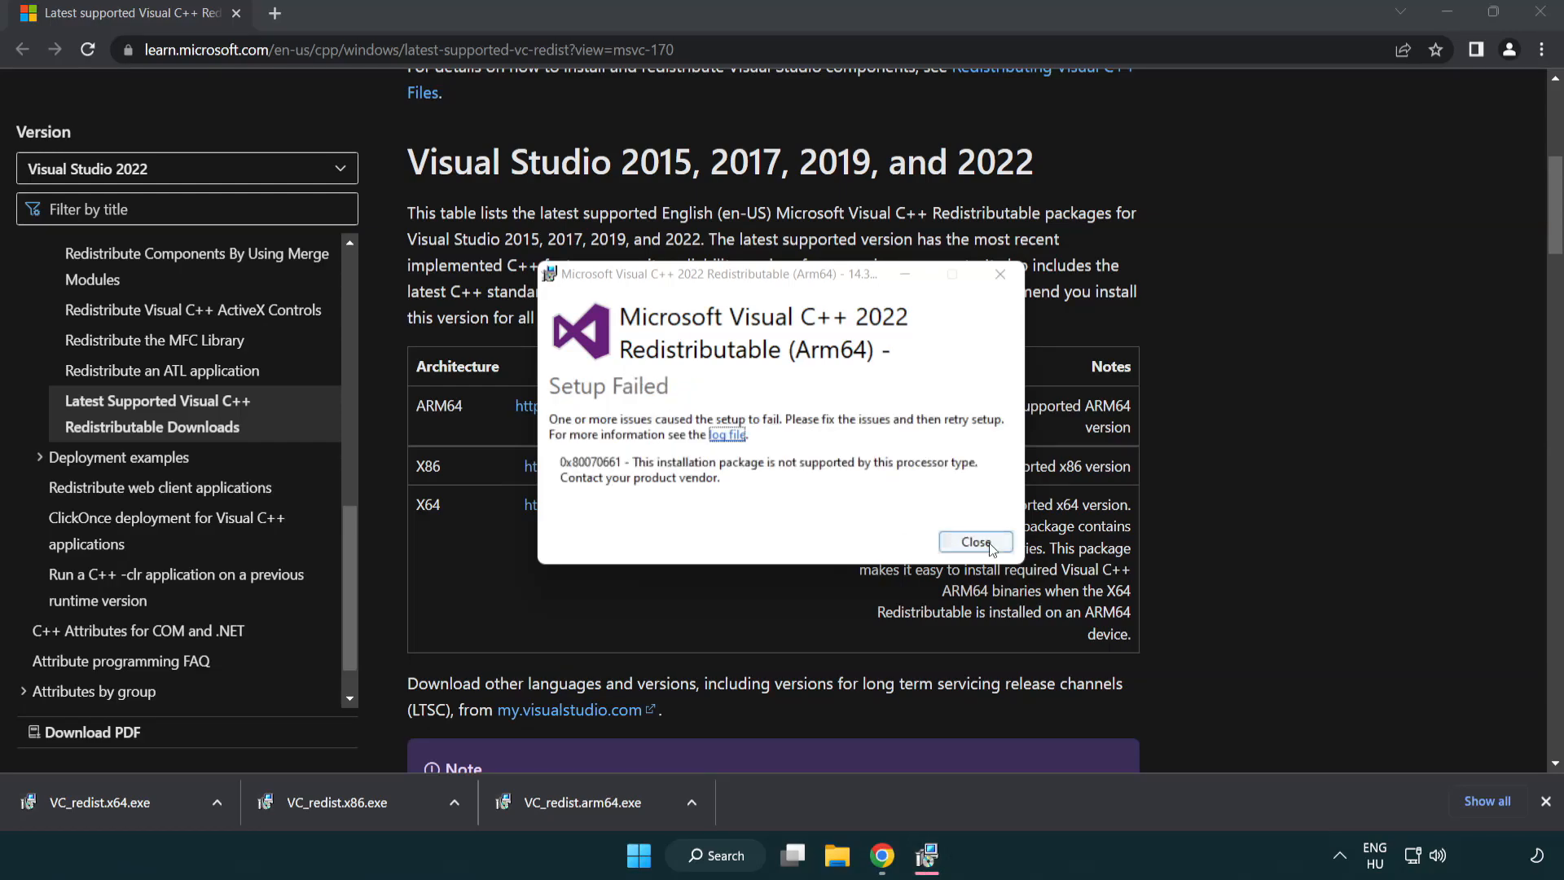
click(974, 541)
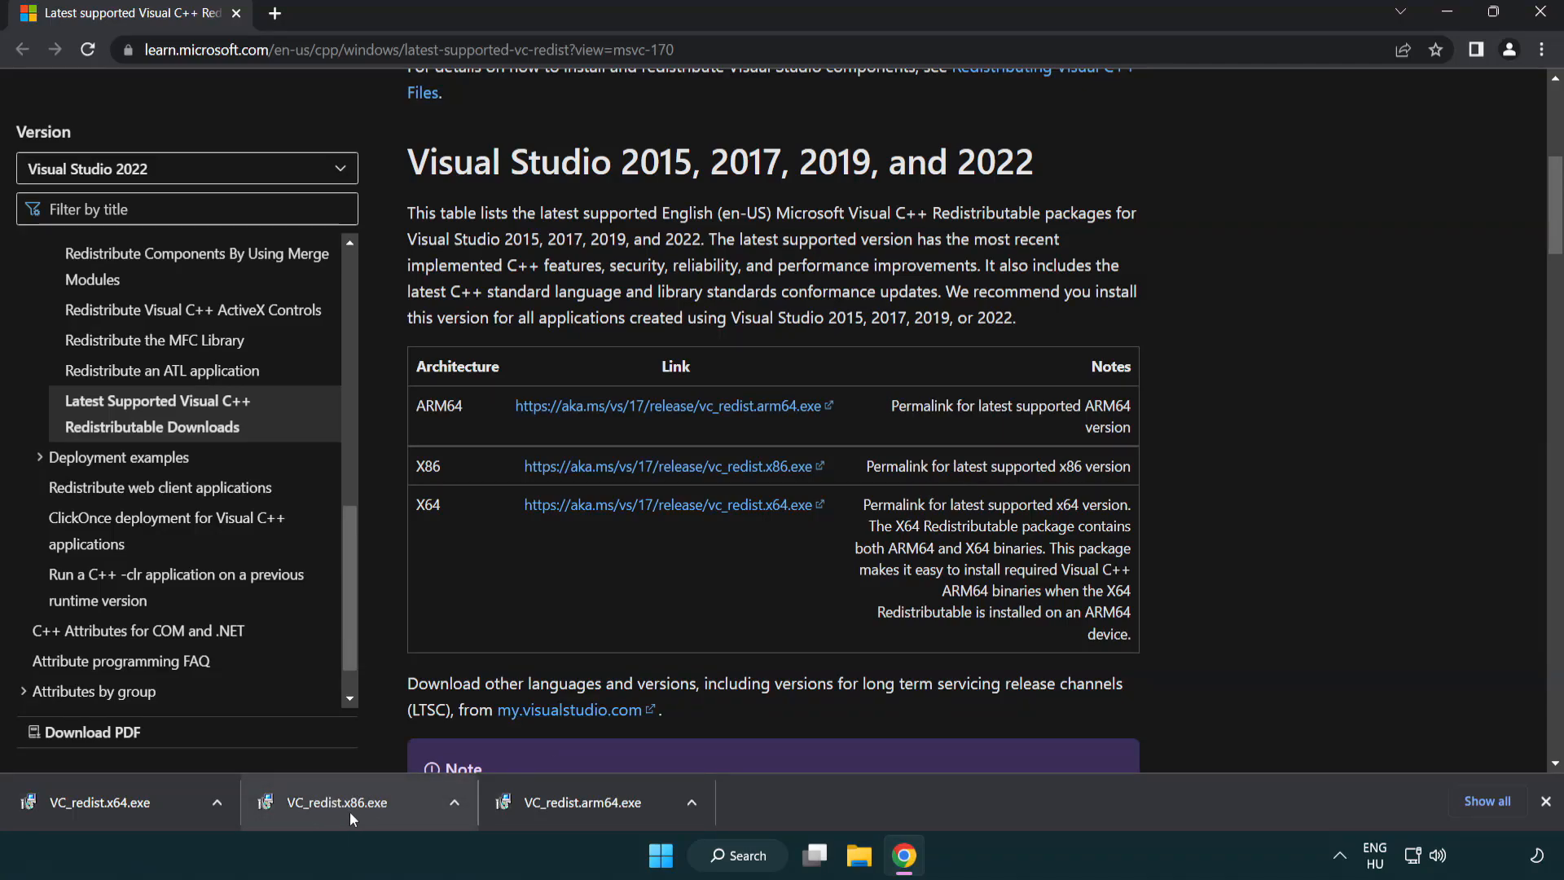
Install the x86 and x64 Visual C++ Redistributables successfully without restarting.
click(336, 801)
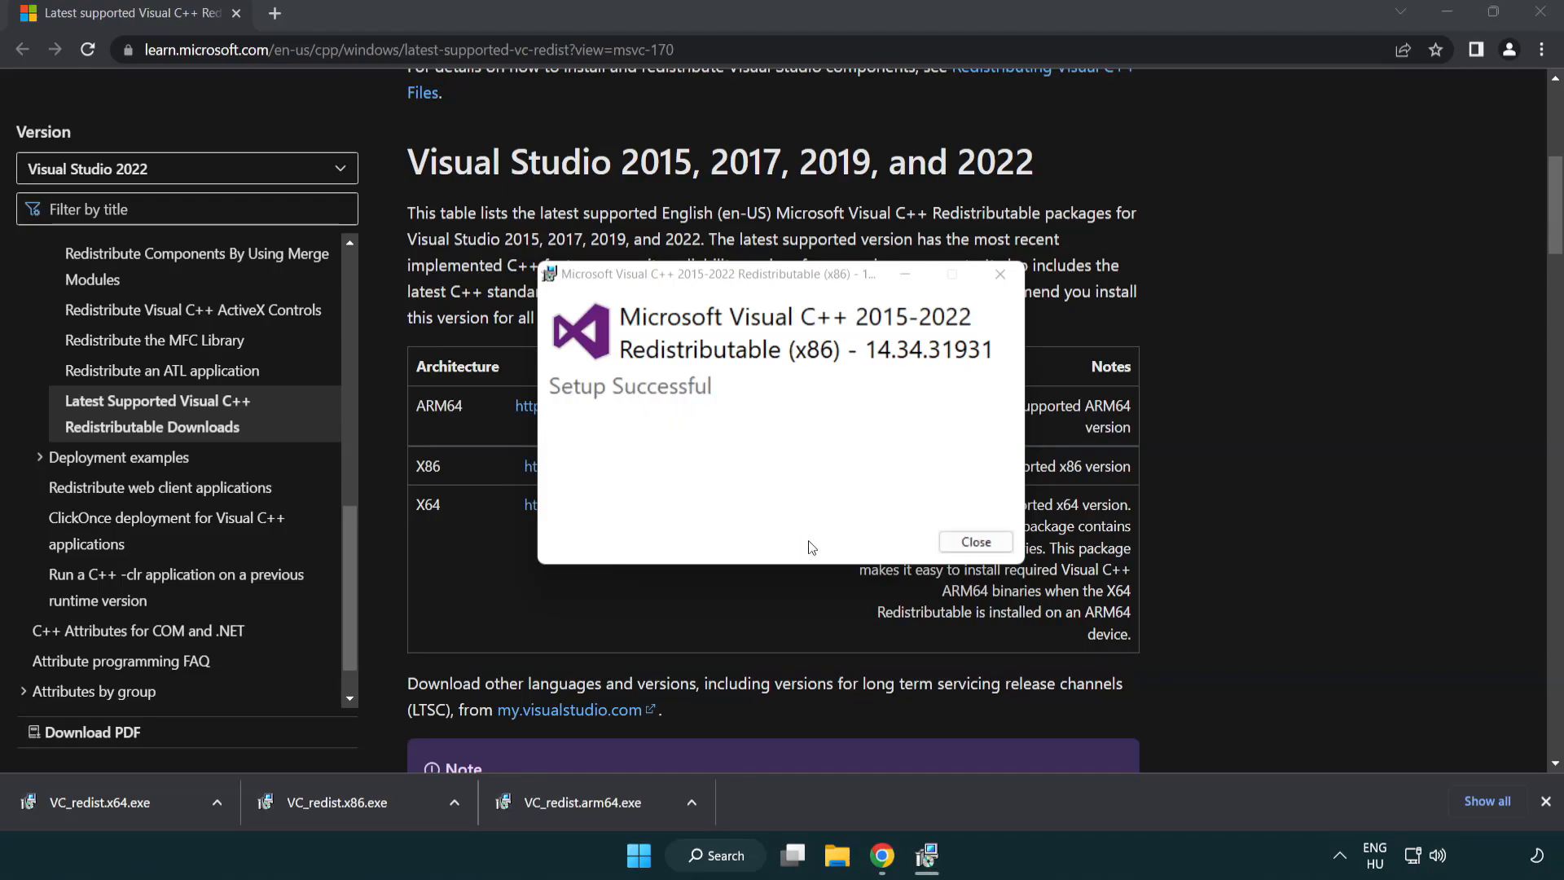
click(974, 541)
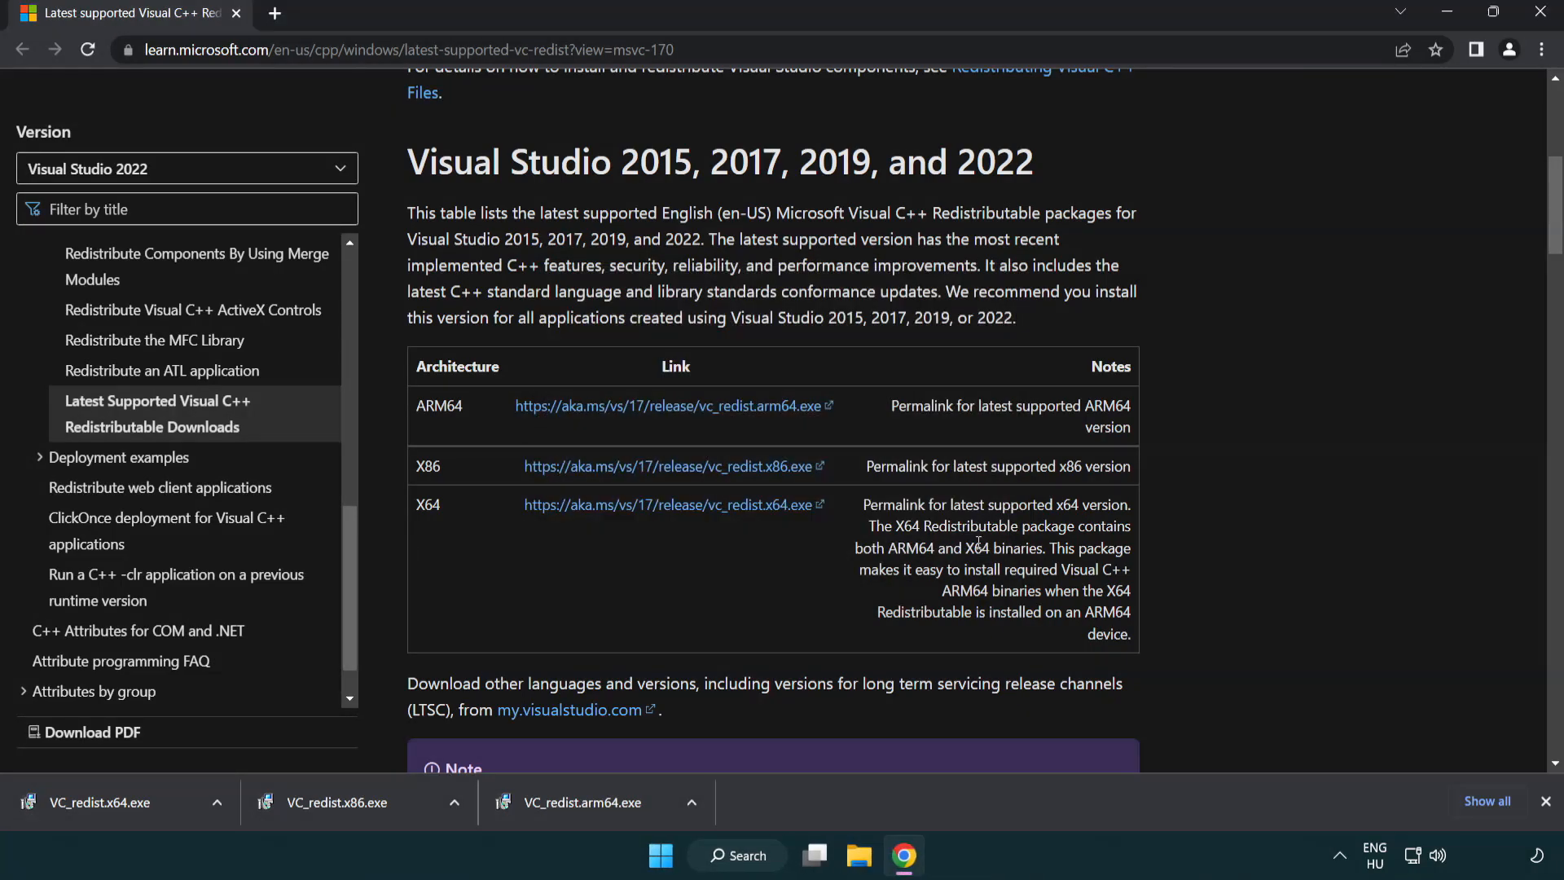
click(100, 802)
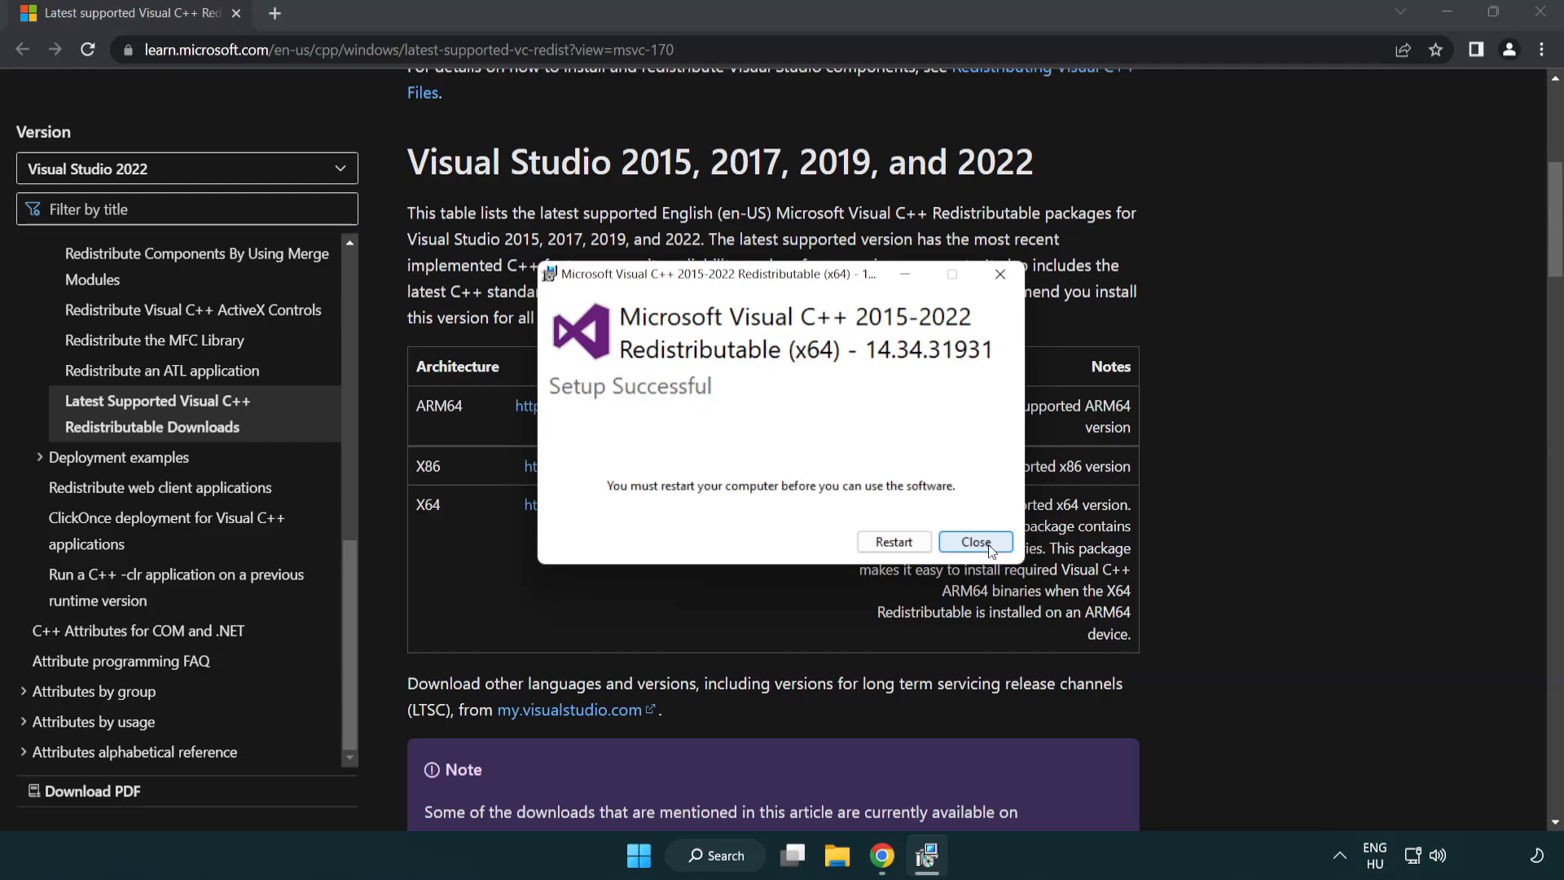
click(974, 541)
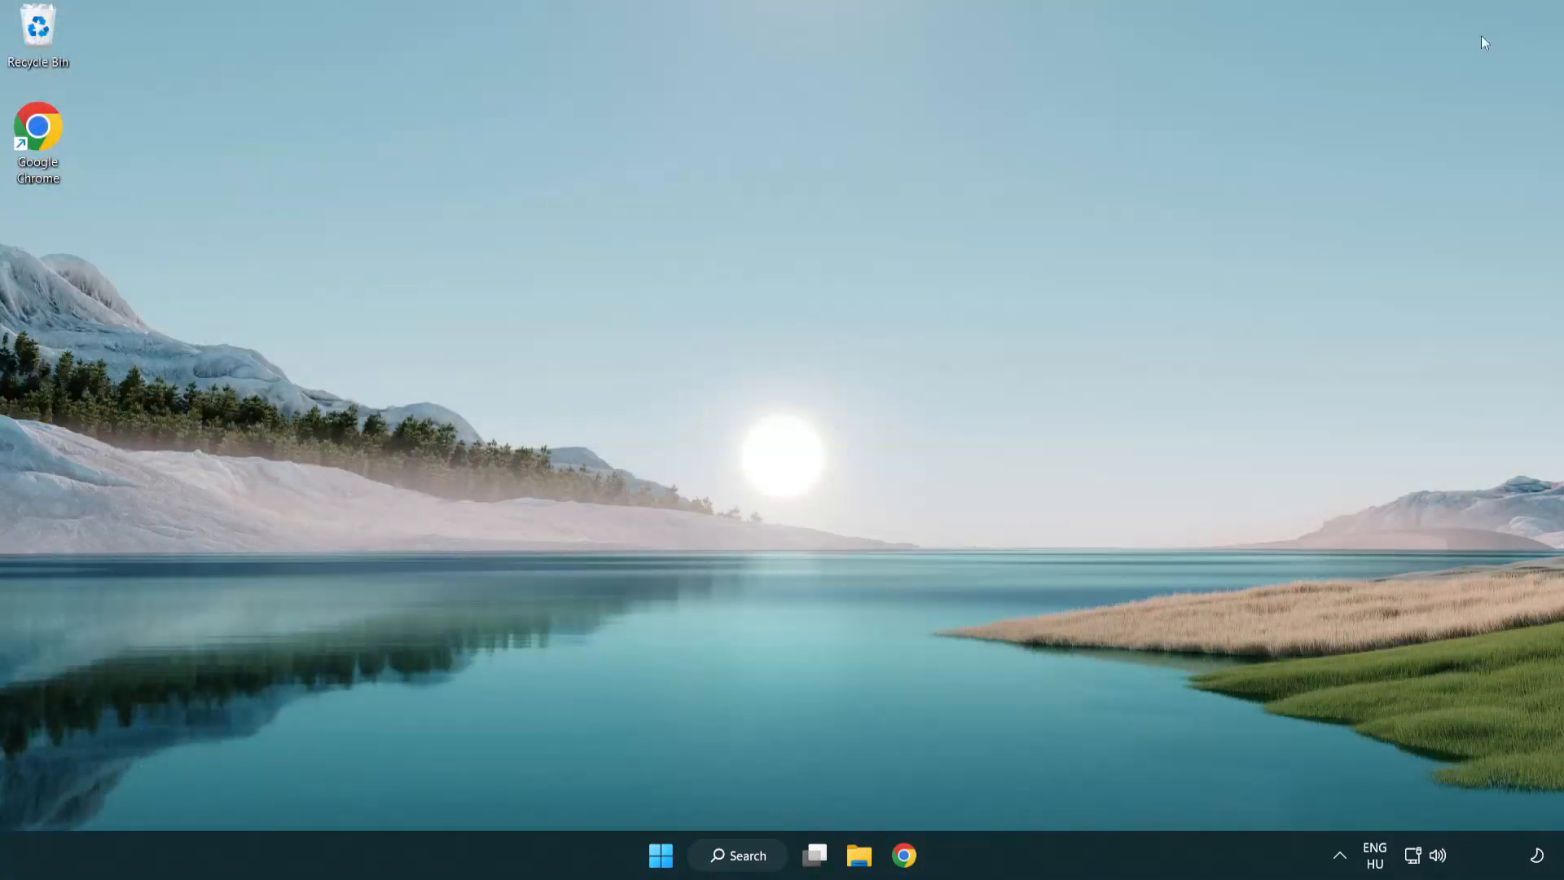
mouse_move(867, 367)
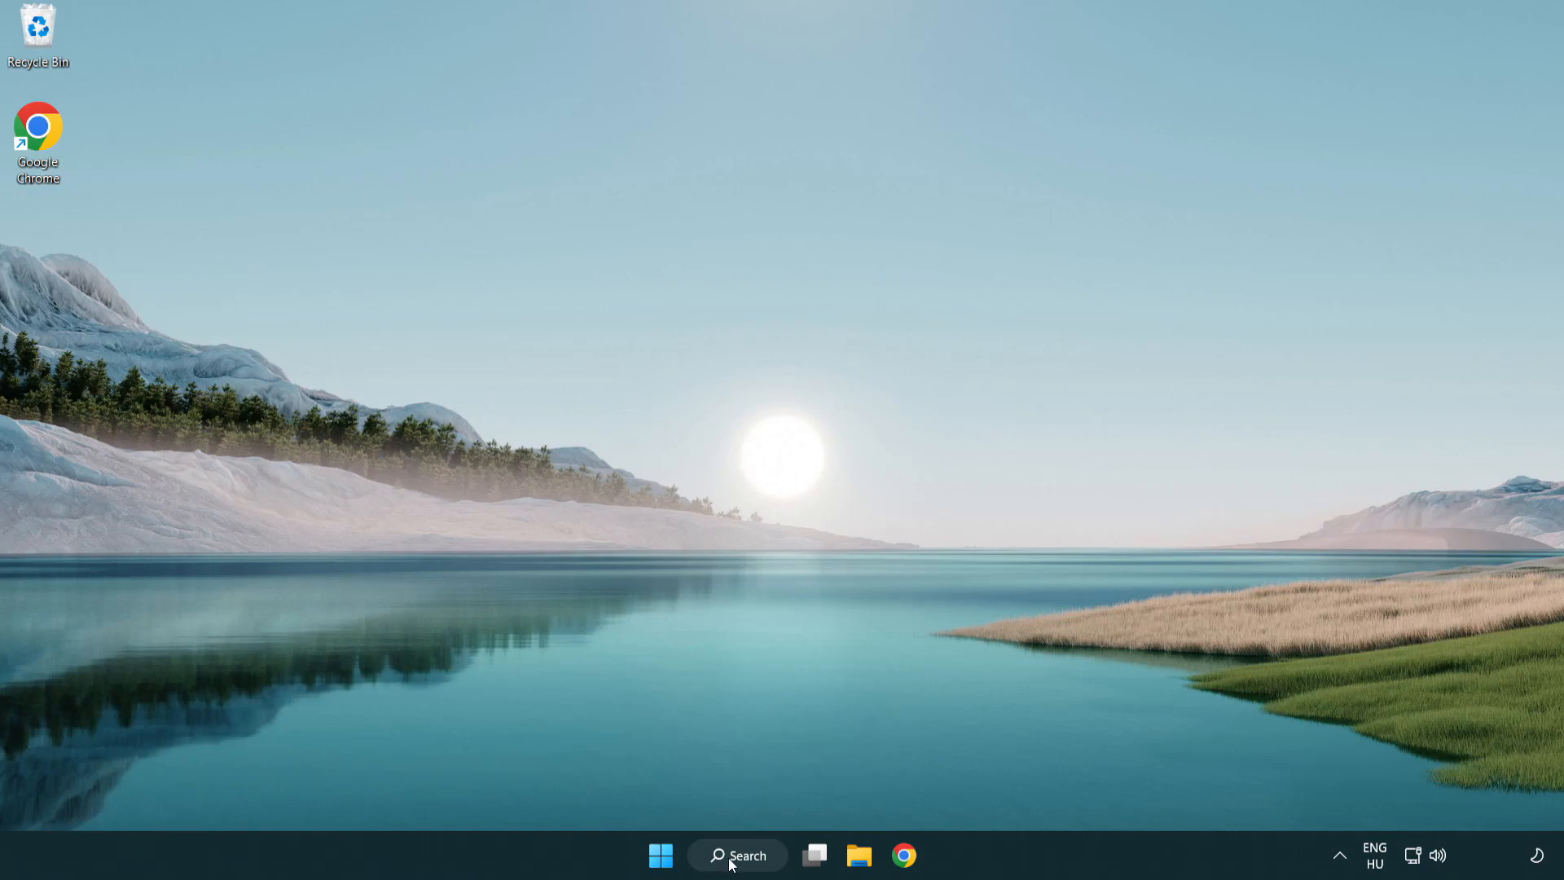
Search for cmd and run Command Prompt as administrator.
click(736, 855)
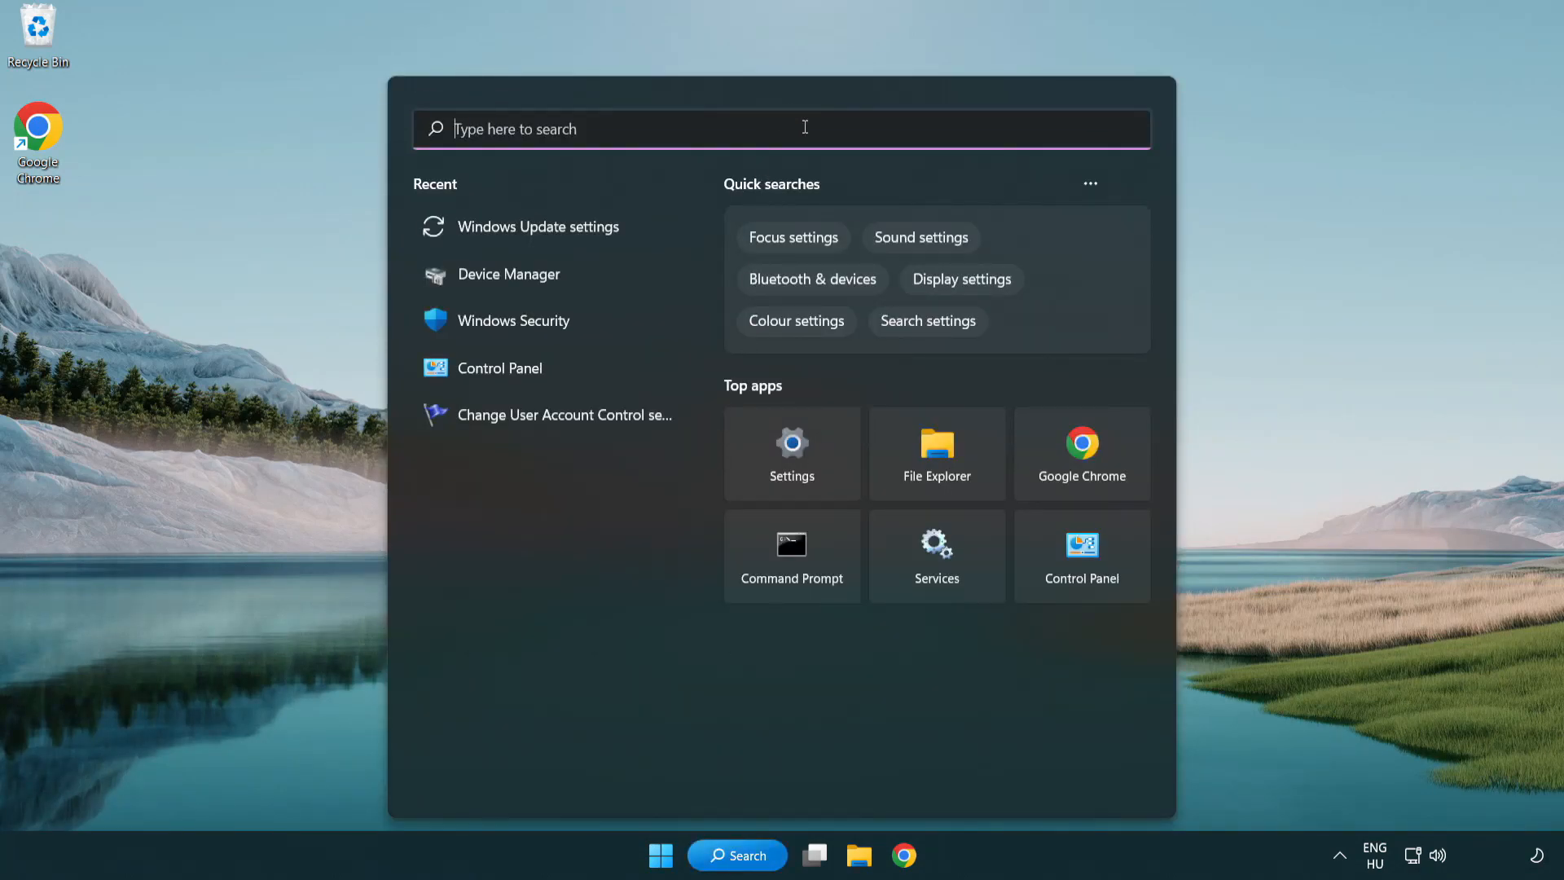
text(cmd)
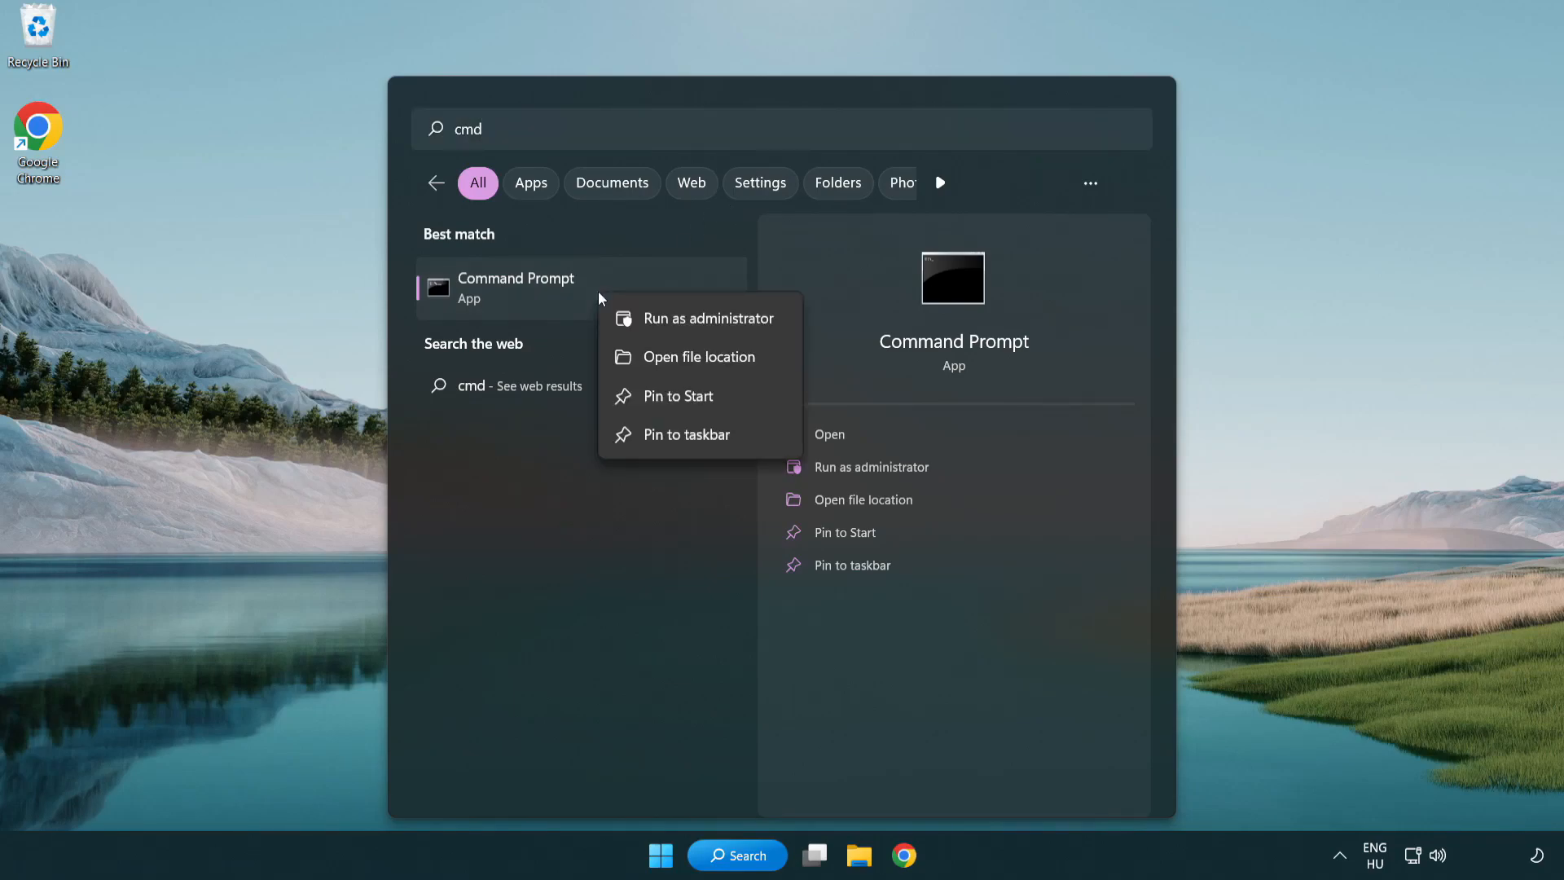
mouse_move(706, 332)
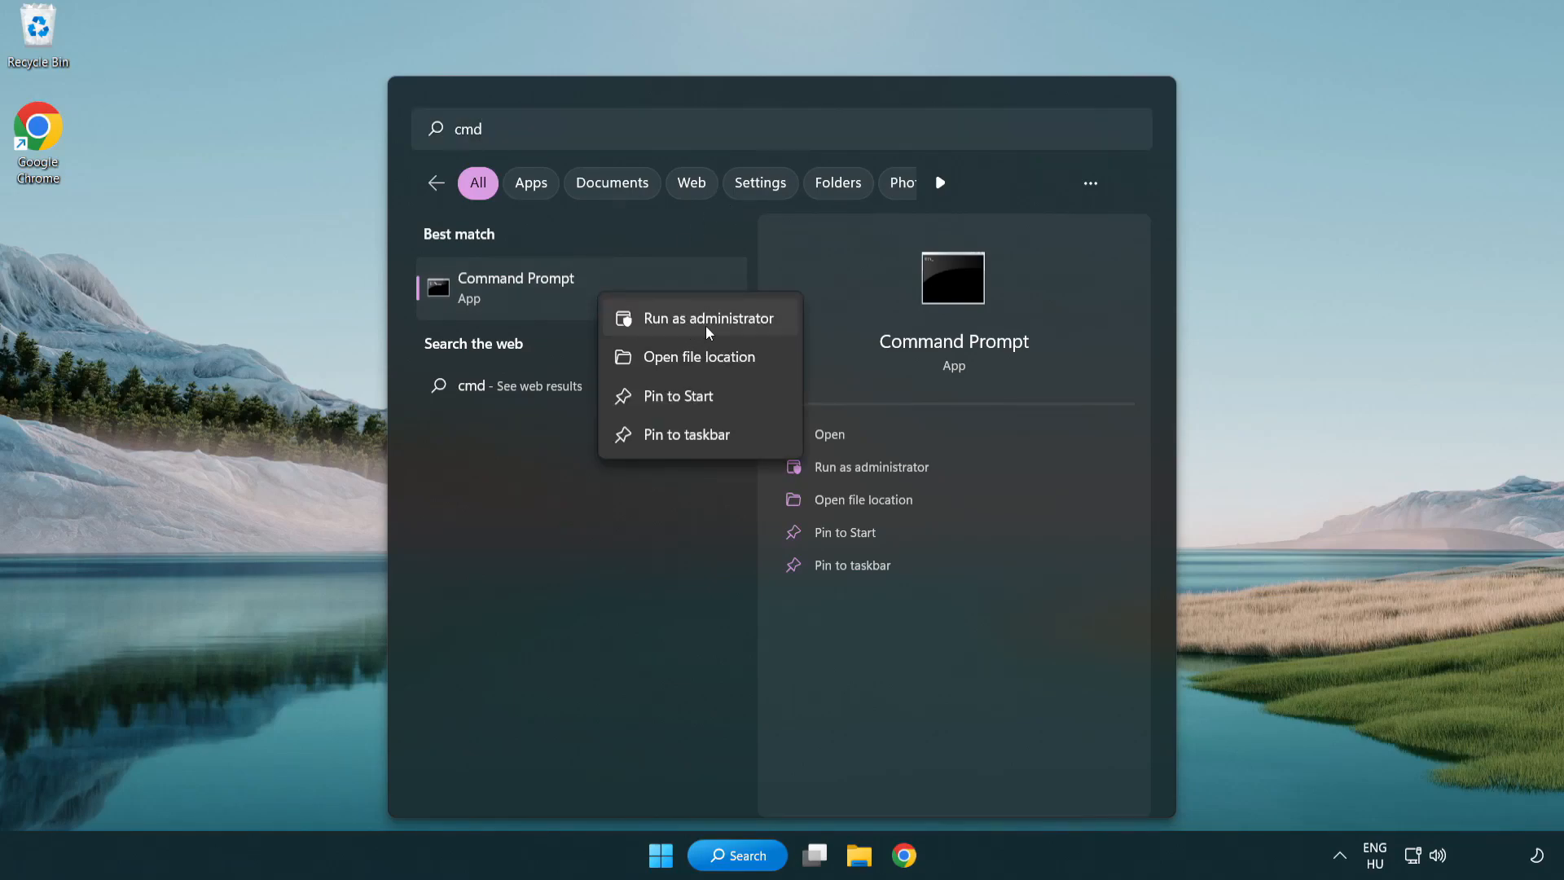
click(704, 318)
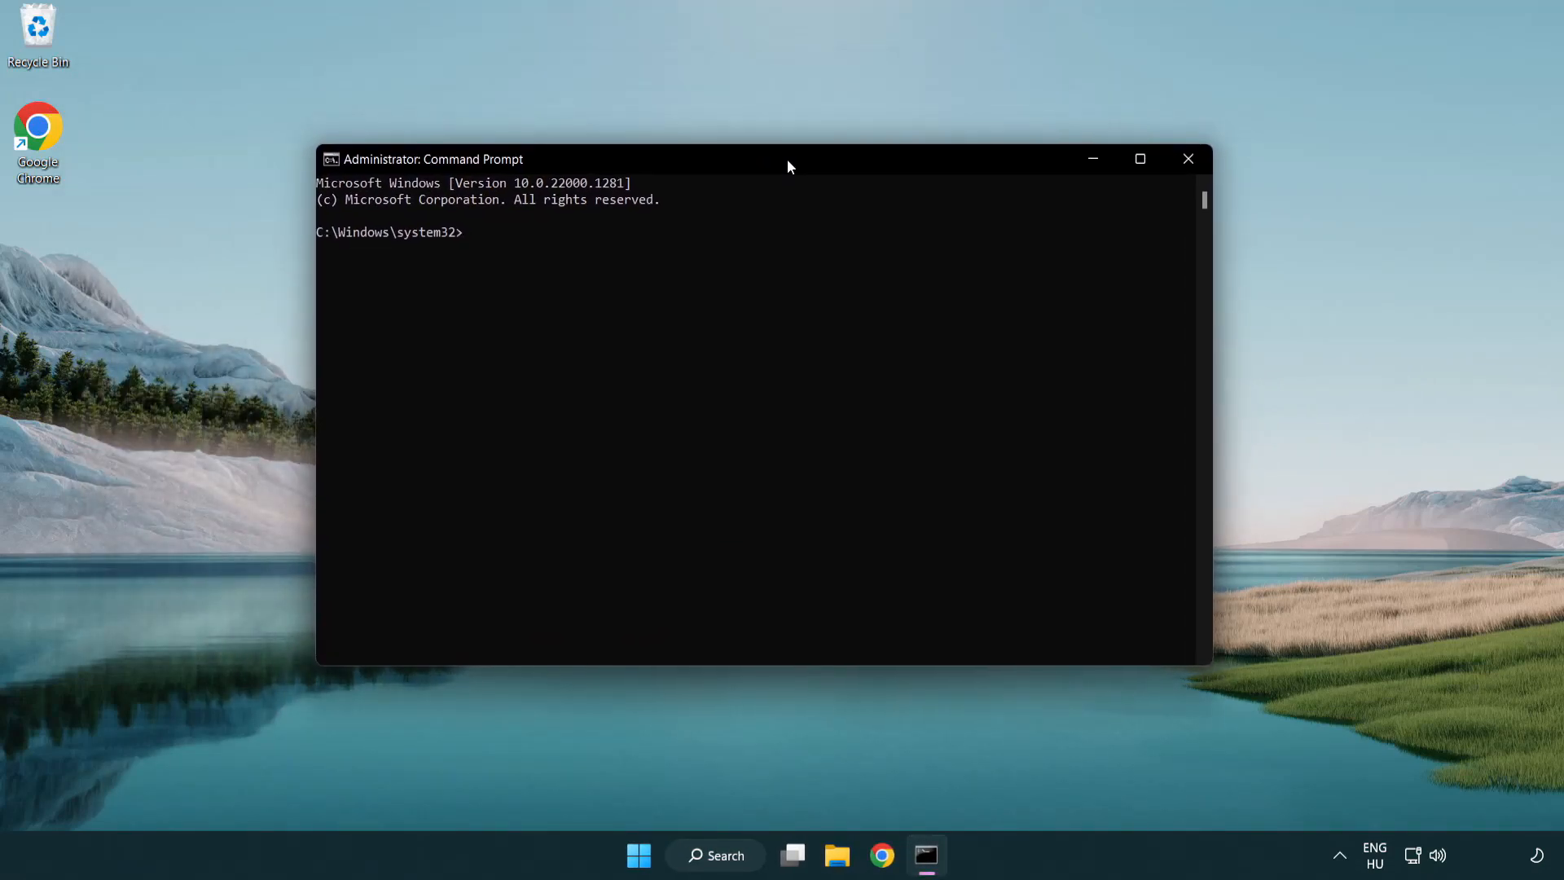
Run sfc /scannow, which finds no integrity violations, then close Command Prompt.
text(s)
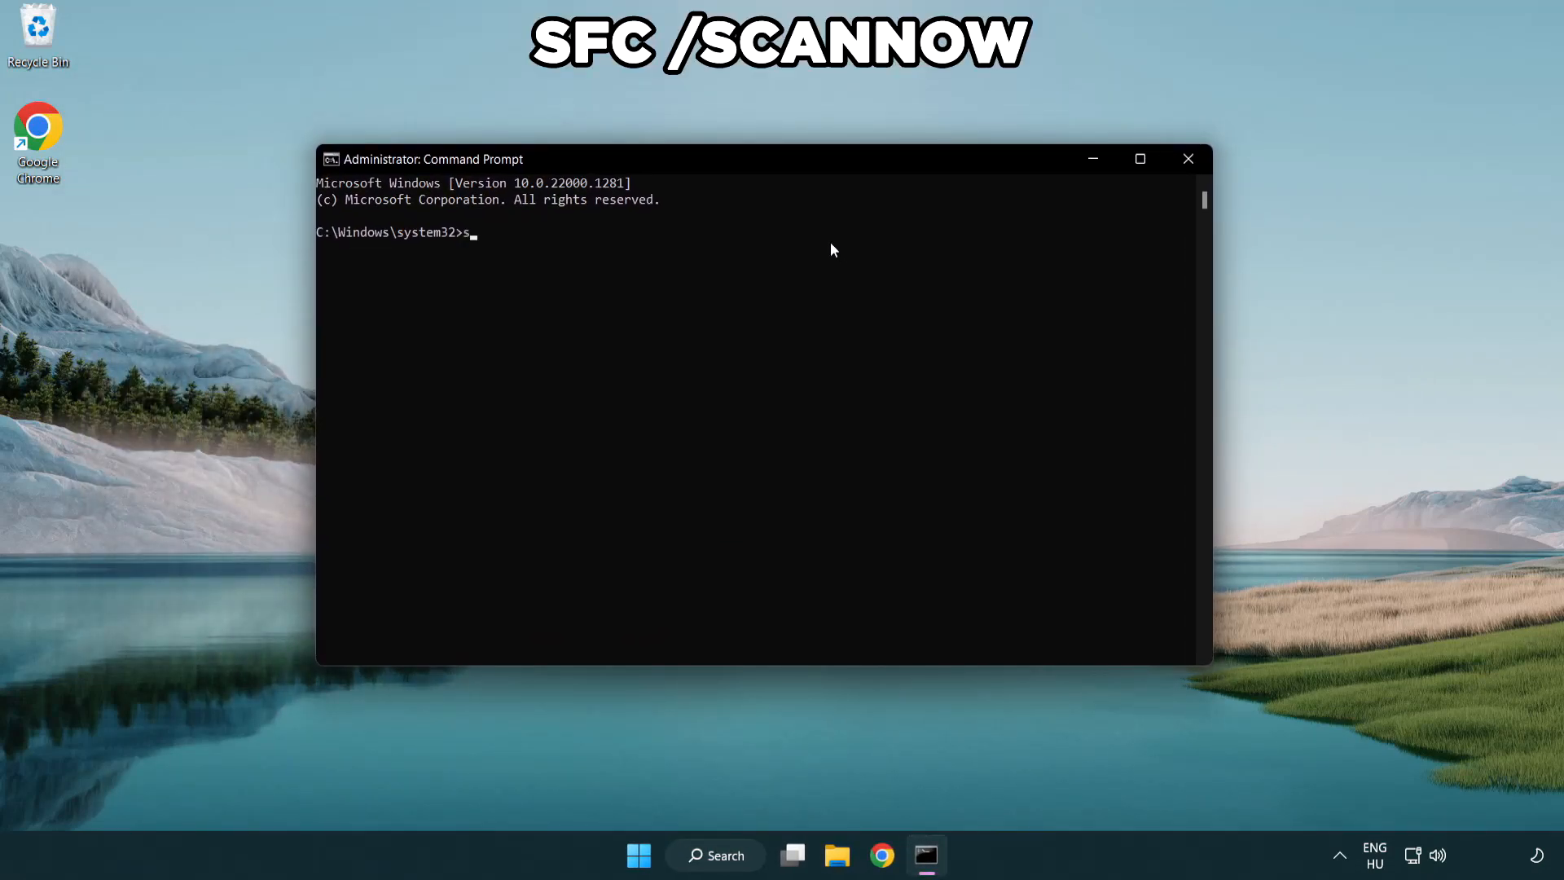
text(fc /sc)
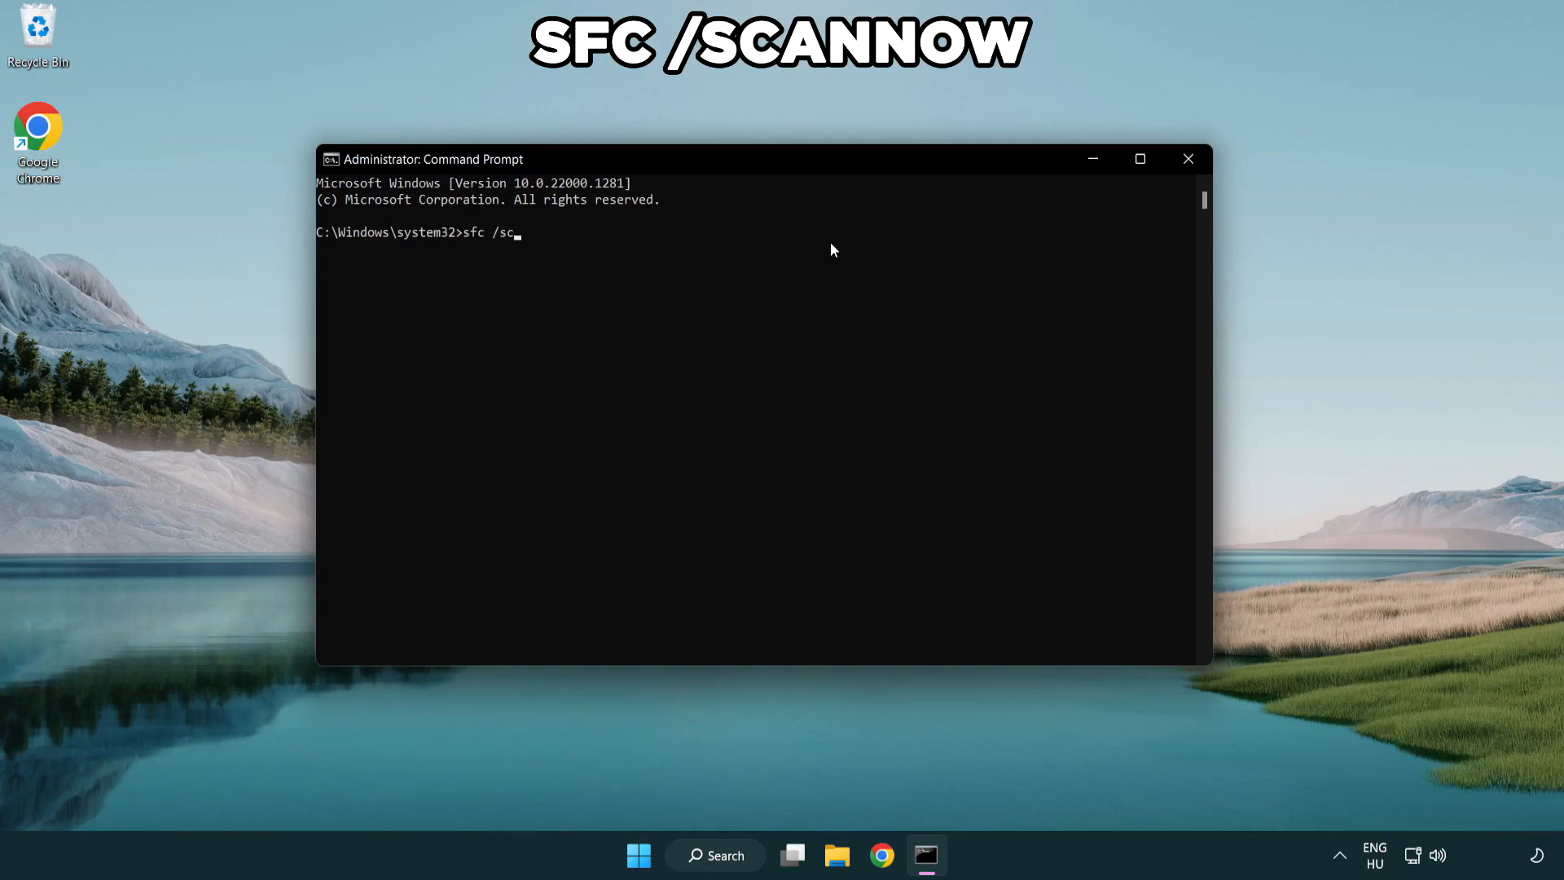
text(annow)
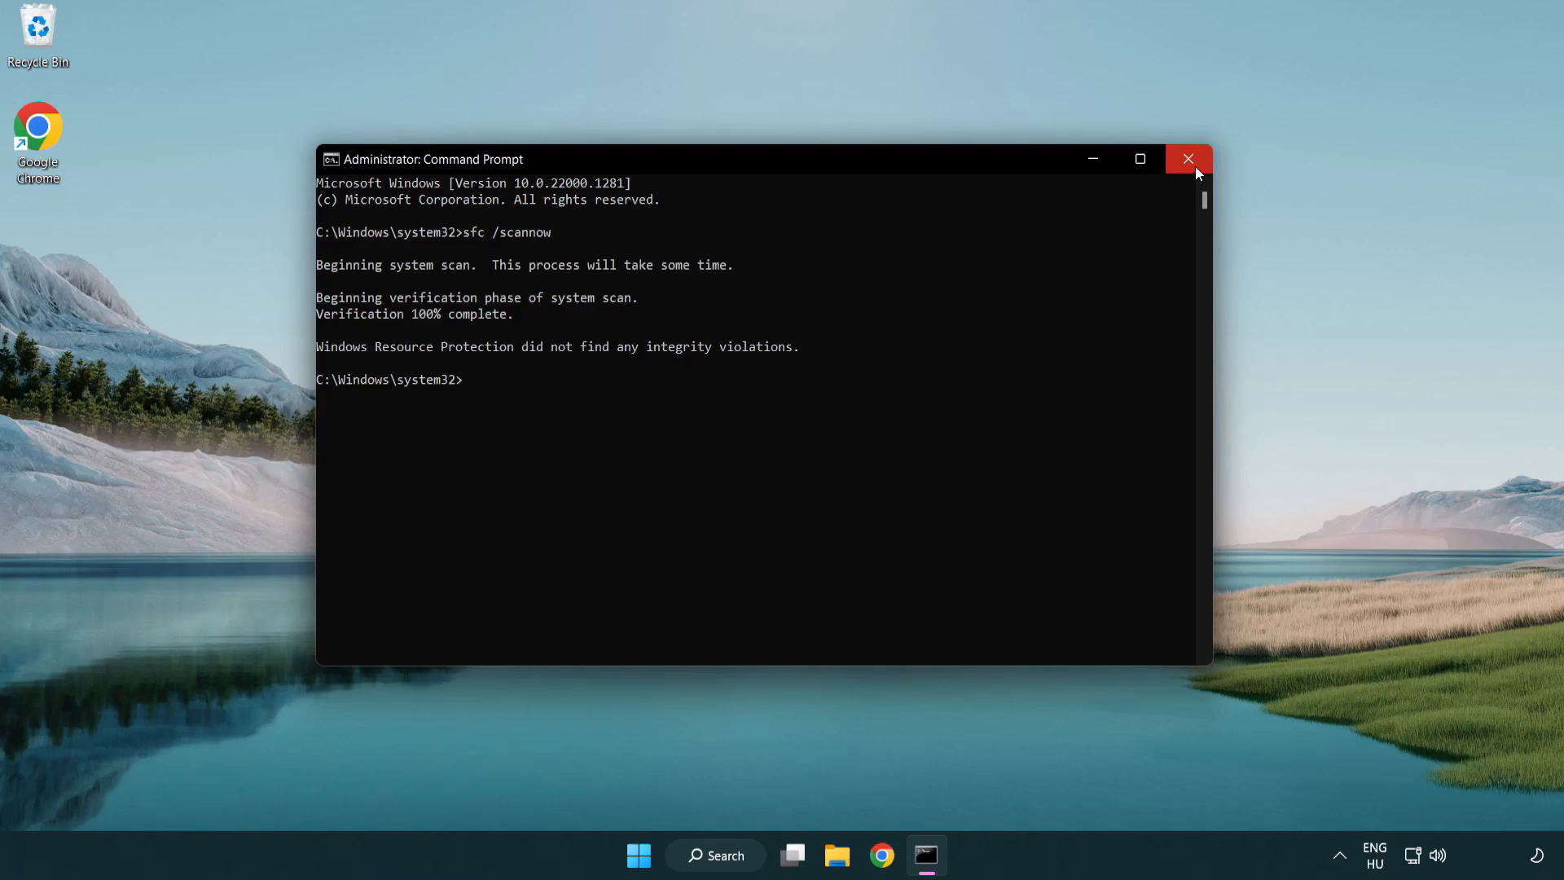
mouse_move(1188, 158)
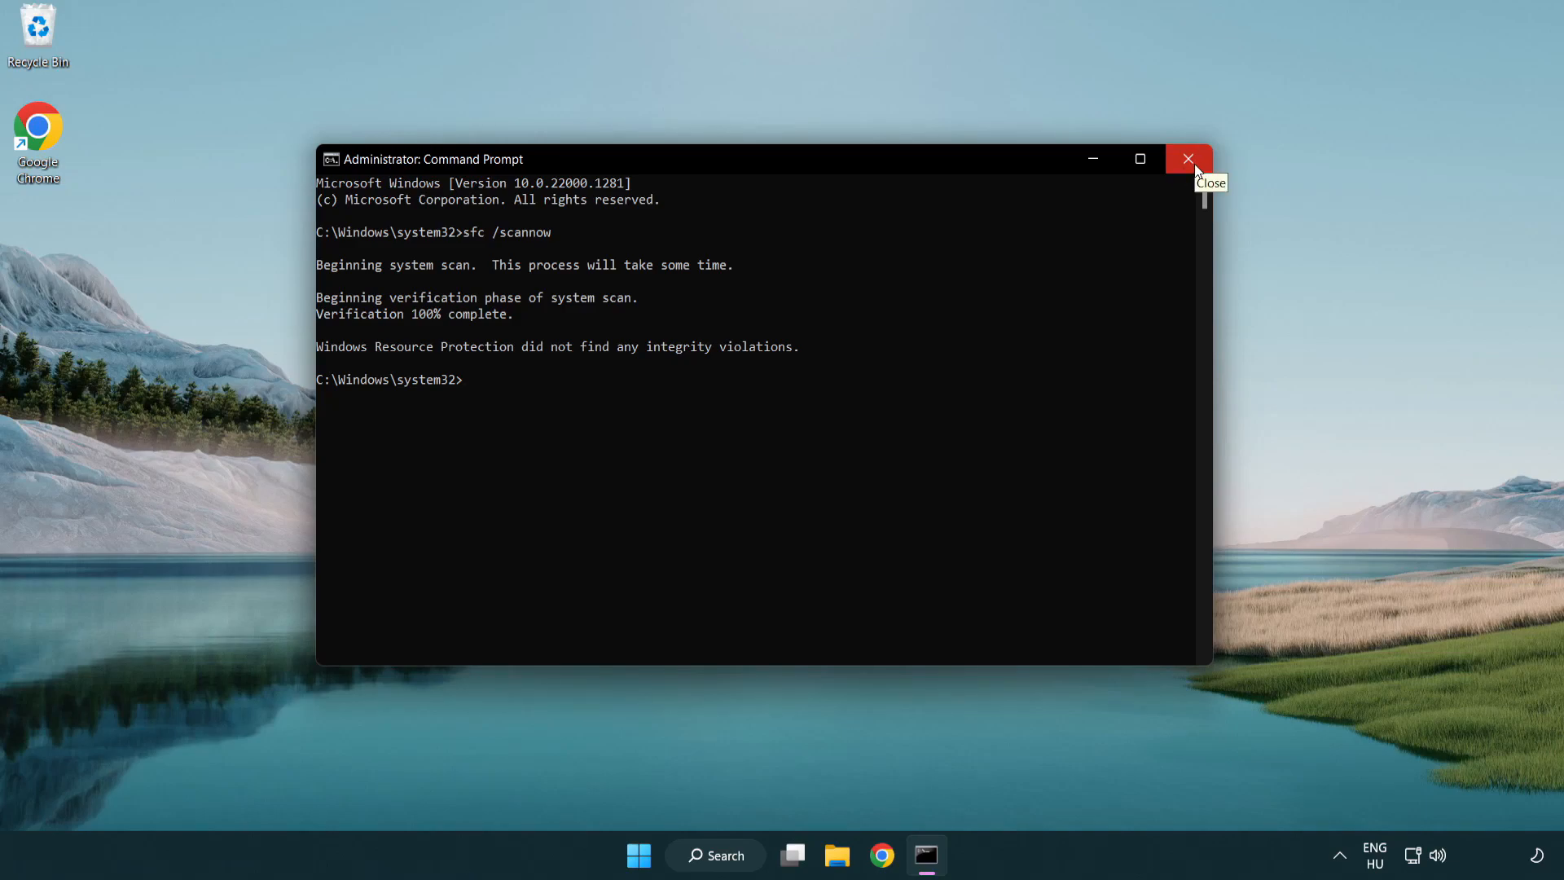
click(1188, 159)
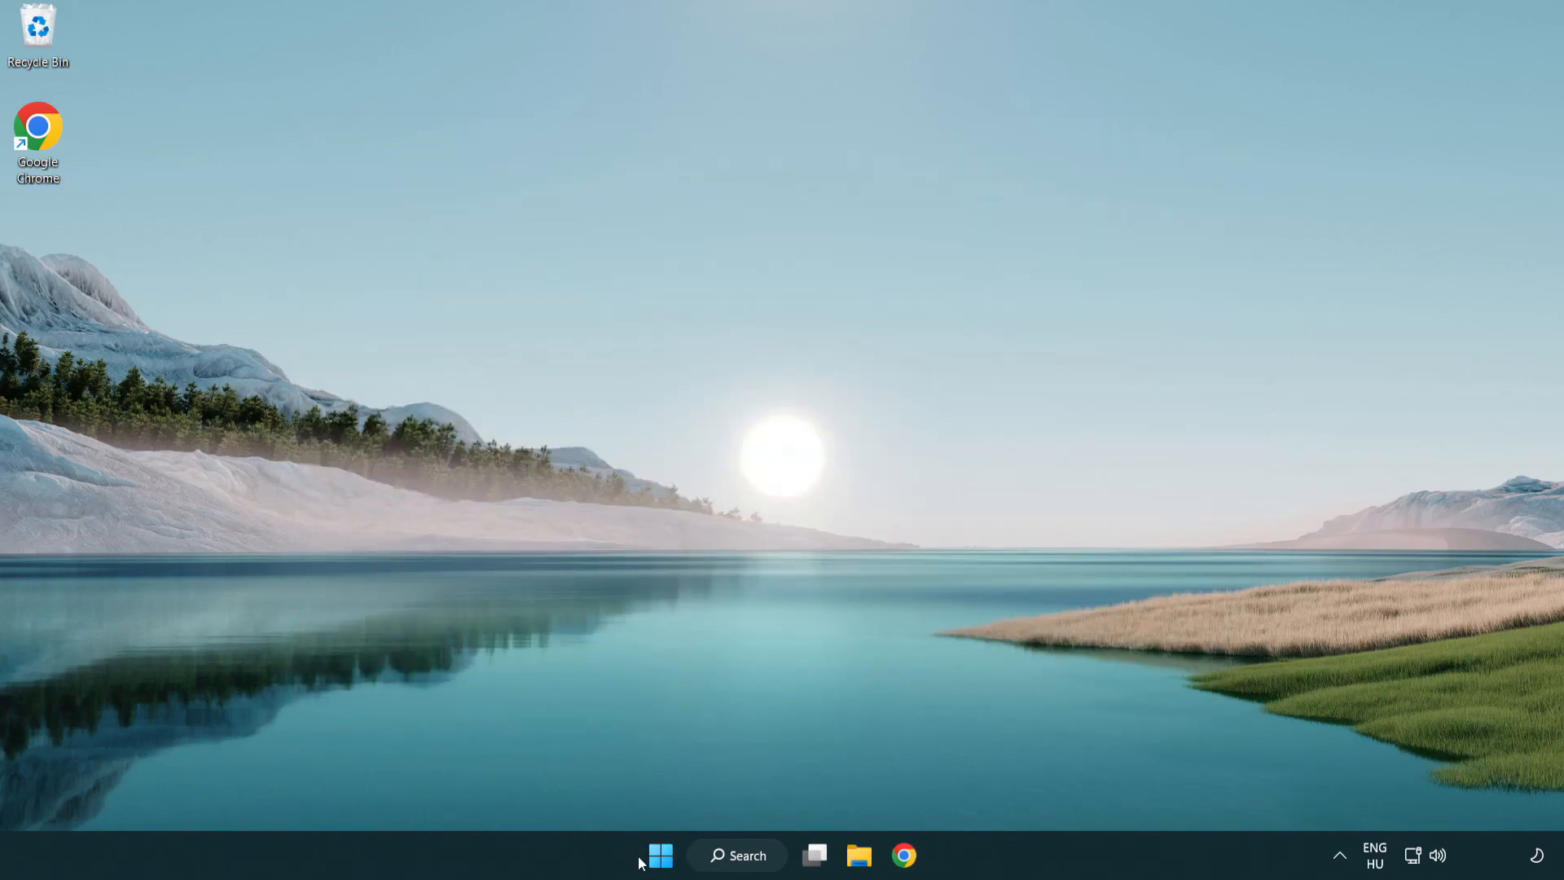
Show the Start menu power options with Restart available.
click(658, 855)
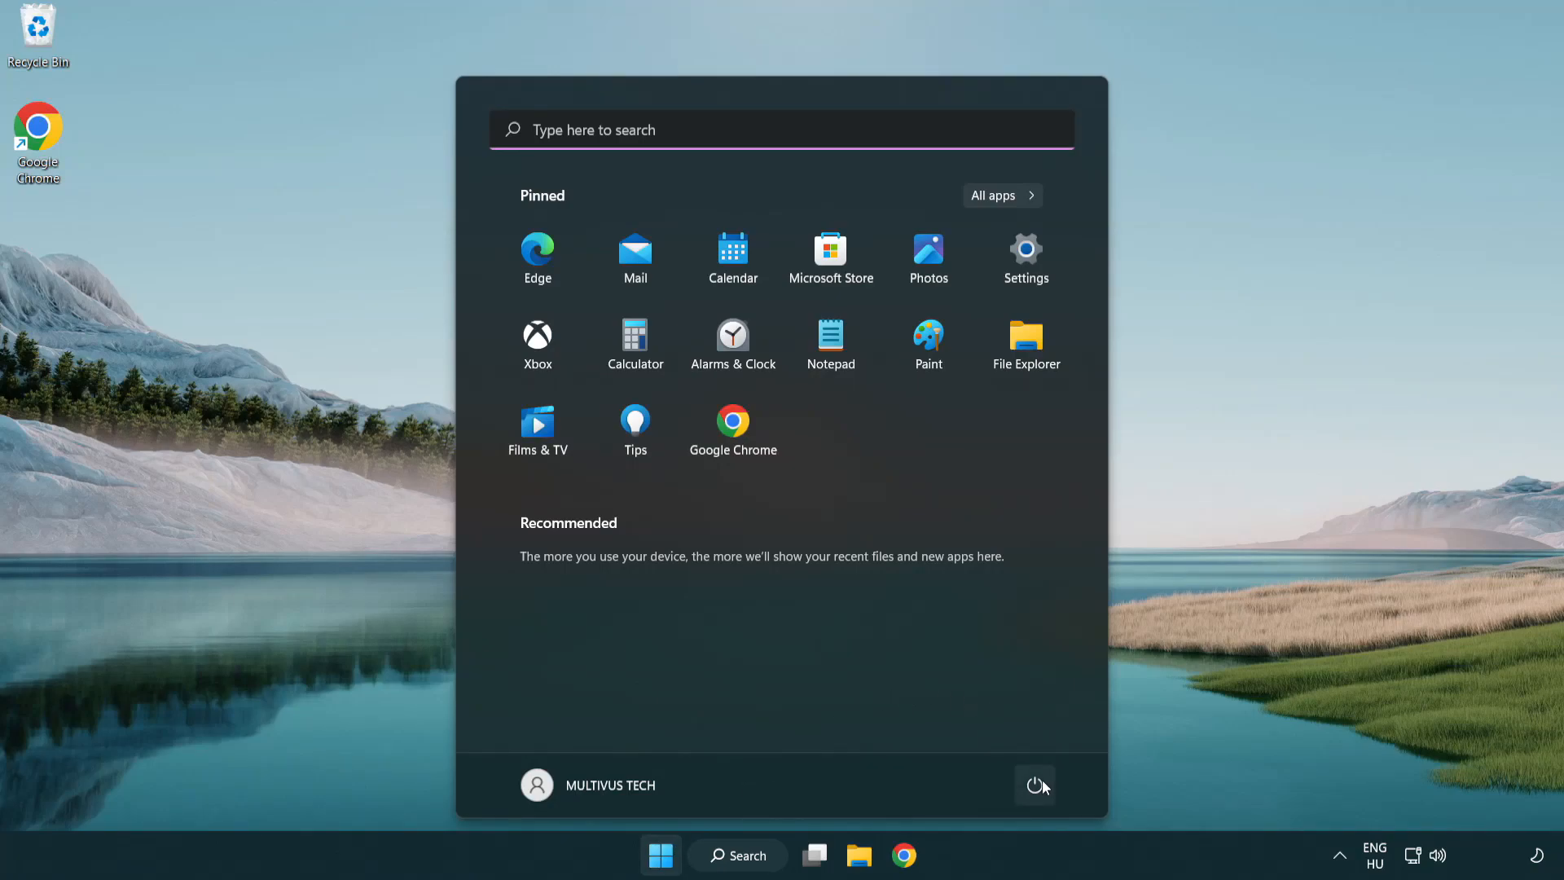
click(1035, 785)
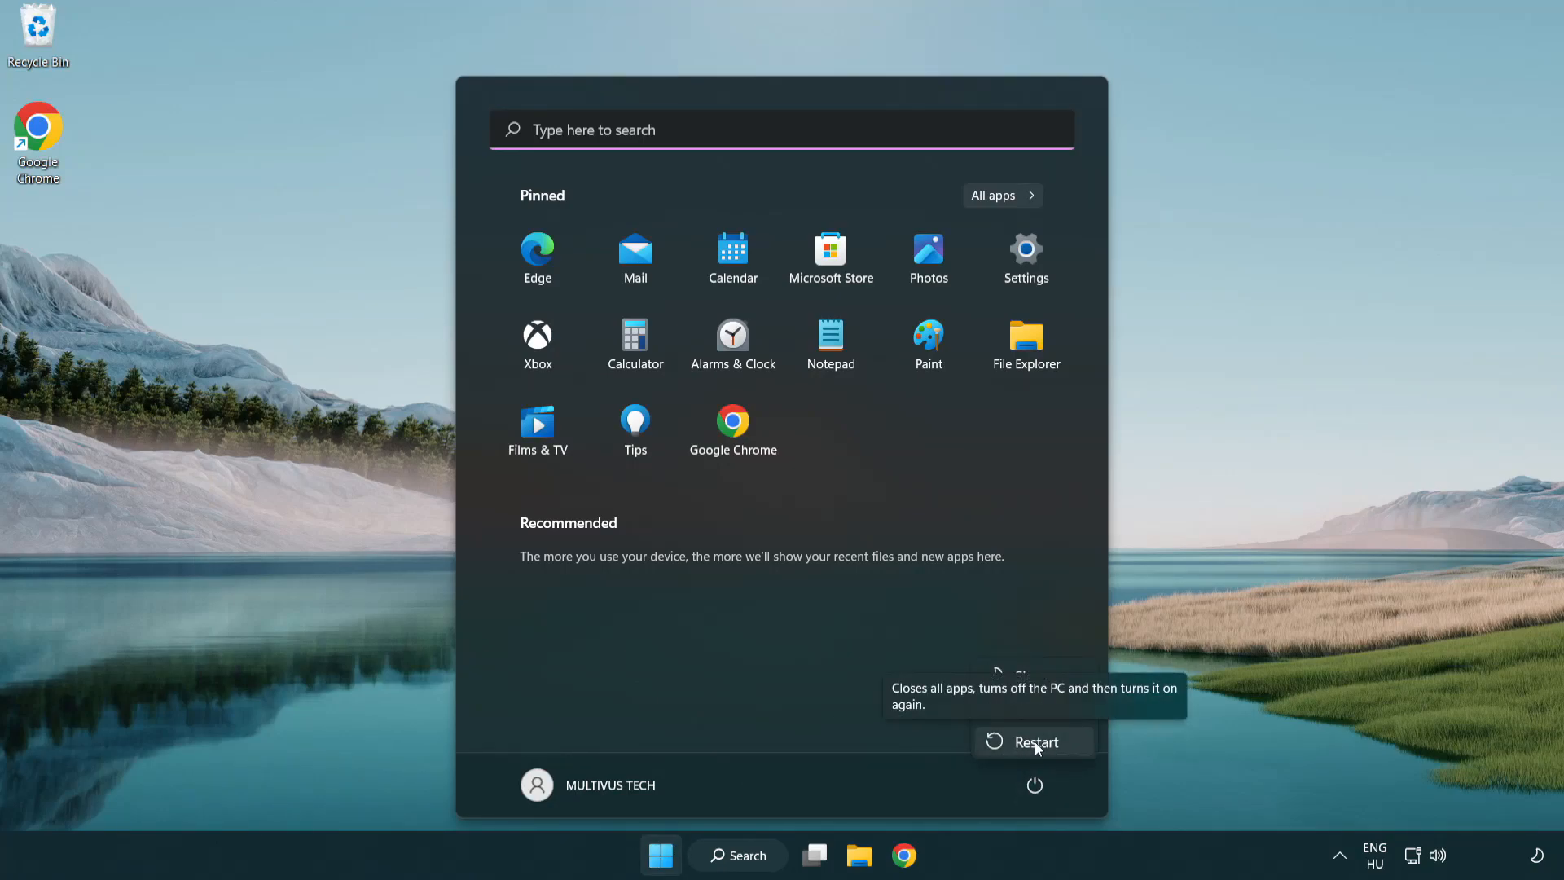